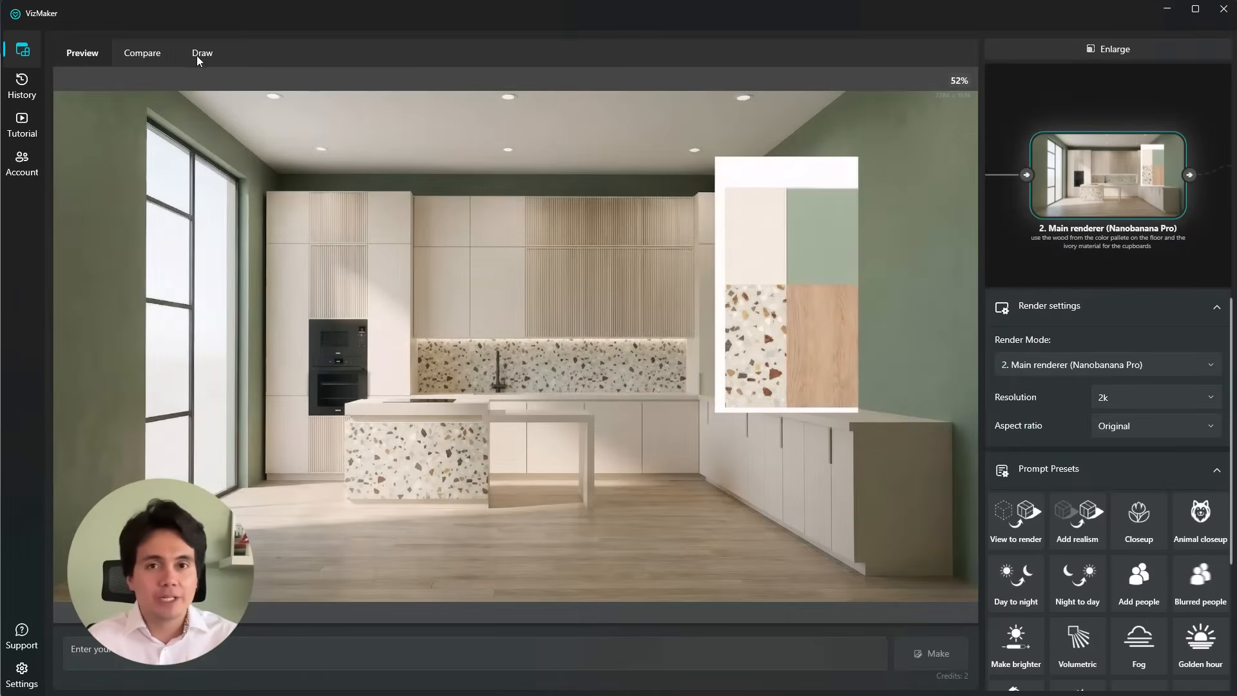
- Preview the earlier render's red sketch markup and its Kling video, then switch to SketchUp
click(202, 53)
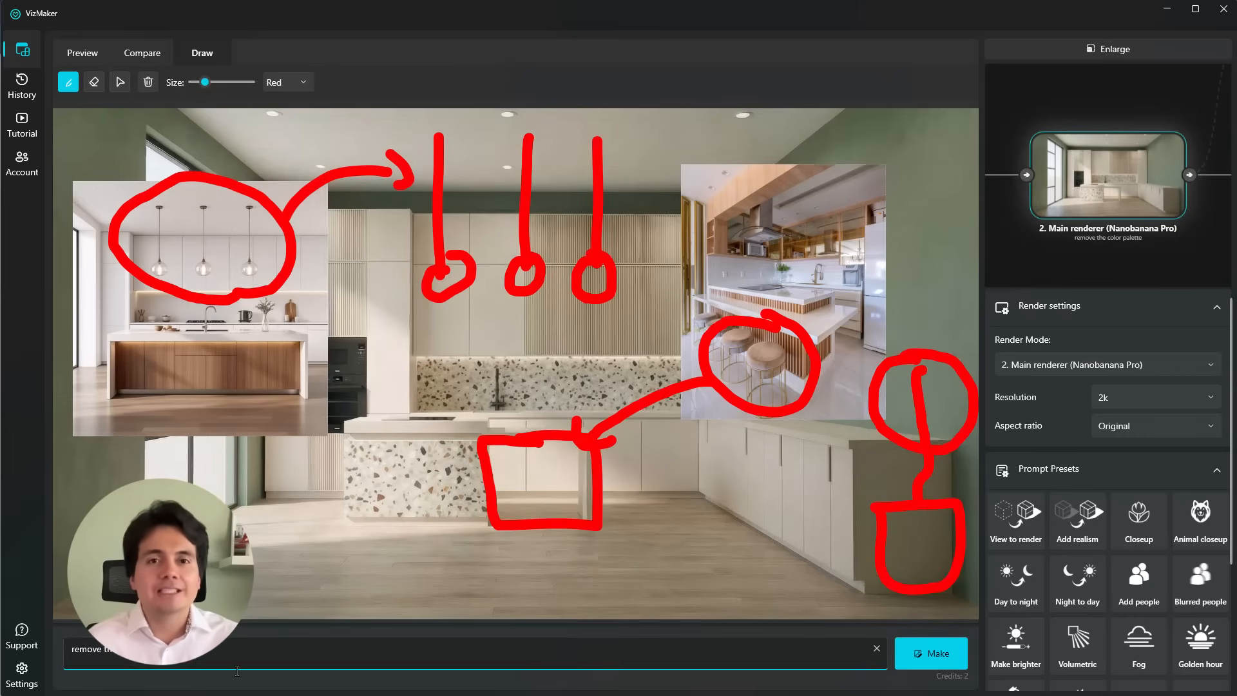
click(81, 53)
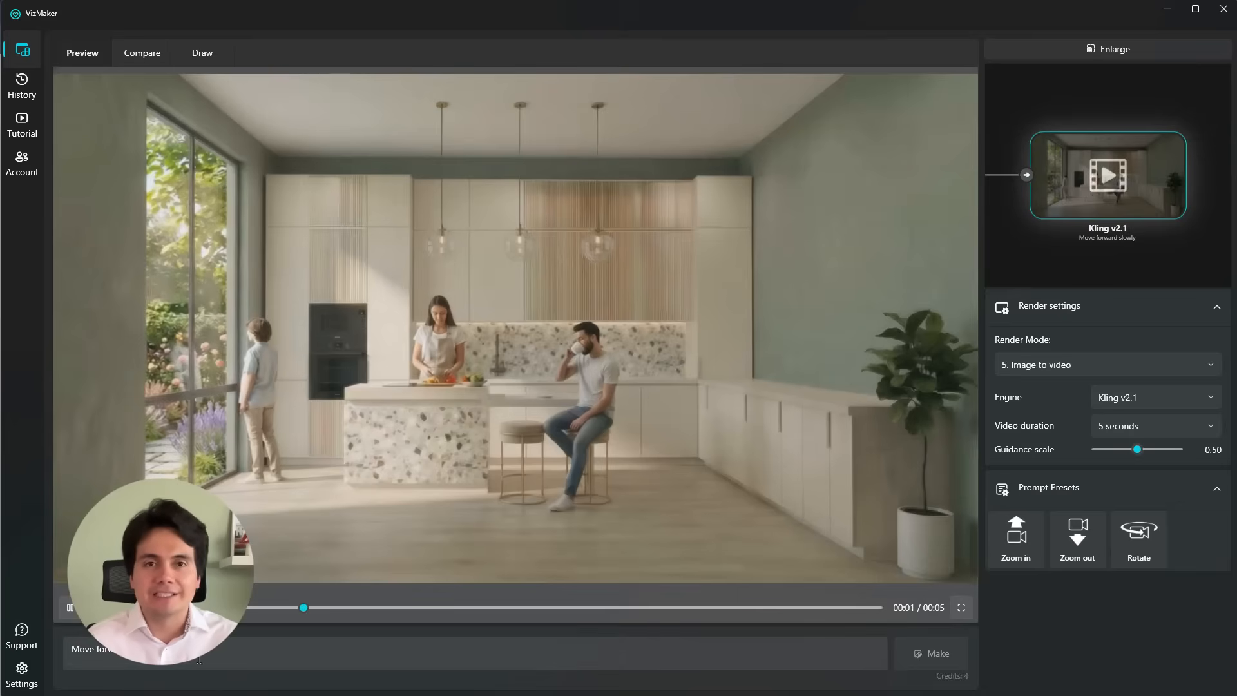
click(608, 607)
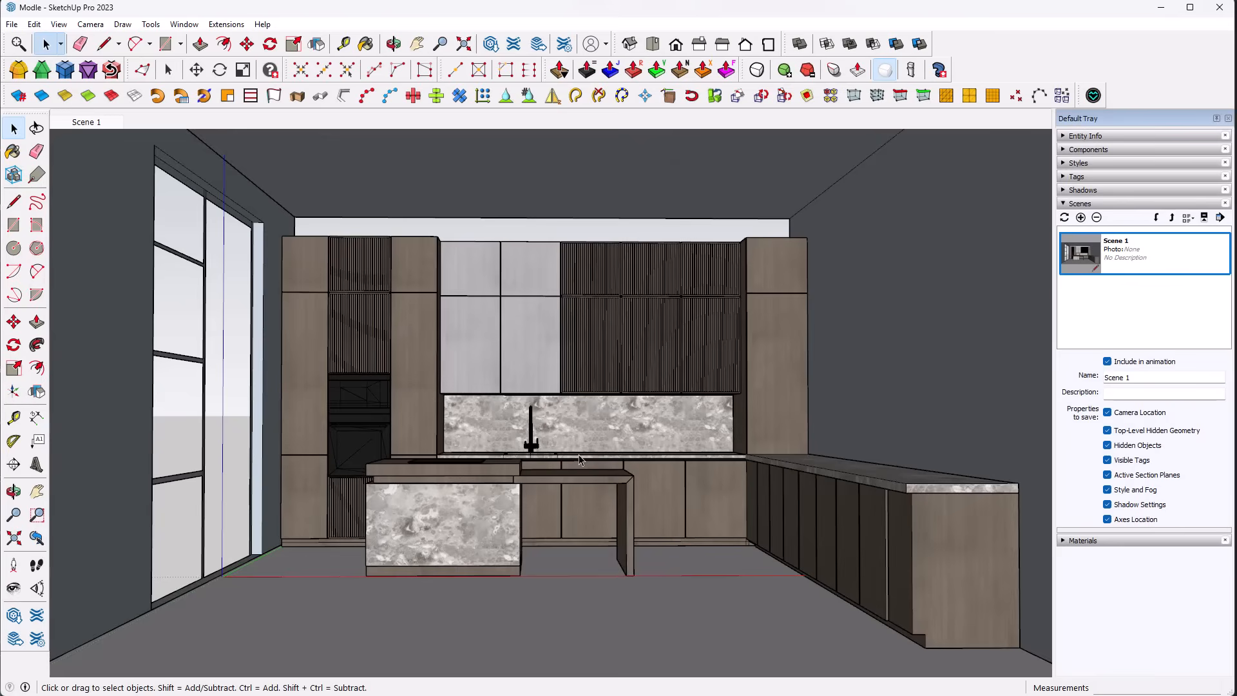
- Send the Scene 1 kitchen viewport to VizMaker with the AiRenderer extension
scroll(down, 3)
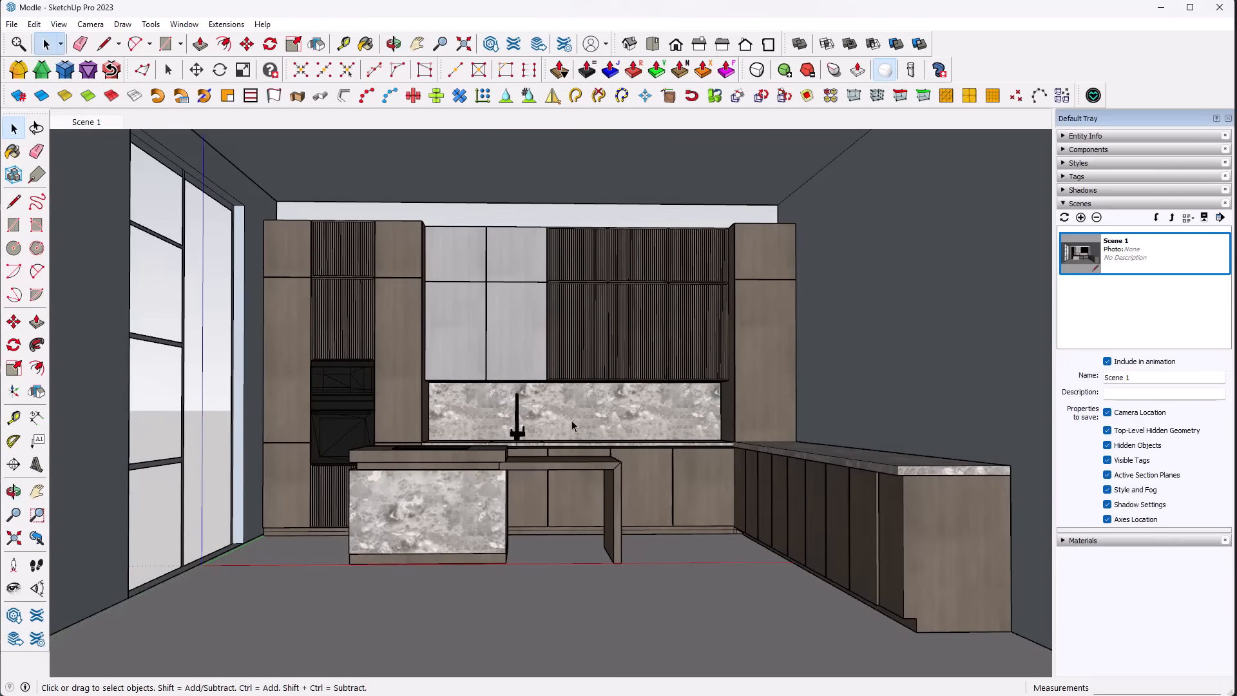
mouse_move(341, 472)
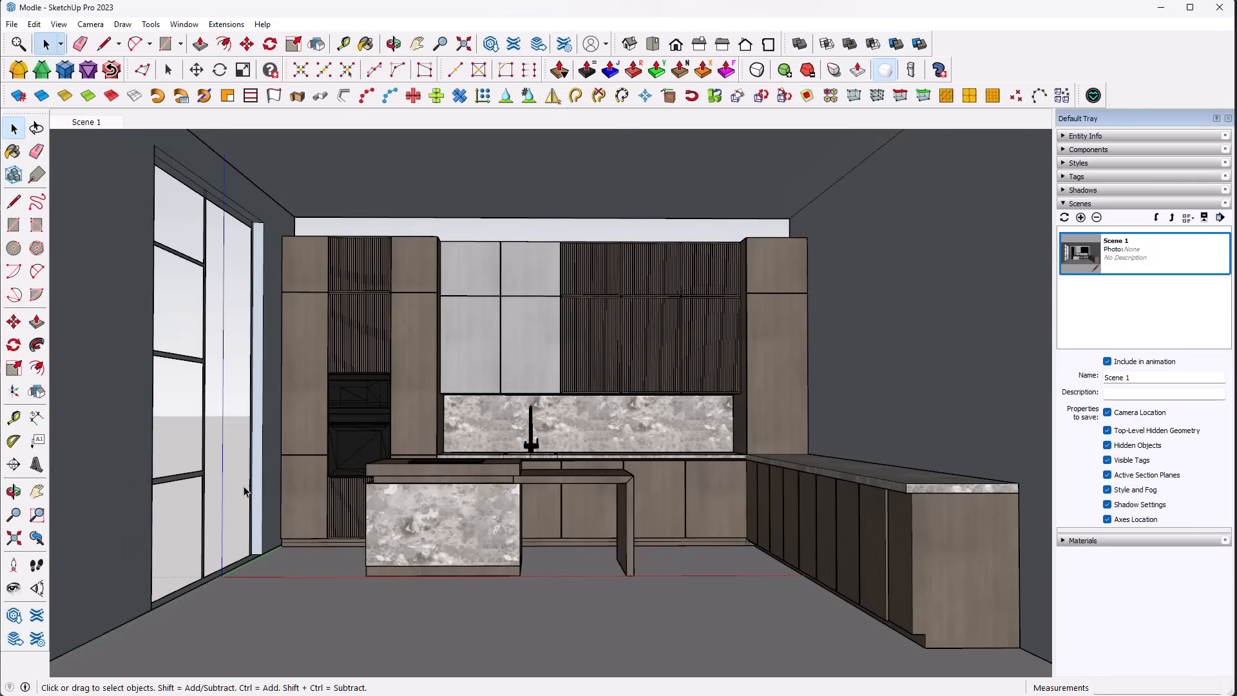
mouse_move(1096, 96)
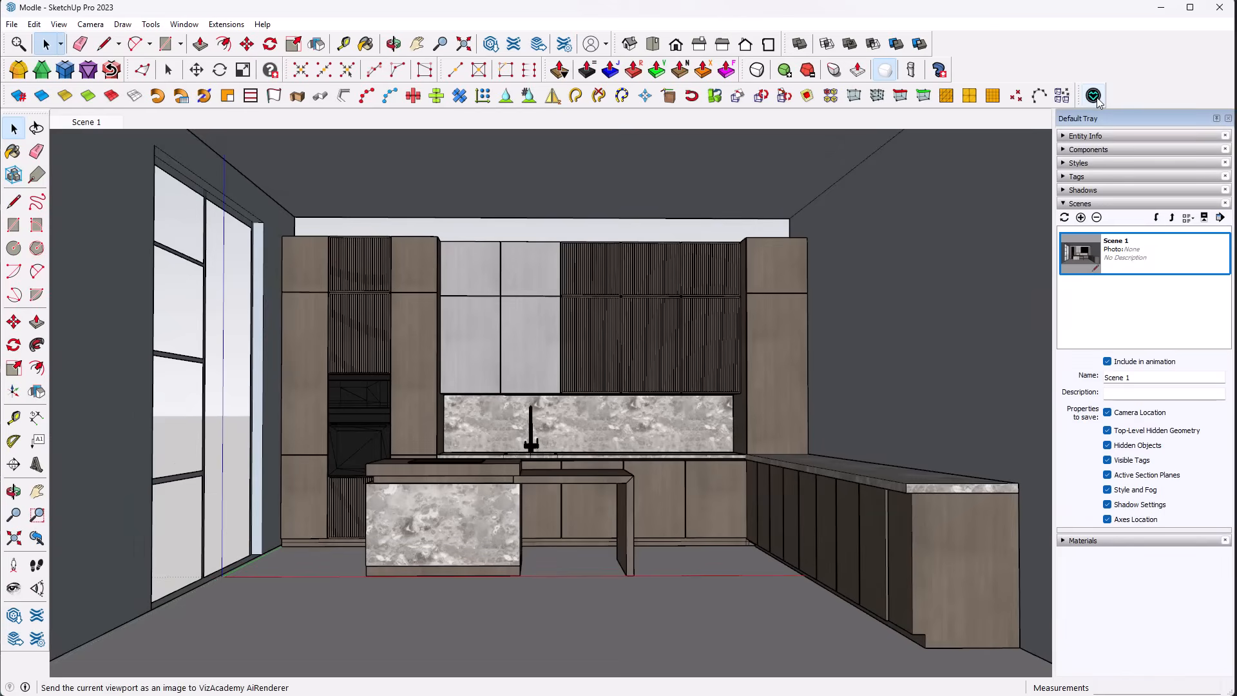
click(1093, 96)
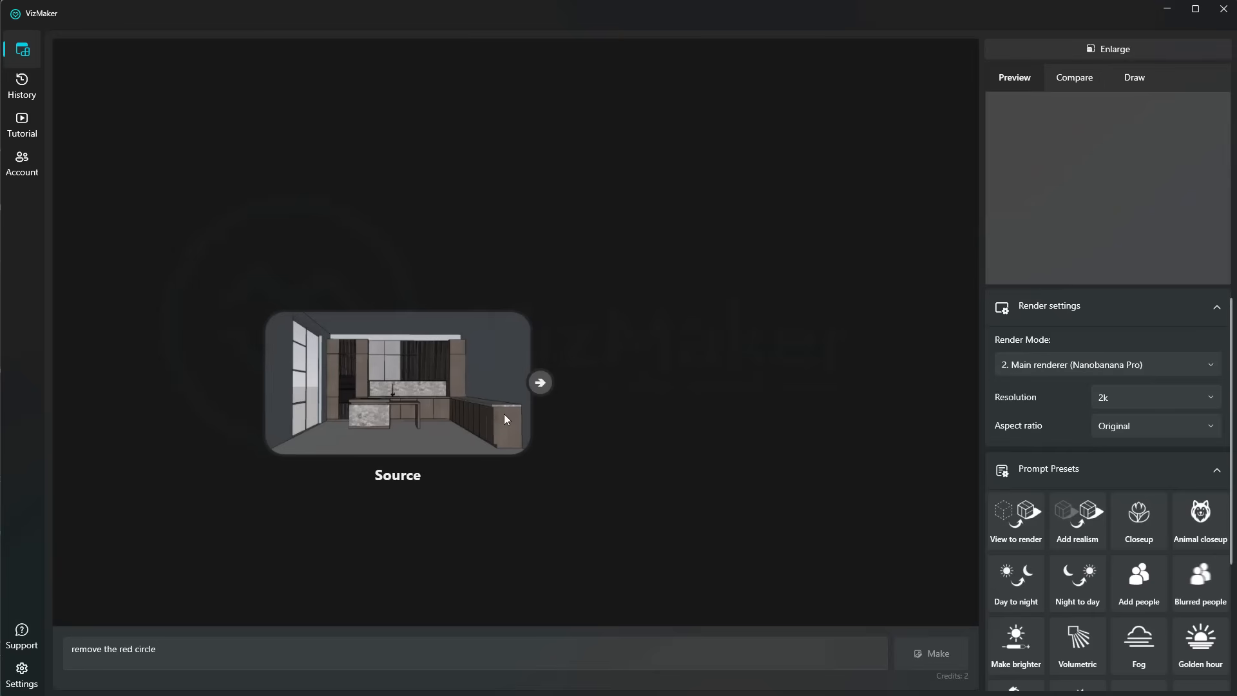
mouse_move(515, 419)
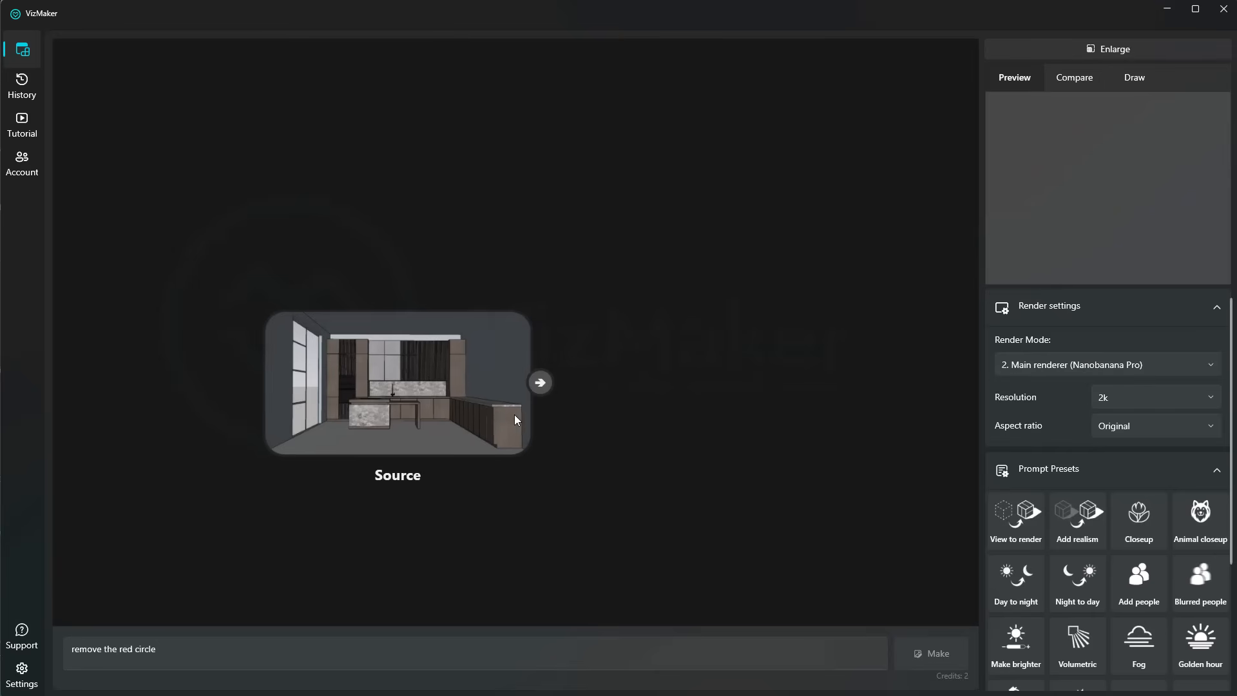
- Keep '2. Main renderer (Nanobanana Pro)' as the render mode for the kitchen source
click(1106, 365)
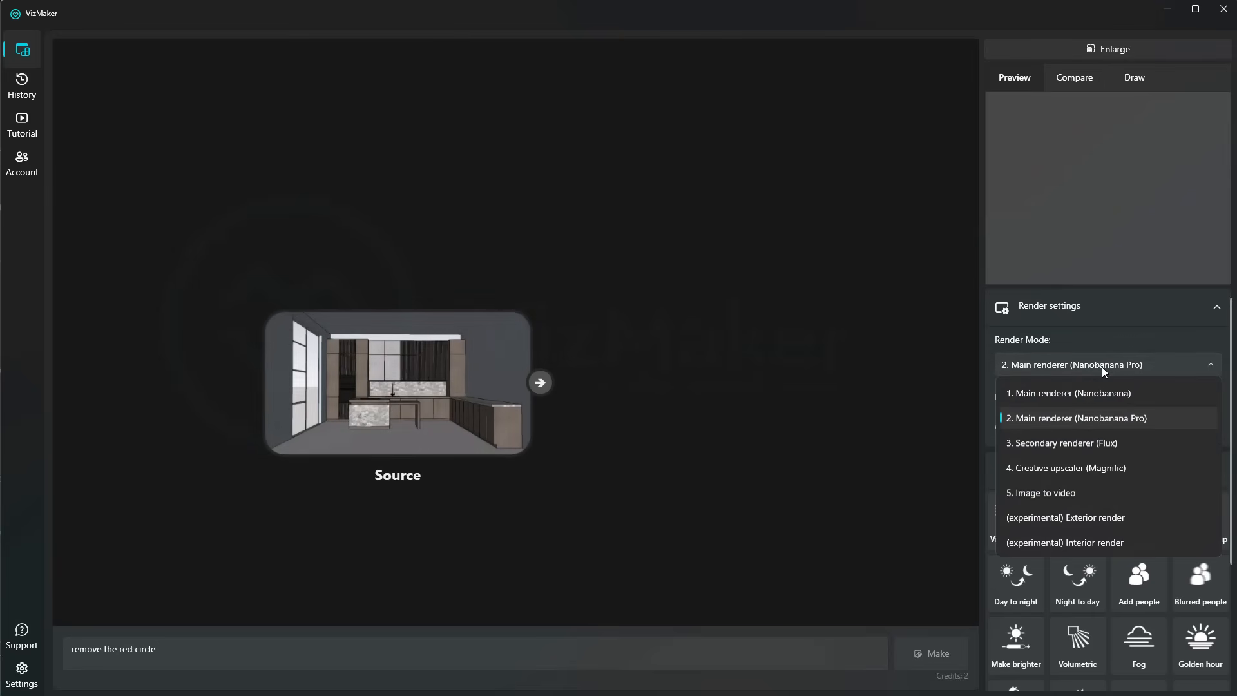
mouse_move(1121, 433)
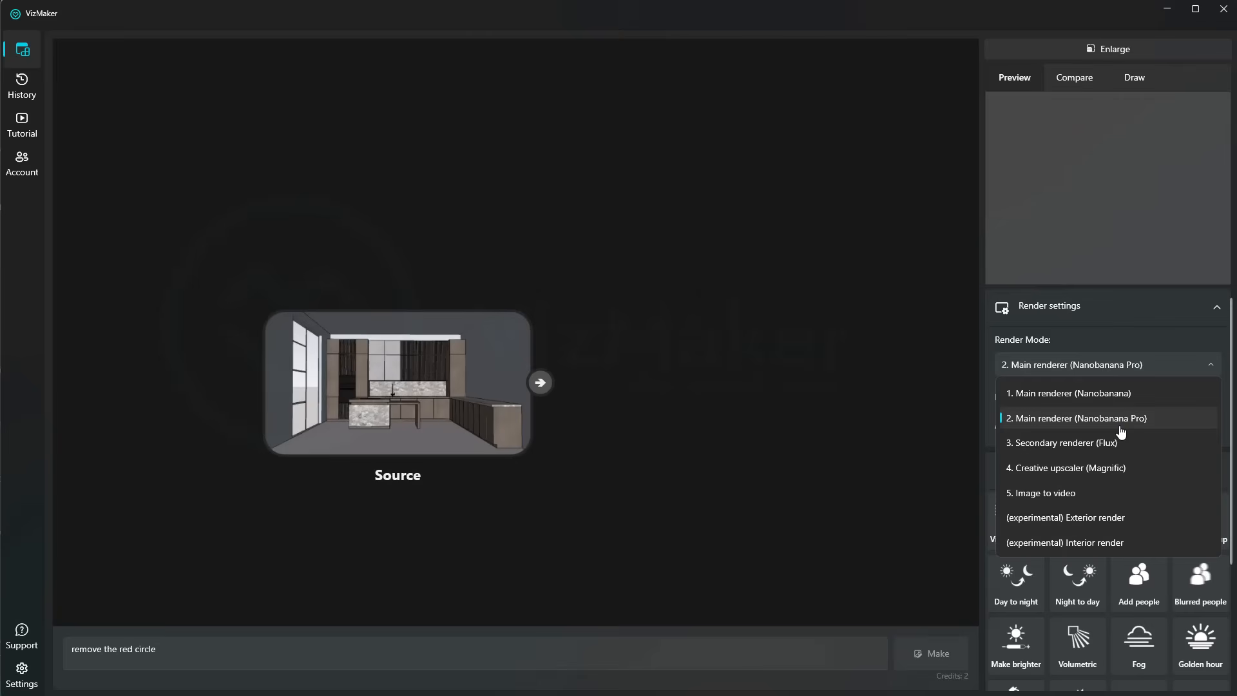
click(1077, 418)
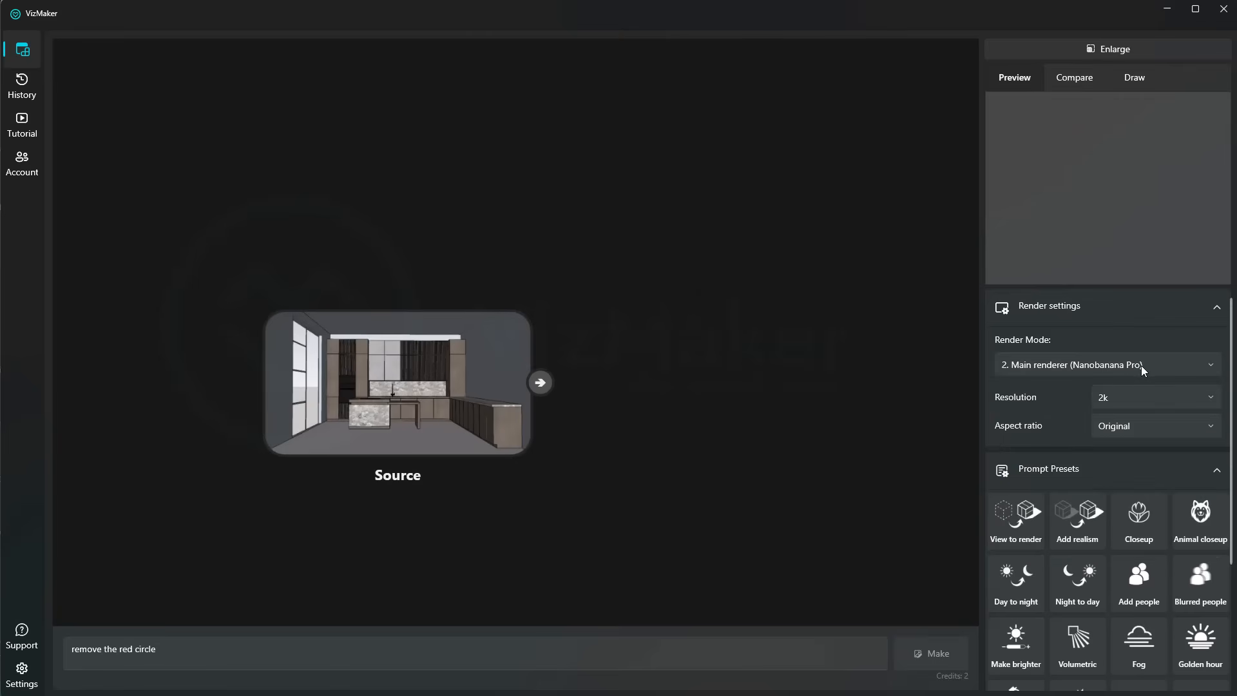
click(1104, 365)
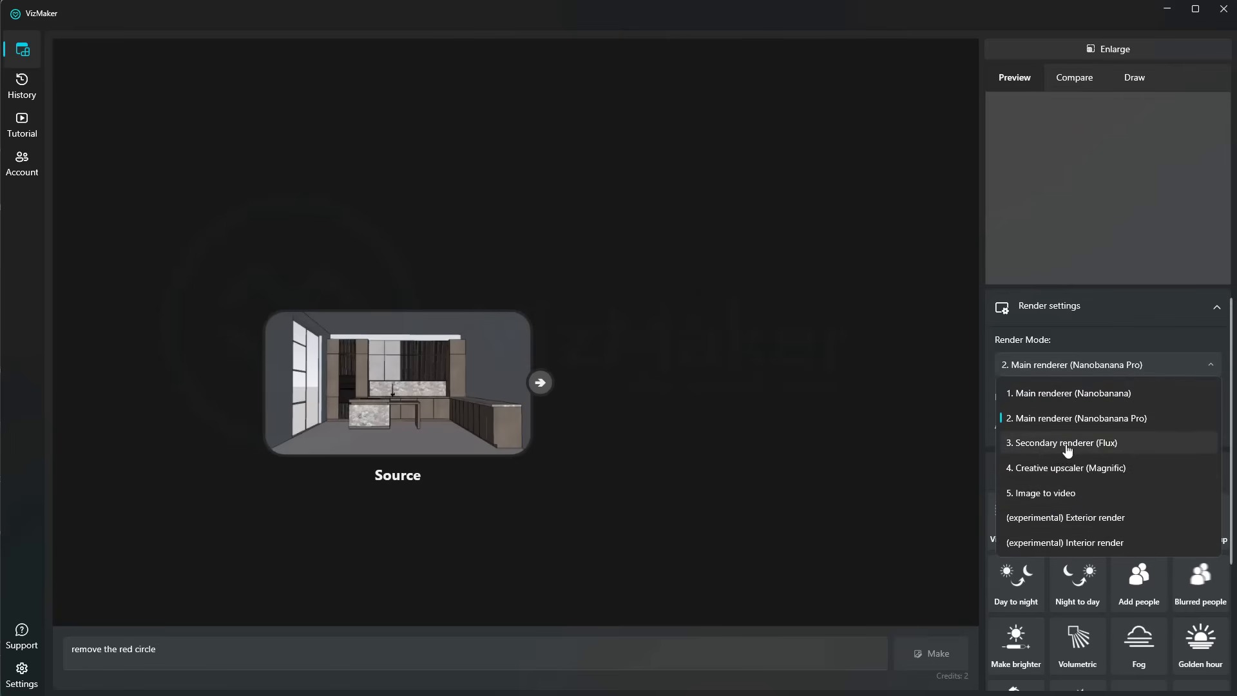
click(1076, 418)
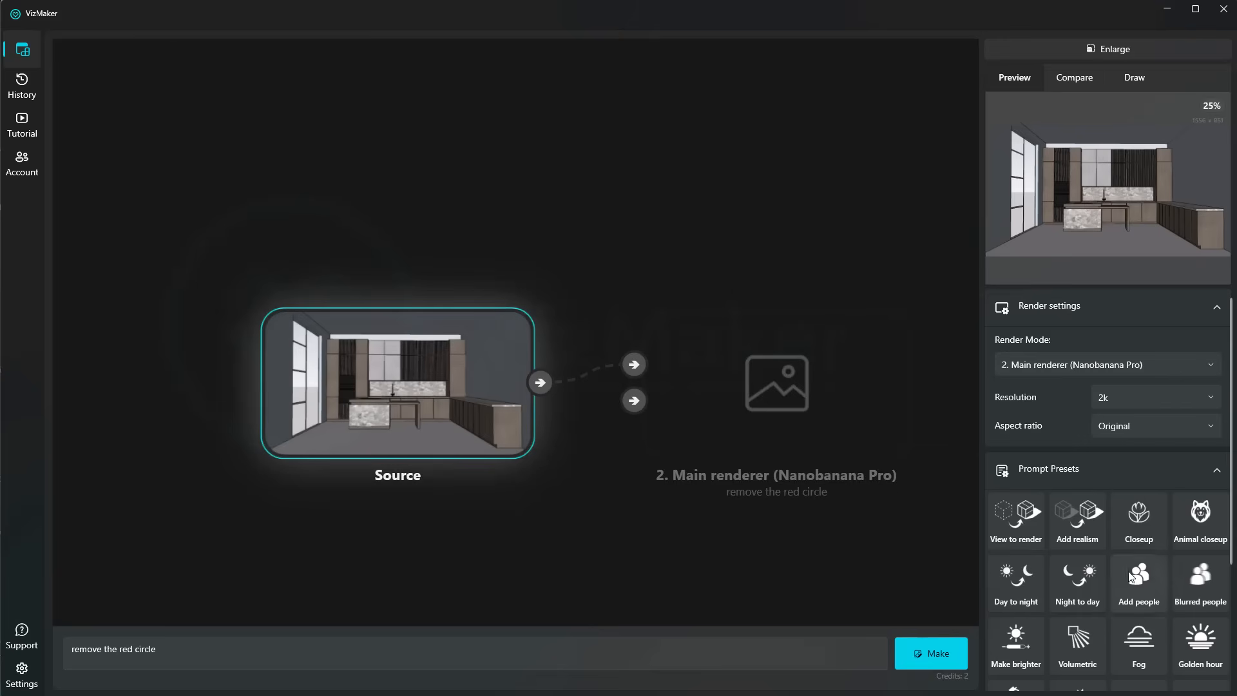
mouse_move(1103, 474)
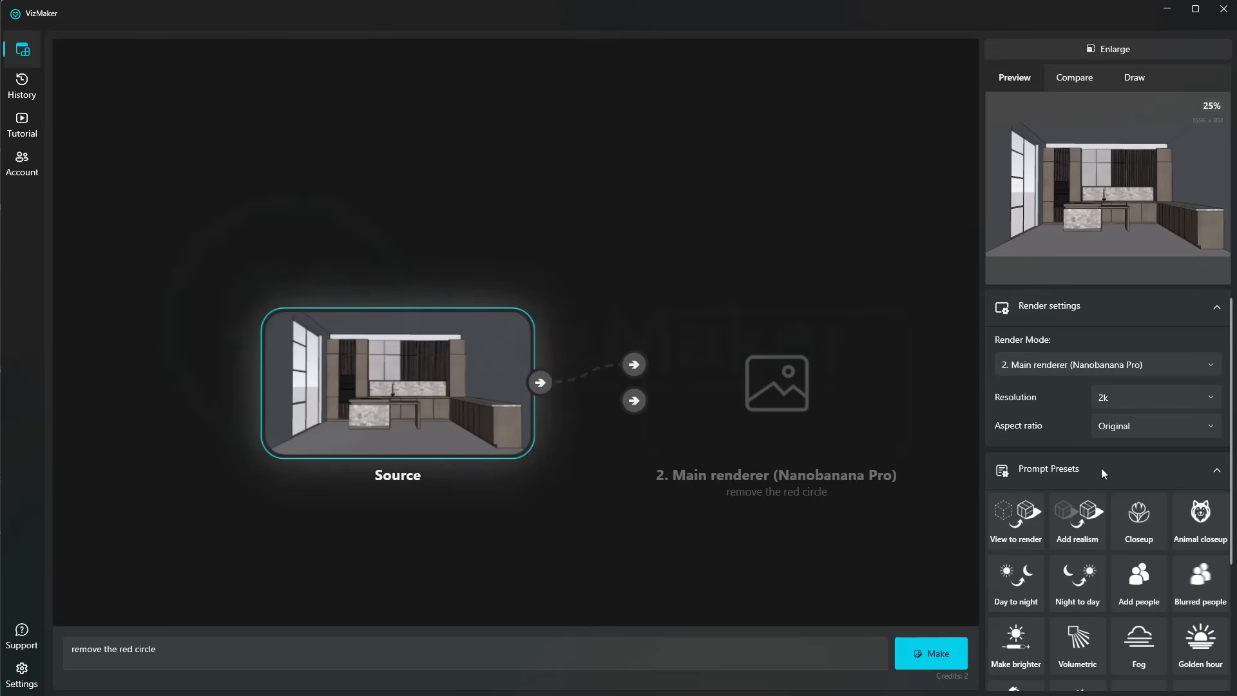
mouse_move(476, 402)
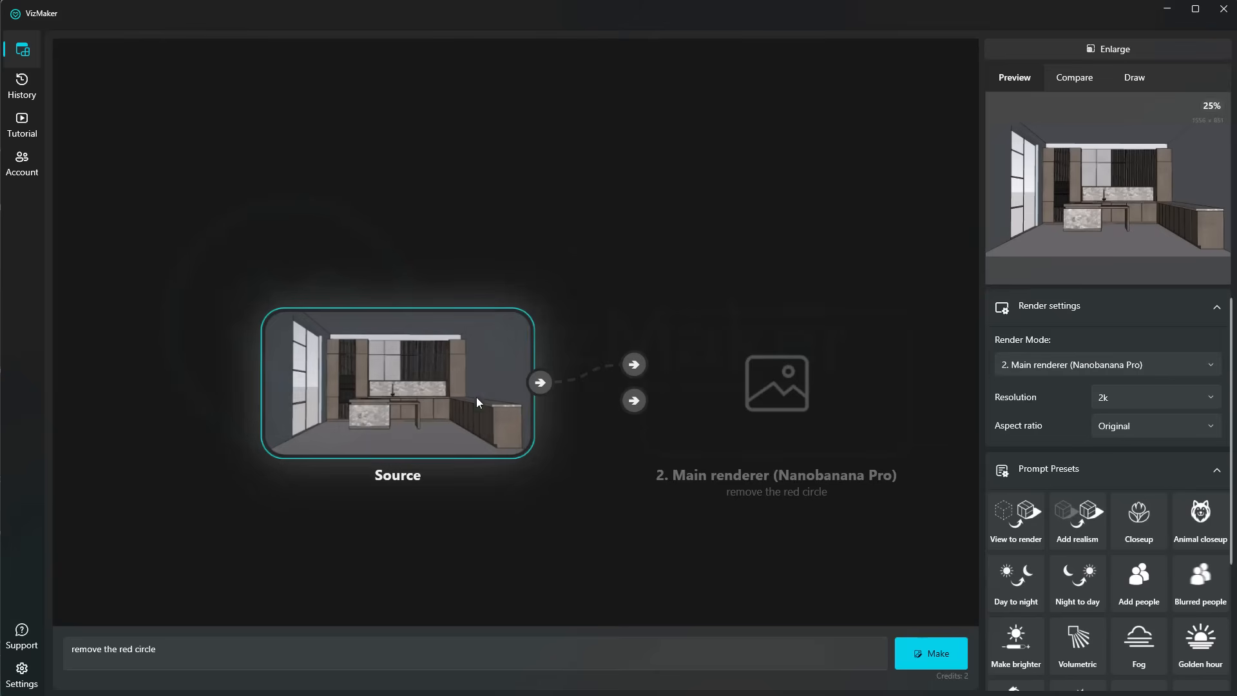
mouse_move(1015, 518)
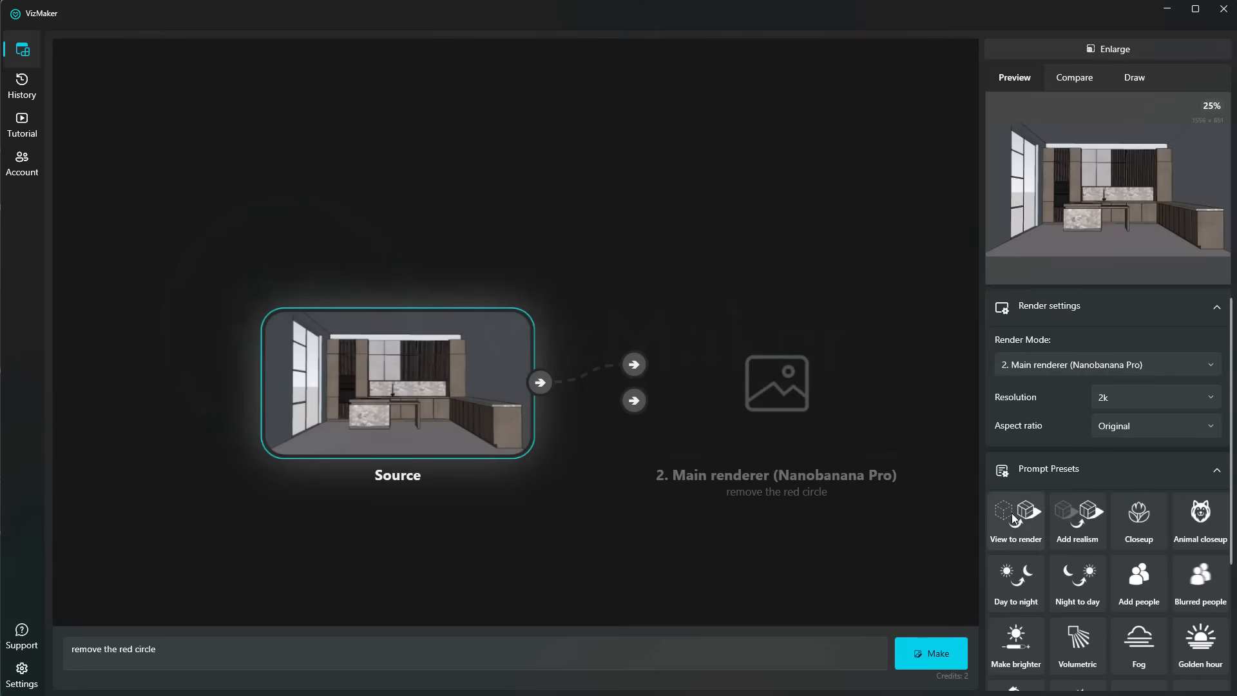
- Apply the 'Create photorealistic image' preset and run Make twice for kitchen variations
click(1015, 520)
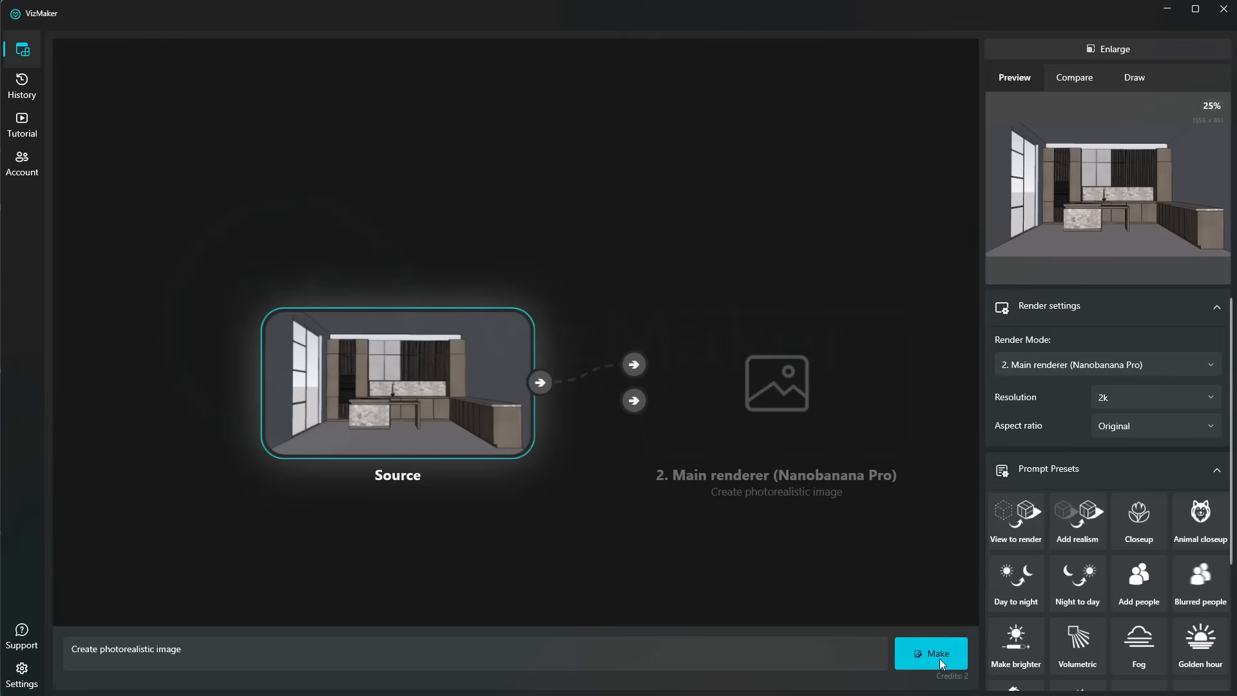
click(931, 654)
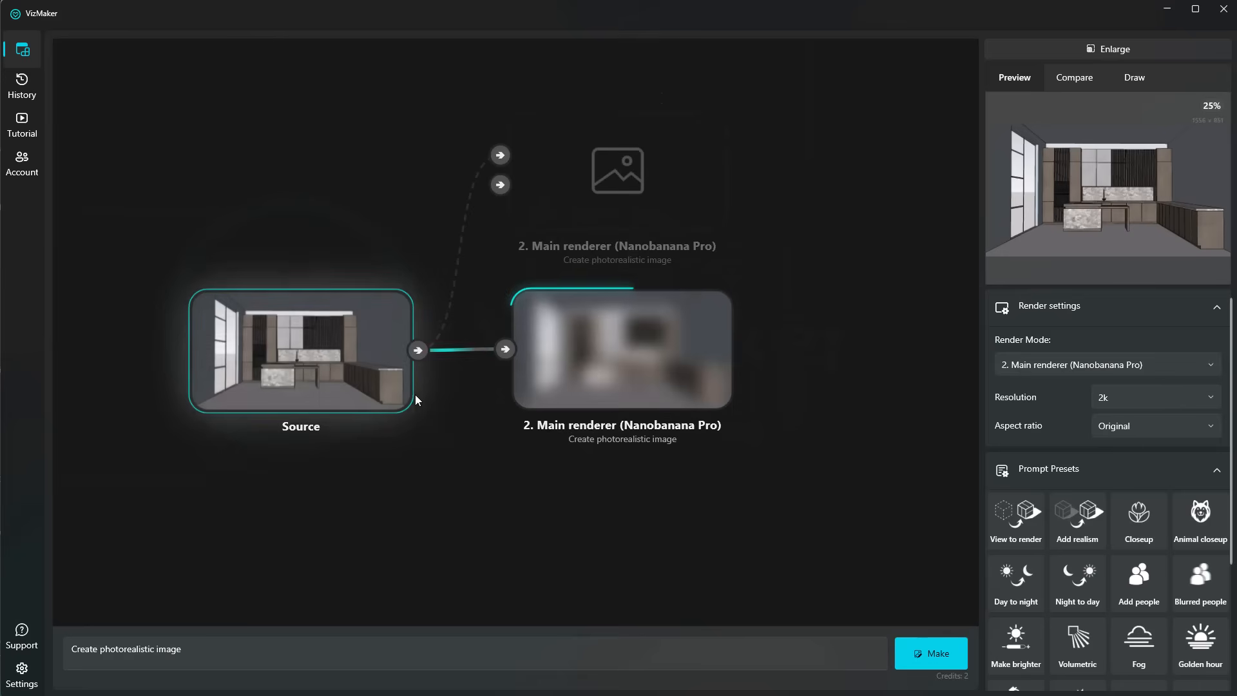
mouse_move(361, 389)
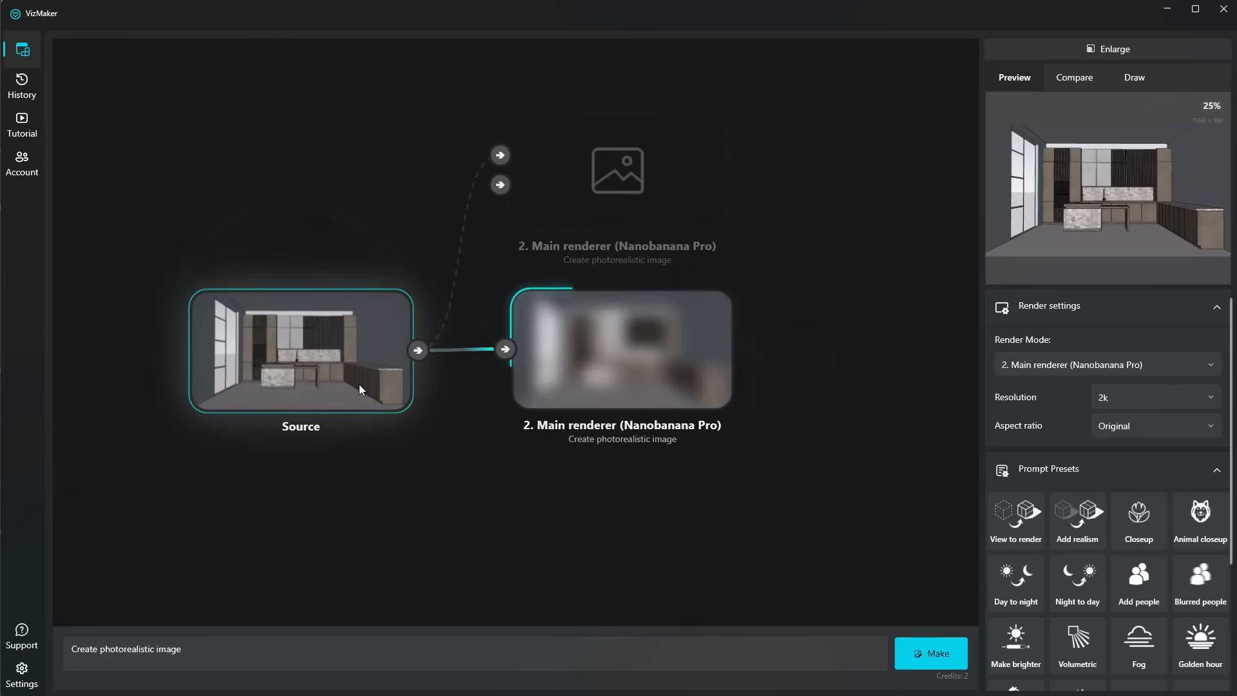
click(931, 654)
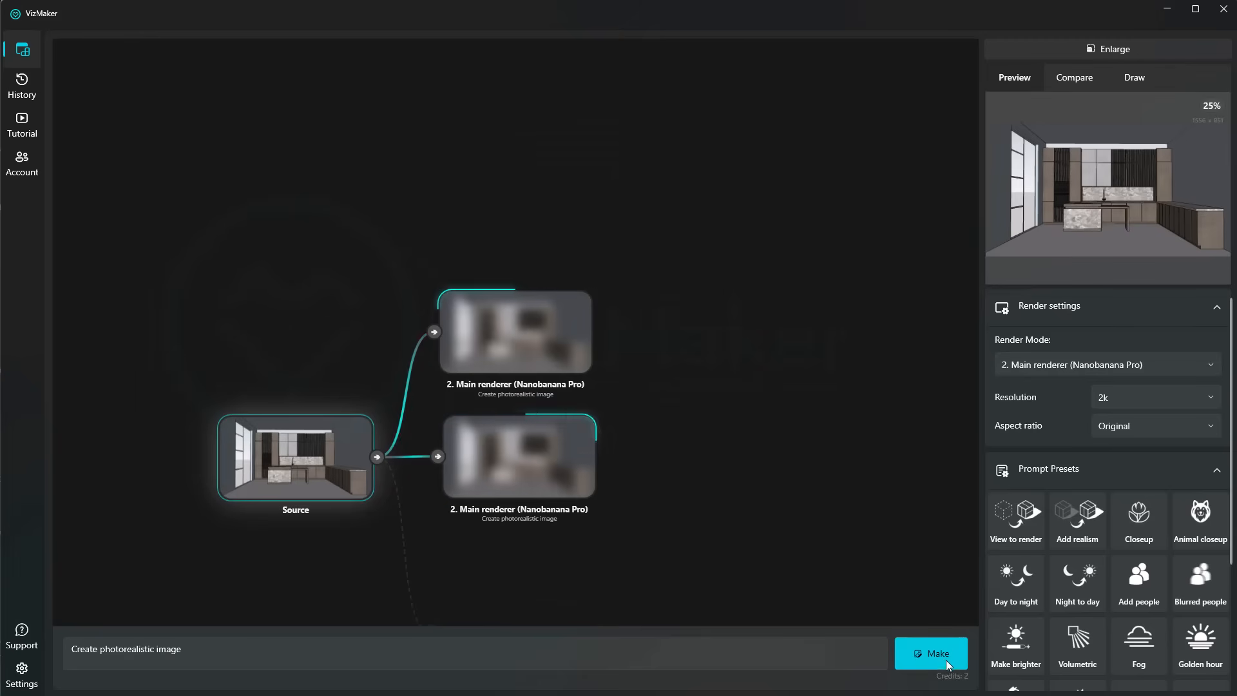
mouse_move(600, 552)
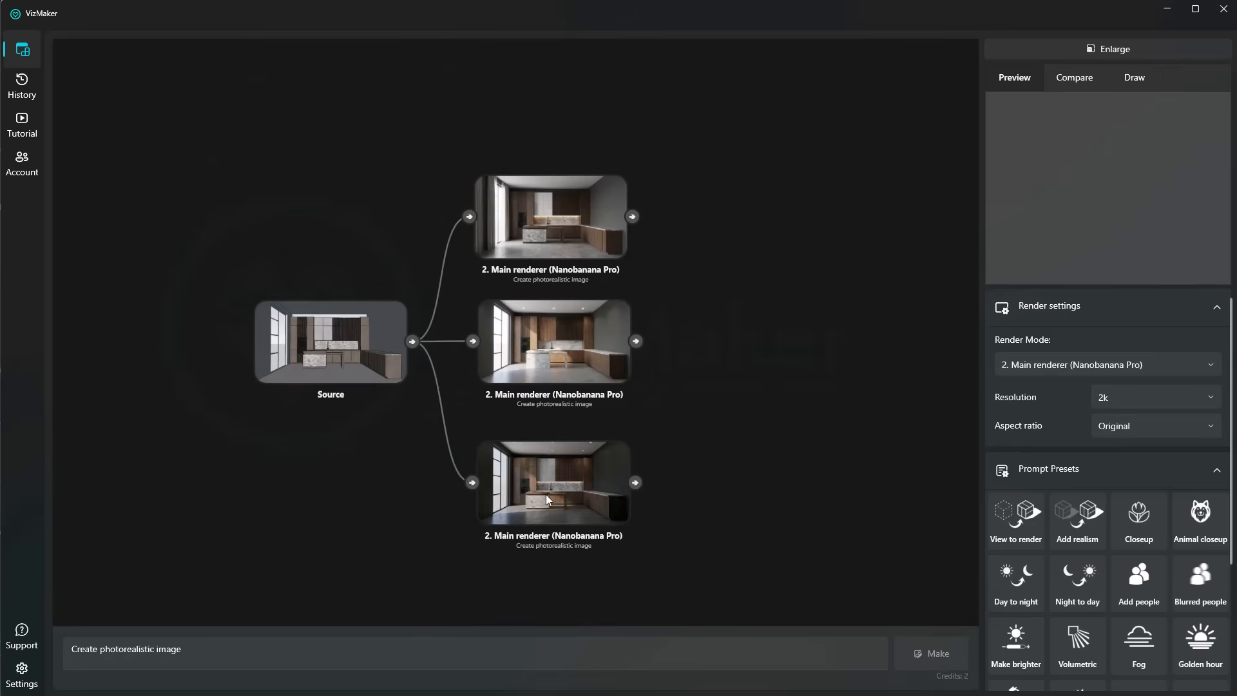
- Enlarge the black-framed-window and curtained renders, then select the prompt text
click(554, 482)
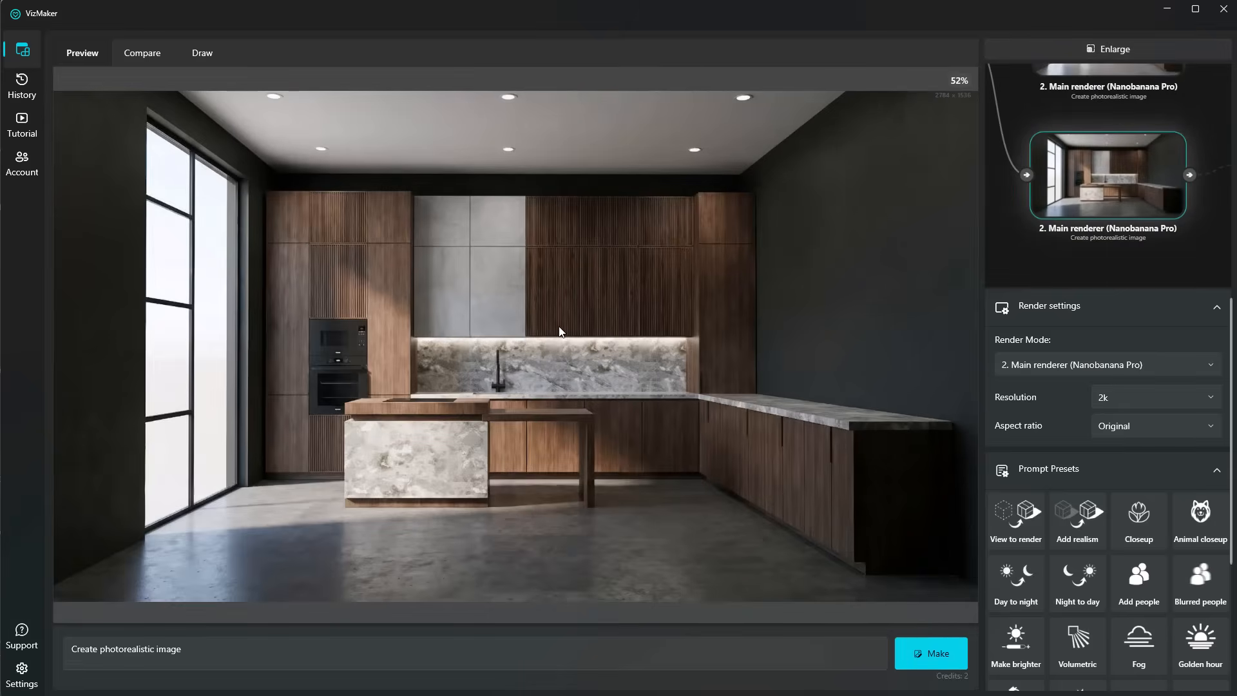
mouse_move(503, 273)
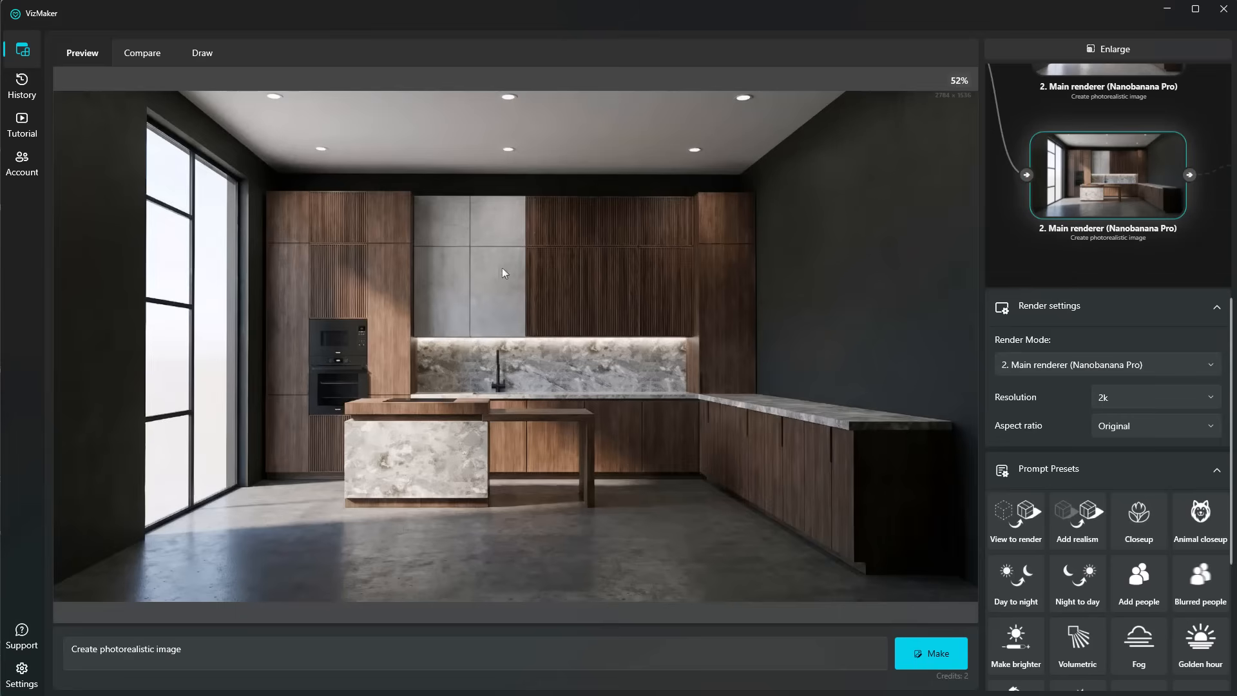
mouse_move(542, 116)
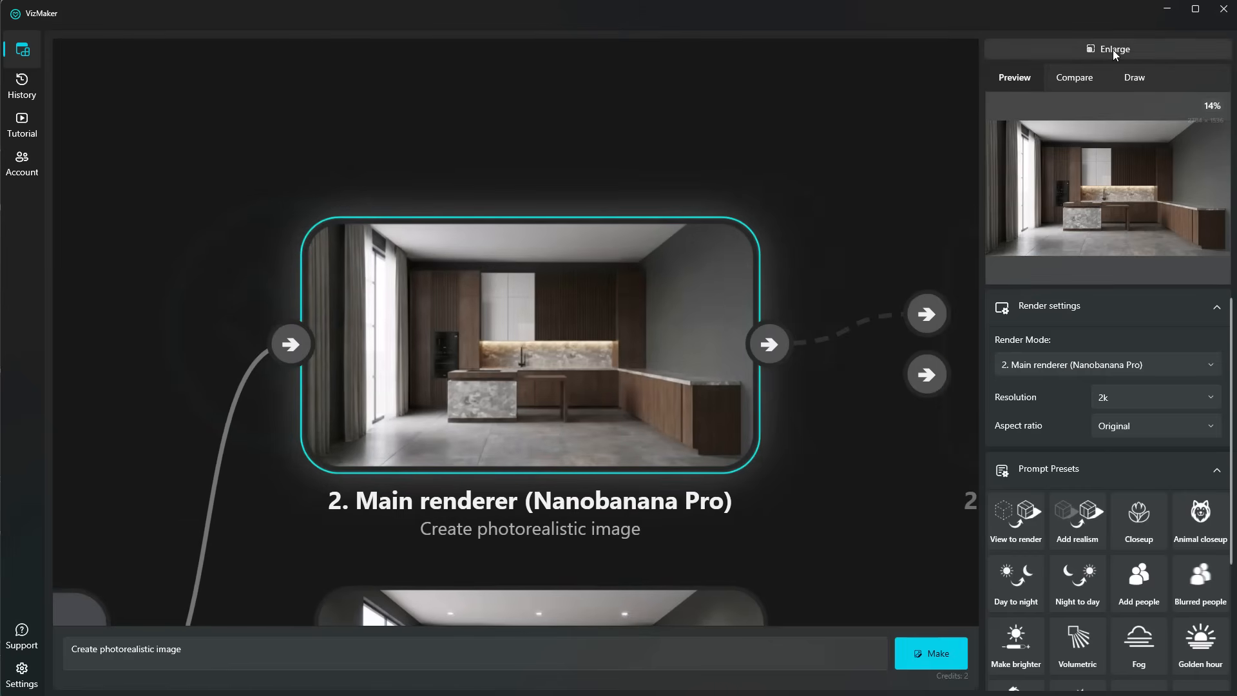
click(1113, 48)
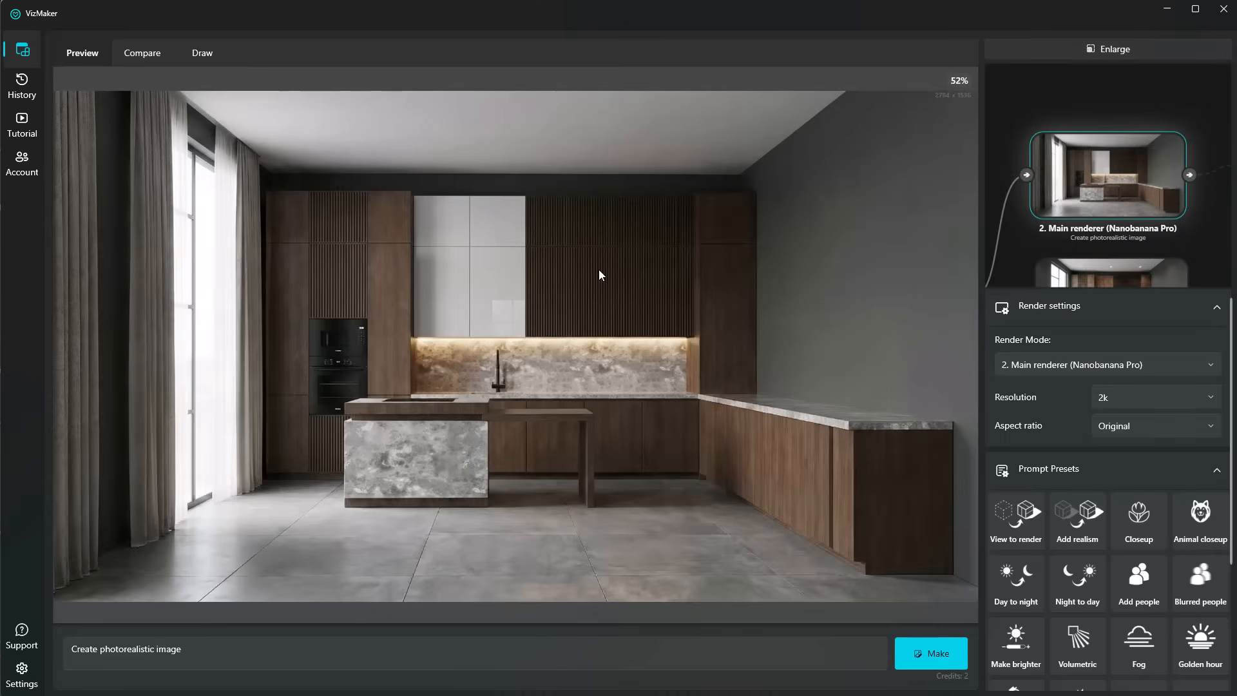
mouse_move(263, 485)
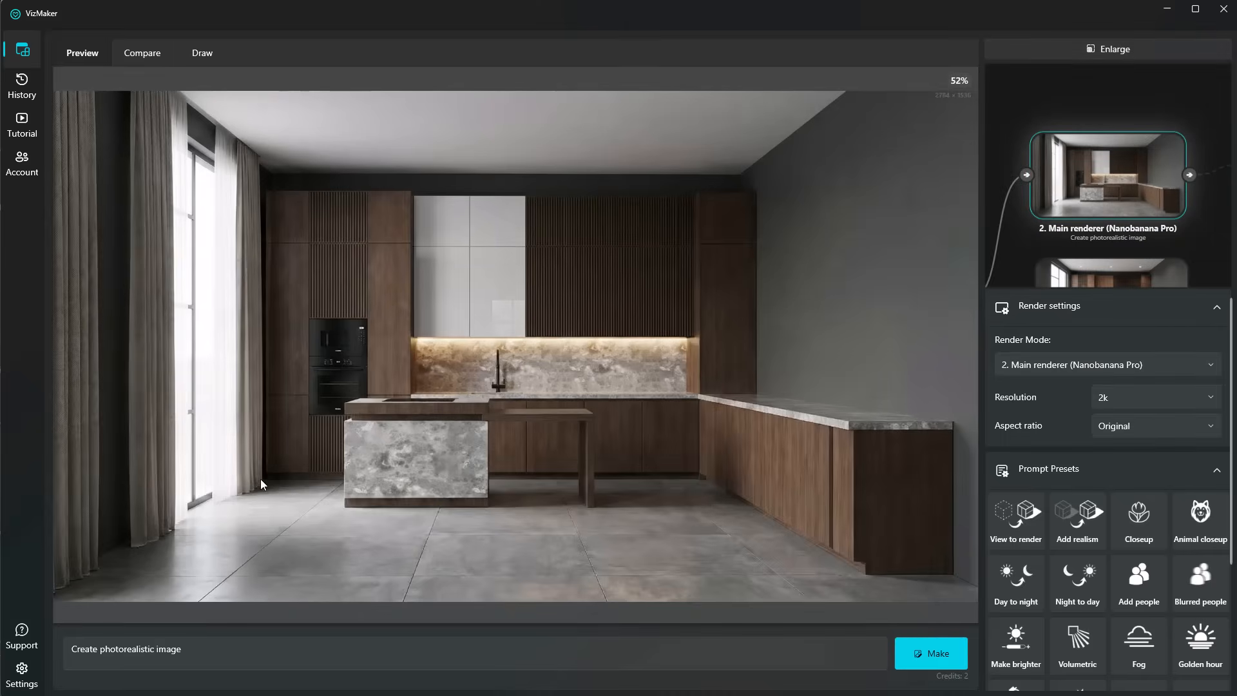
mouse_move(286, 566)
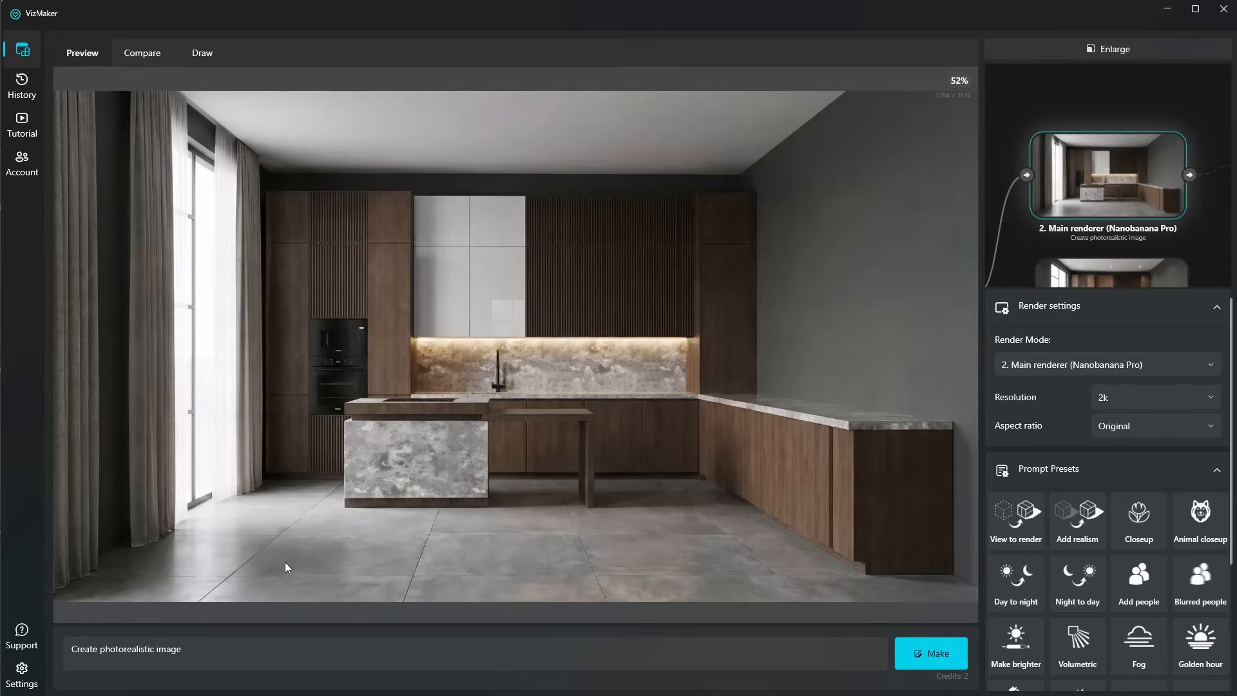
mouse_move(262, 657)
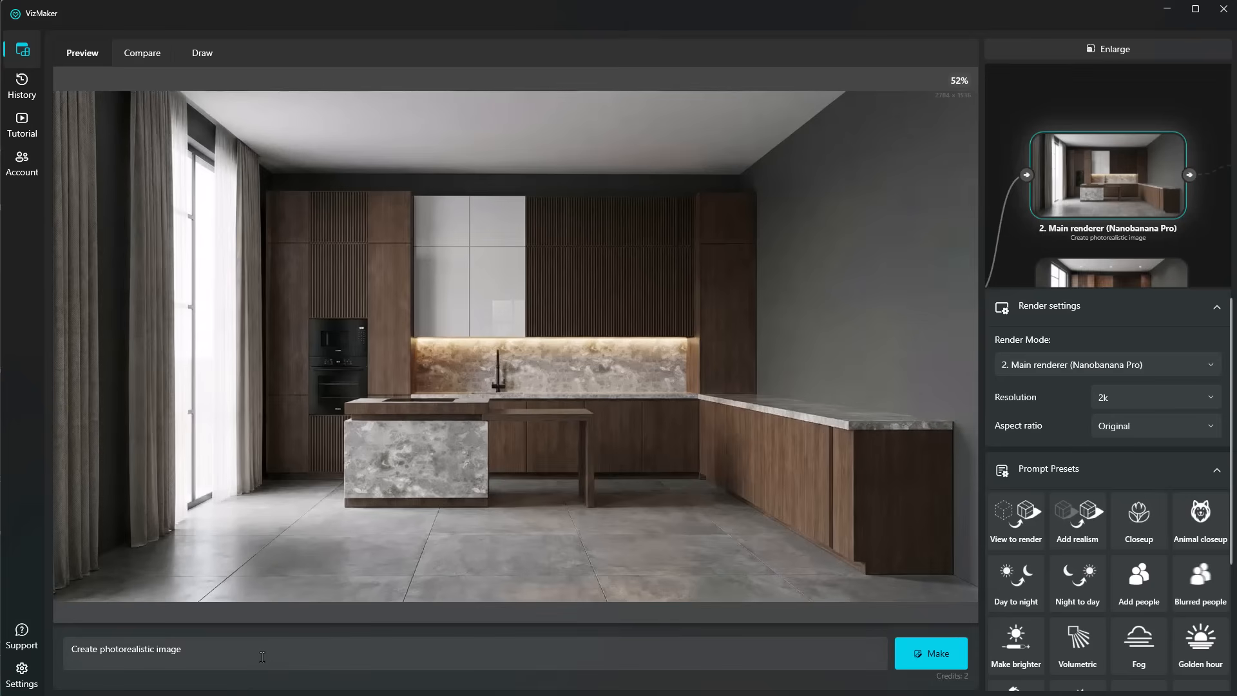
triple_click(316, 653)
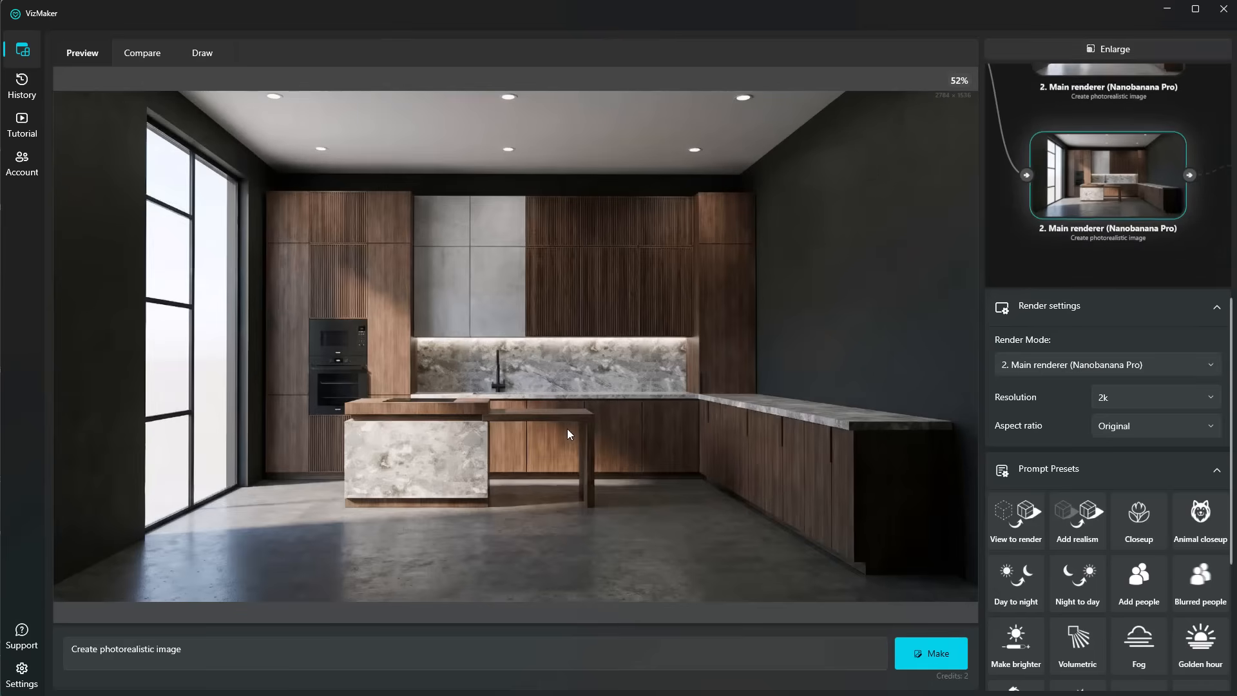
mouse_move(595, 417)
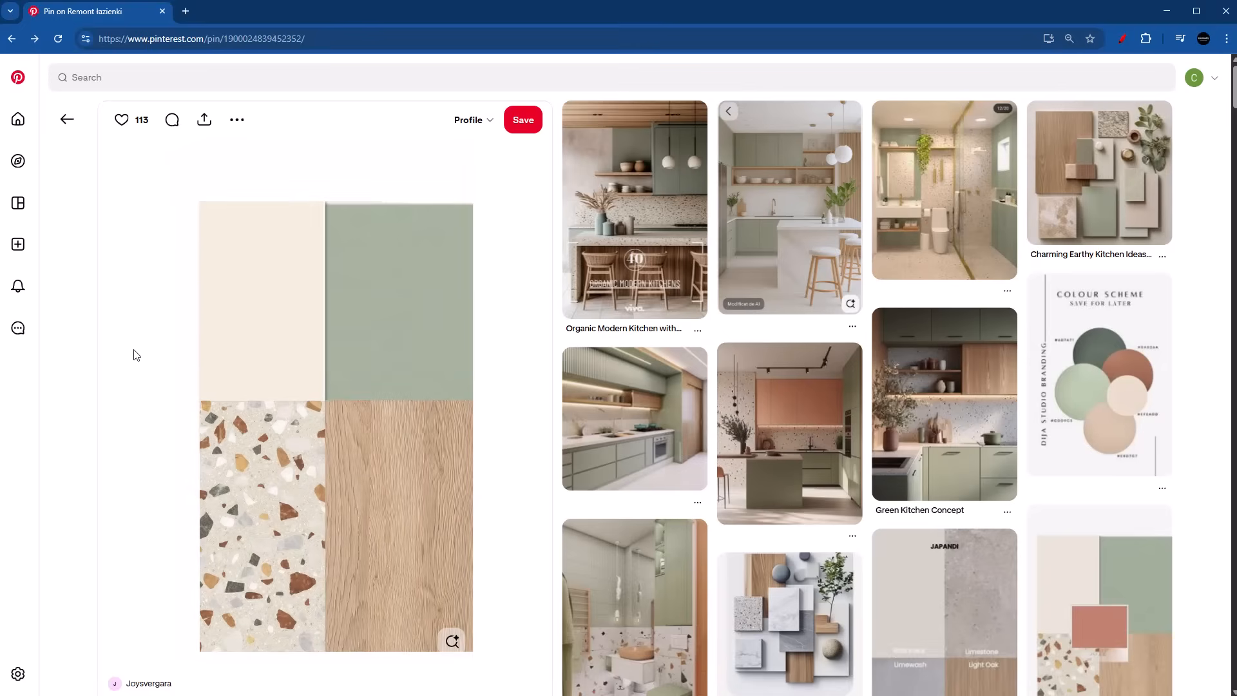
- Scroll through the Pinterest pin of sage, ivory, terrazzo and oak materials
scroll(down, 3)
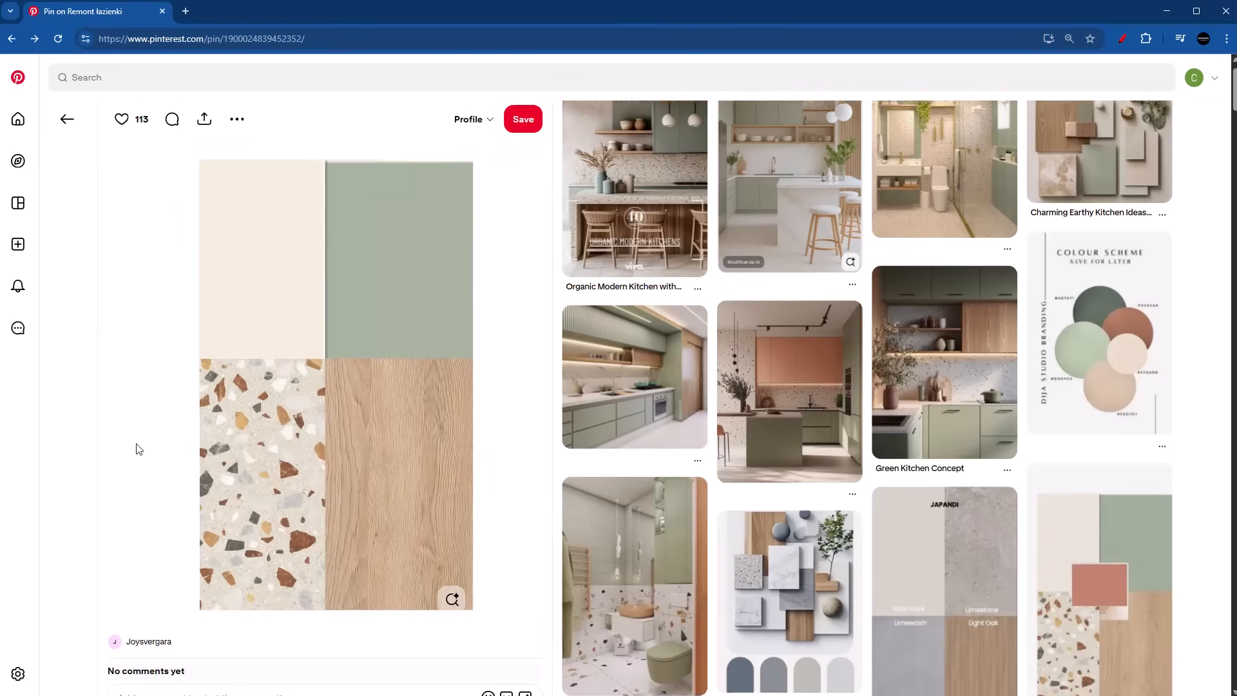
scroll(down, 3)
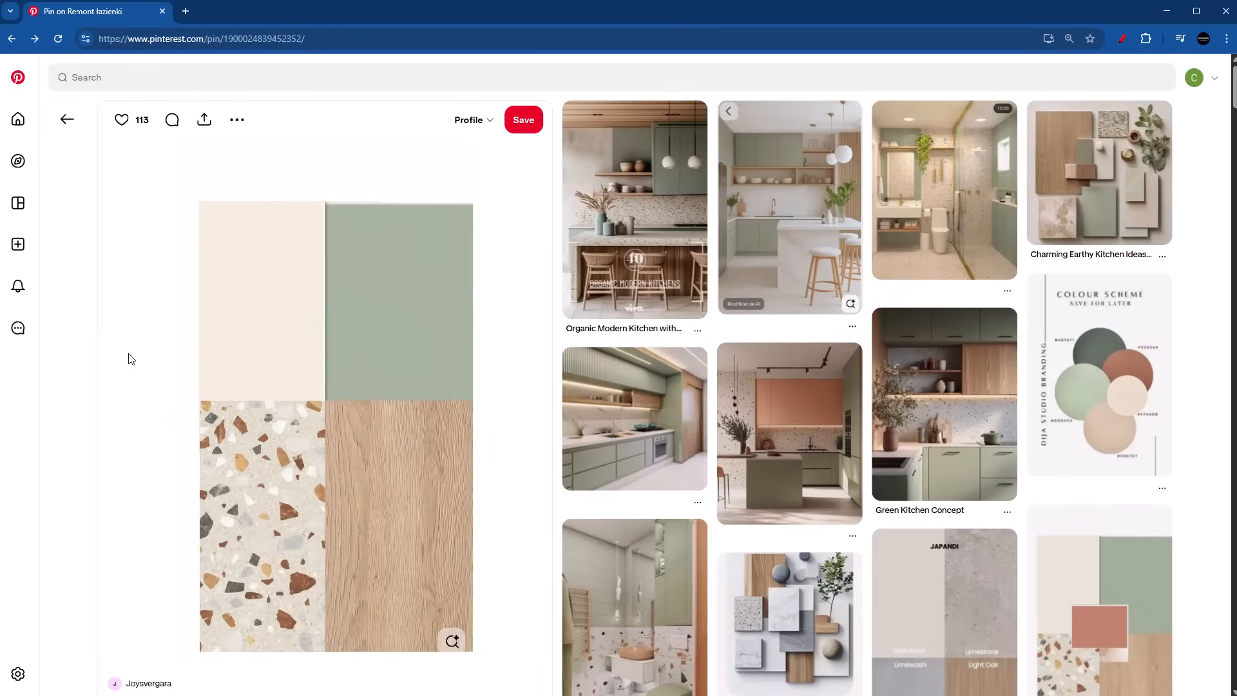
mouse_move(267, 201)
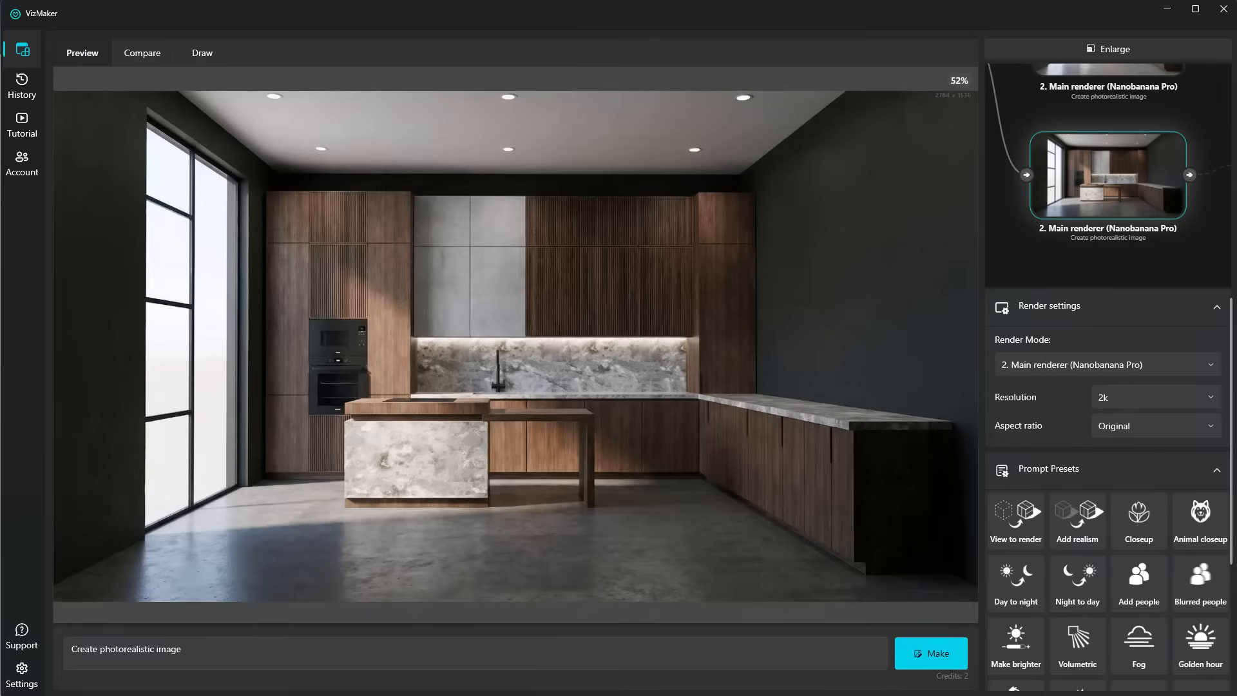
- Paste the palette in Draw and Make 'change the materials based on the color palette'
click(202, 53)
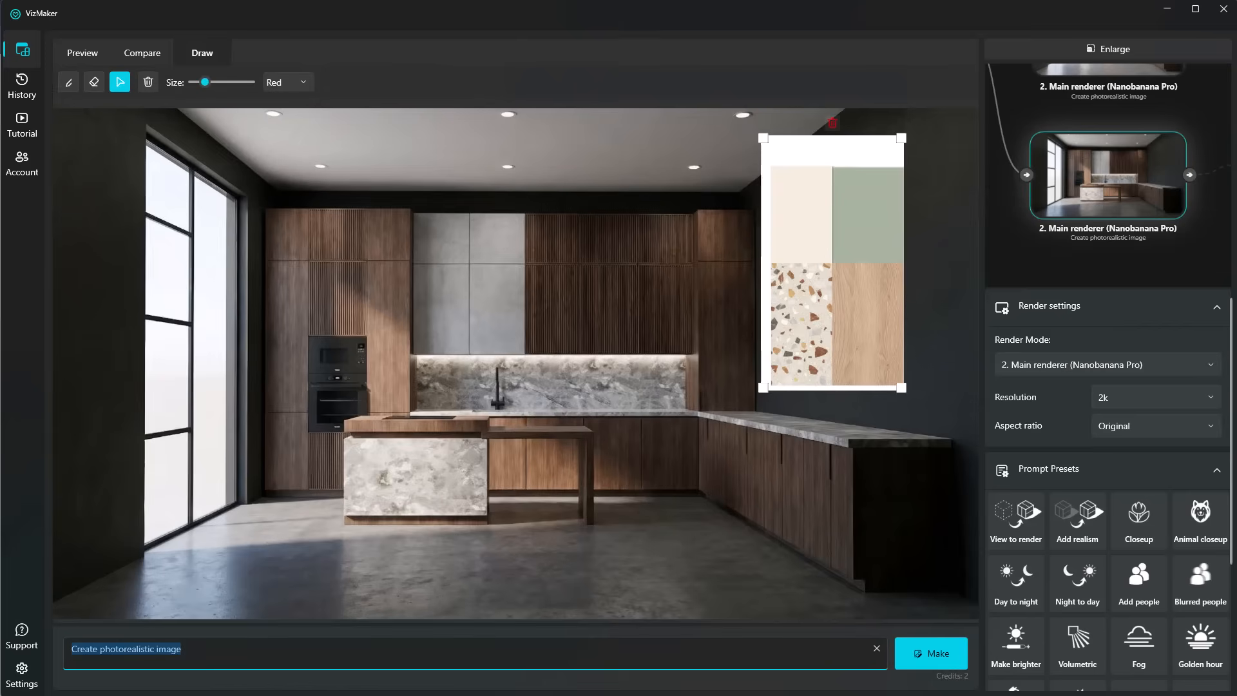
text(change the mate)
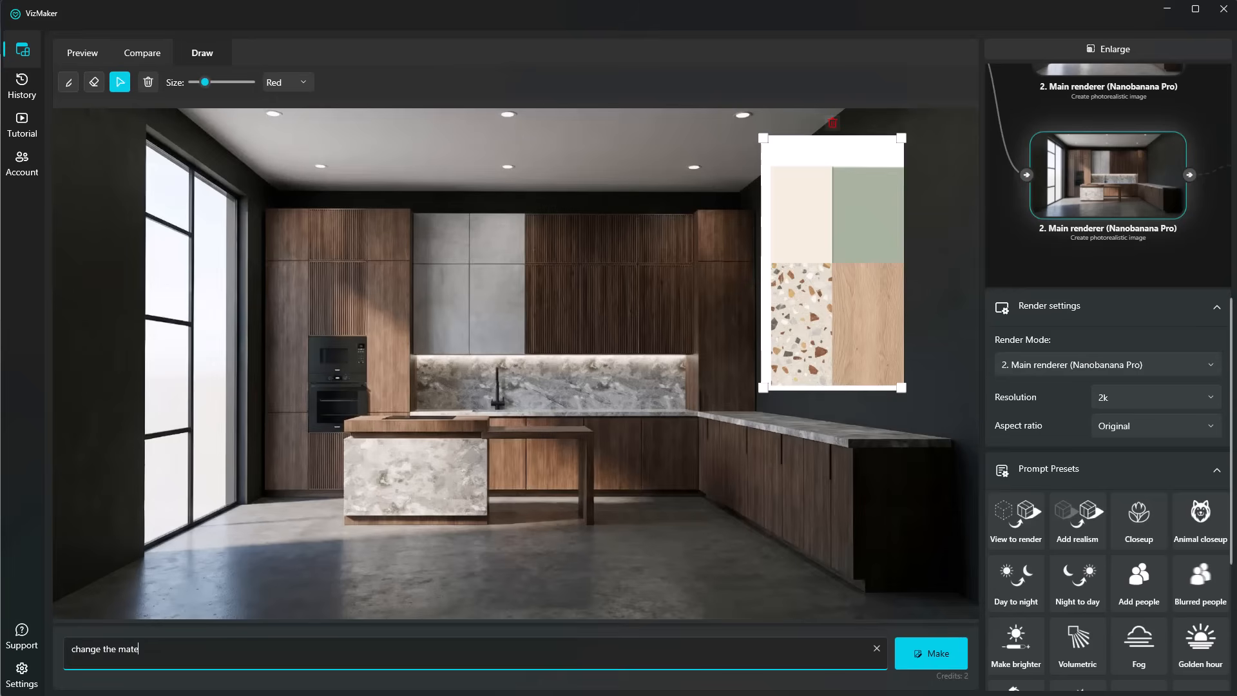
text(rials based on the color)
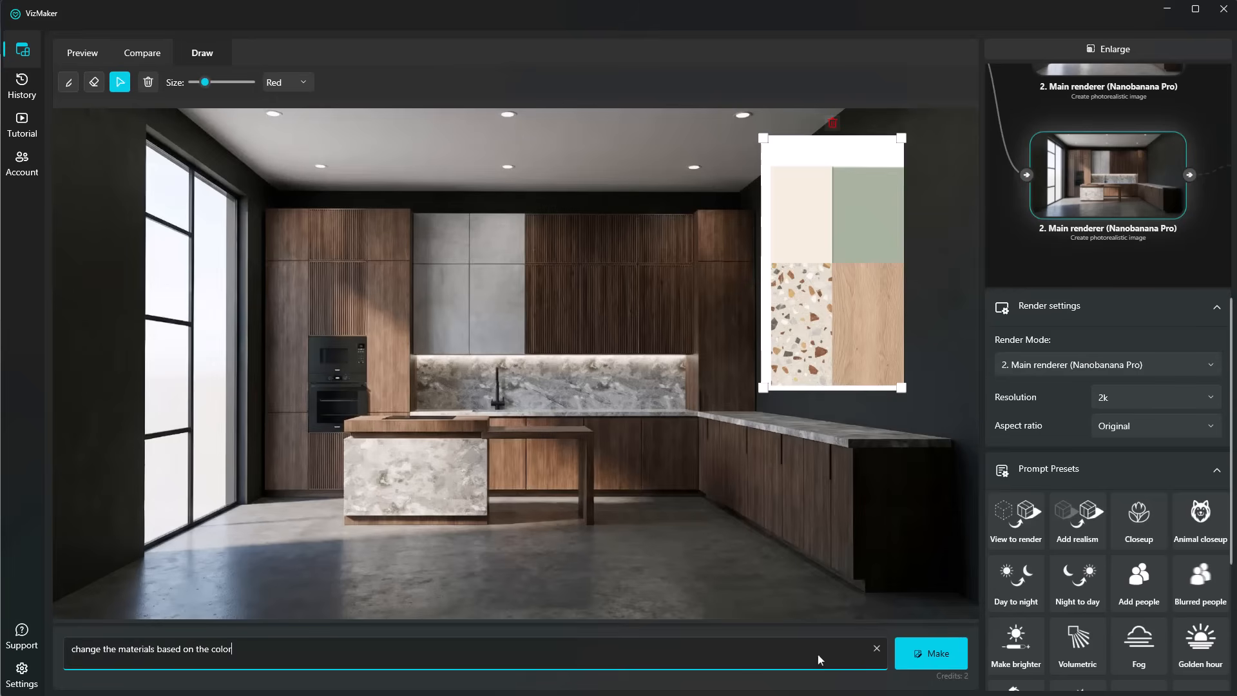
click(931, 653)
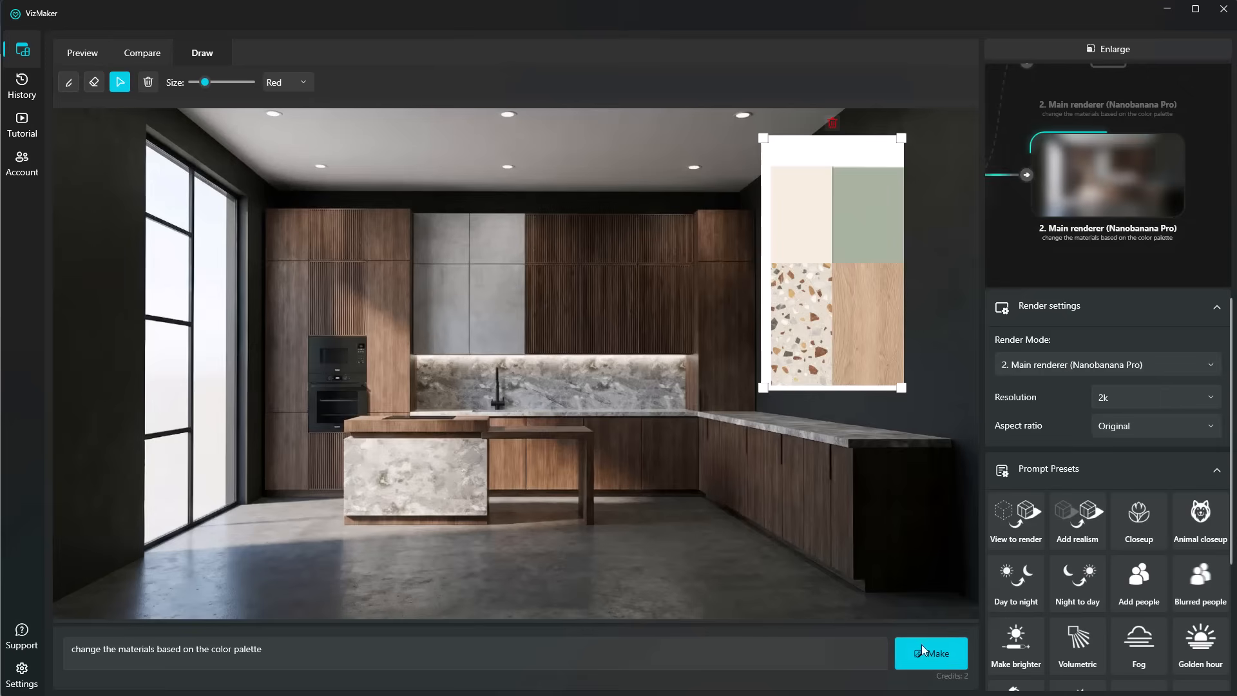
mouse_move(1121, 62)
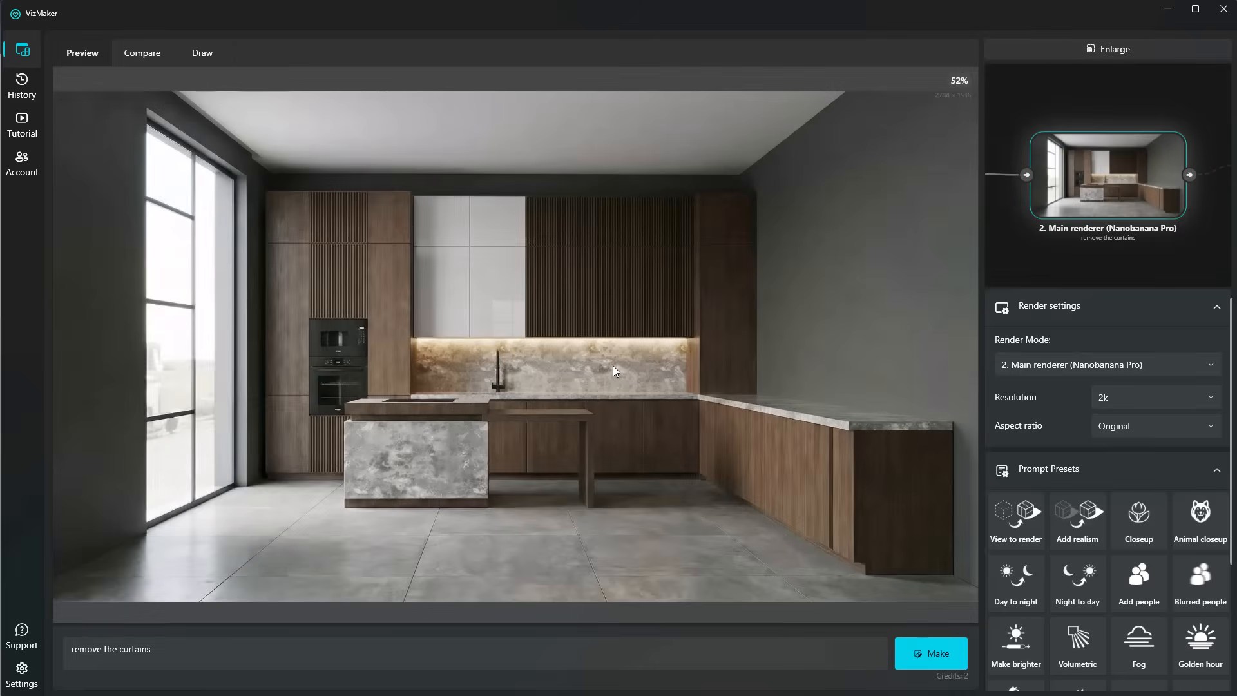
mouse_move(859, 340)
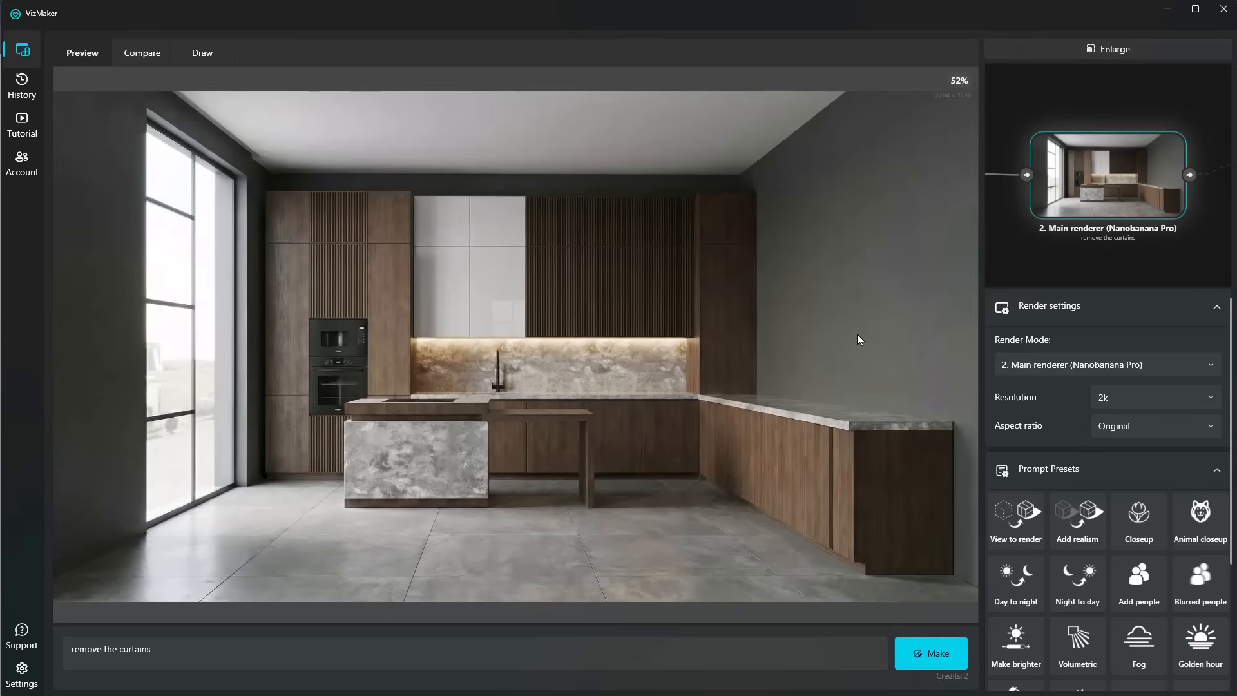
mouse_move(855, 334)
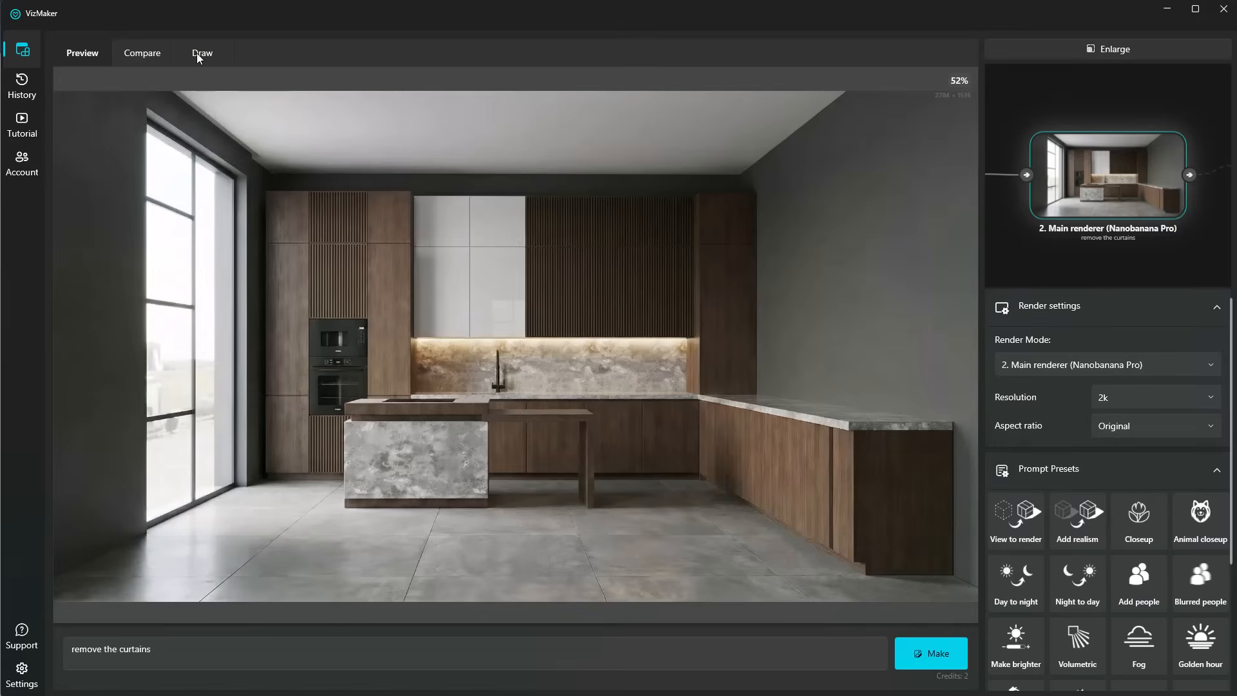
- On the curtainless render's Draw tab, type 'change materials based on the color palette'
click(201, 53)
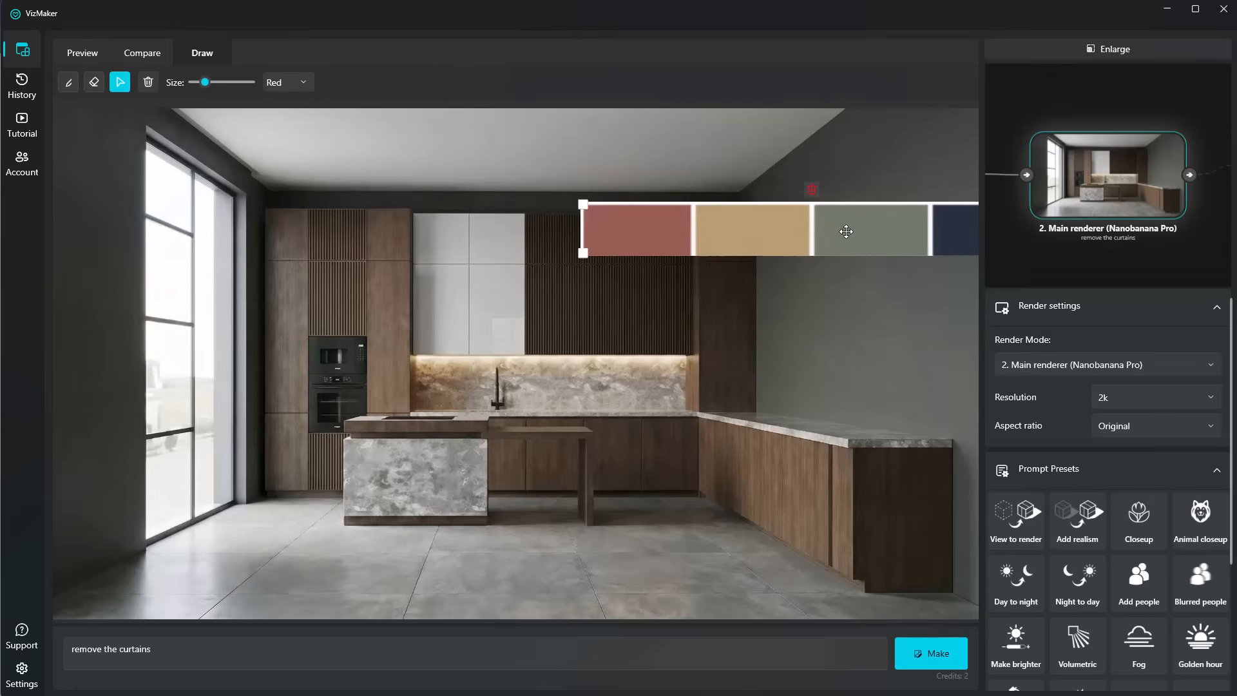
text(change ma)
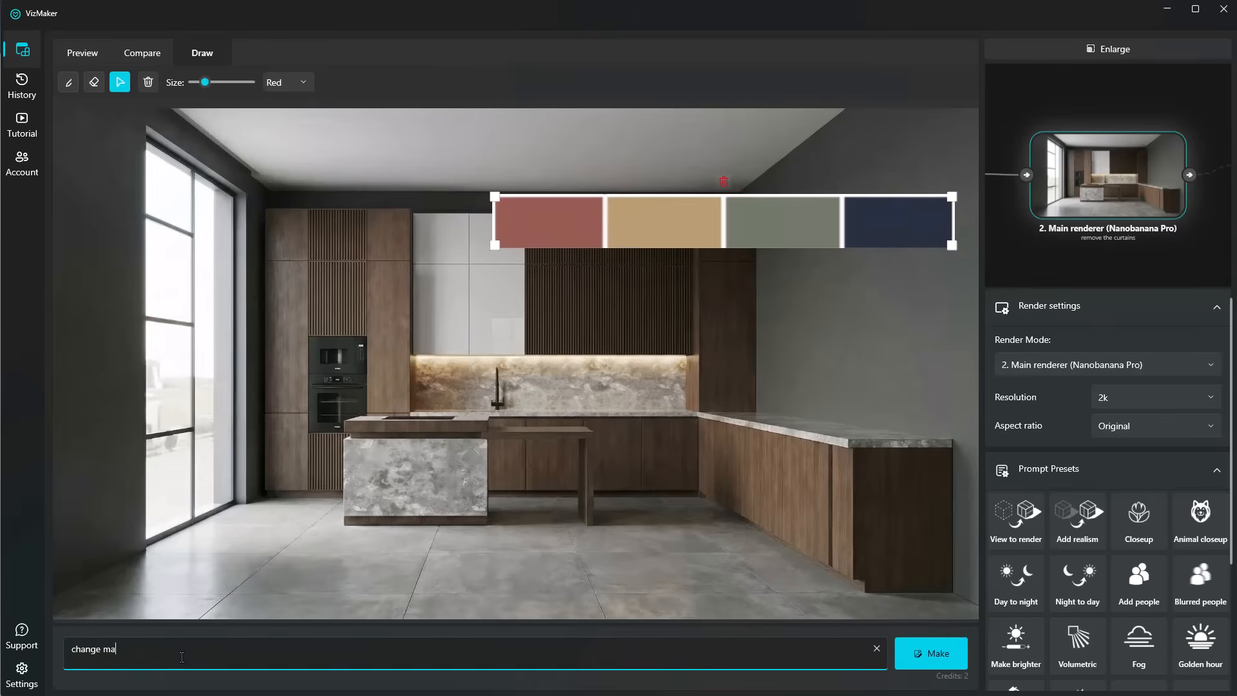
text(terials based ont h)
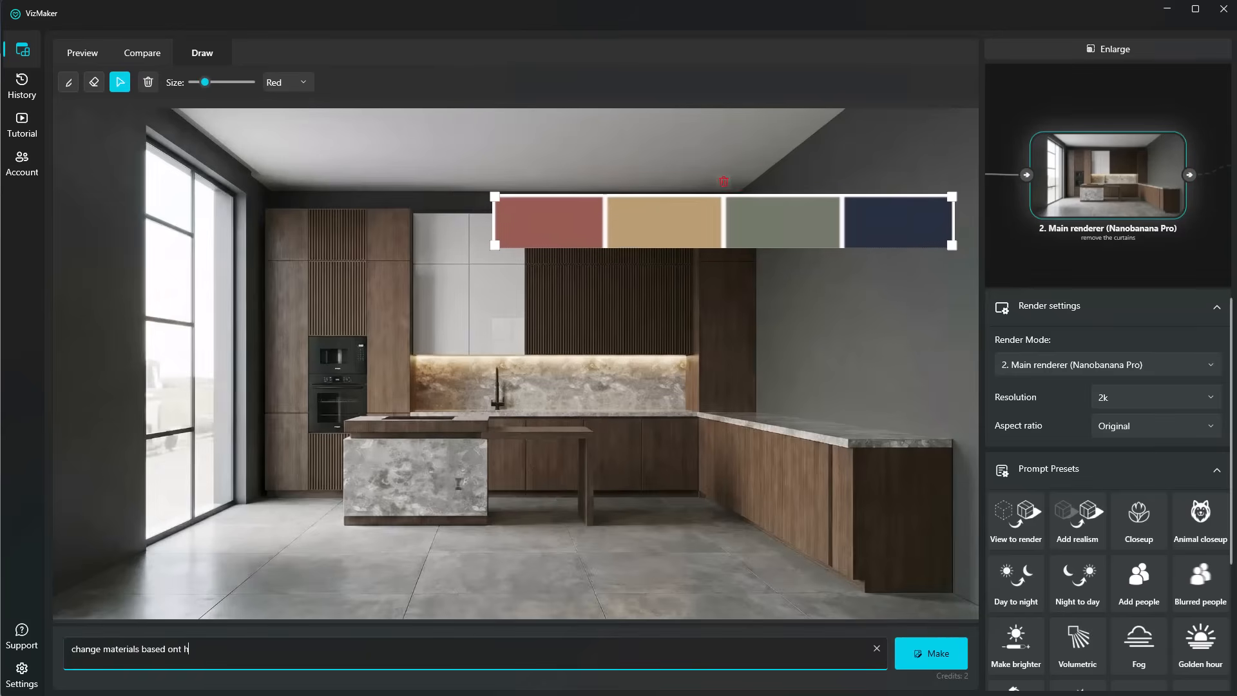
text(he color palette)
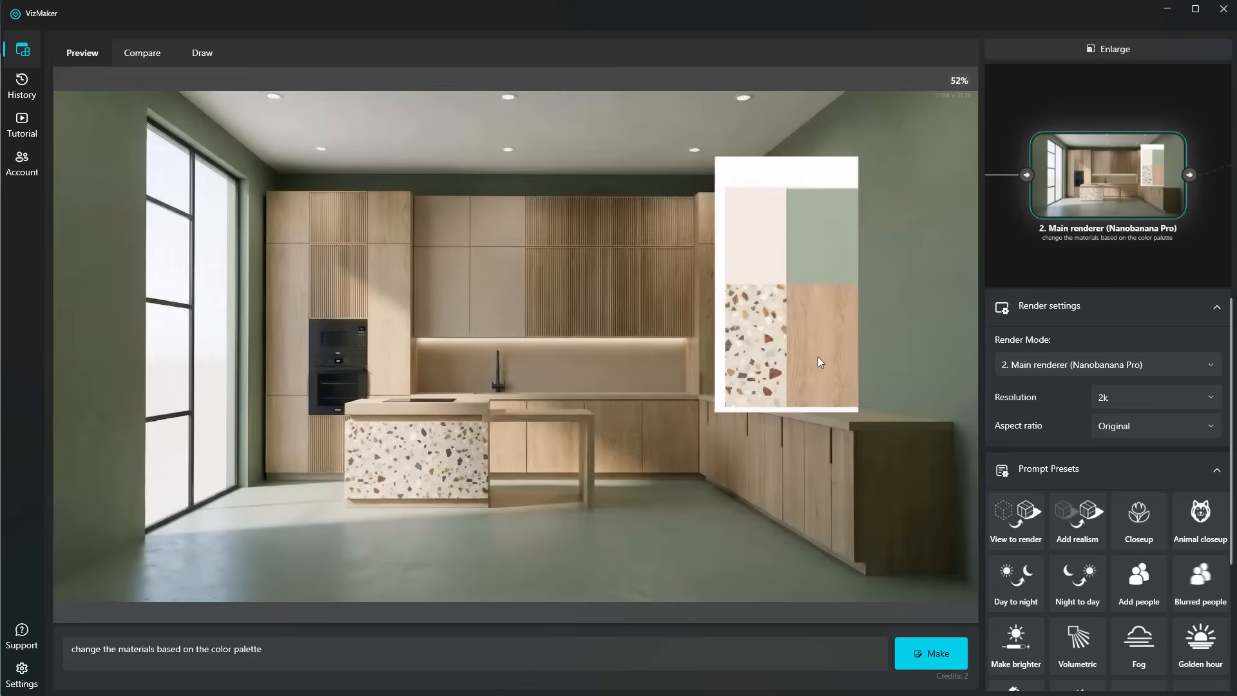
mouse_move(802, 292)
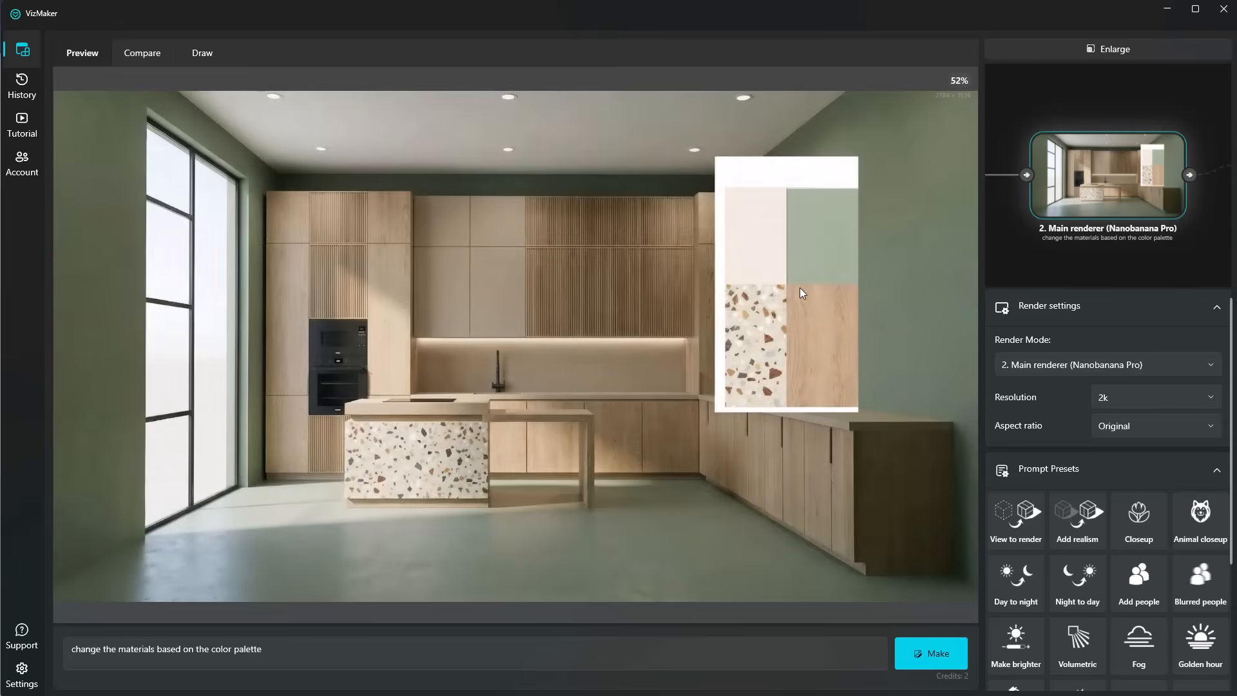
mouse_move(939, 323)
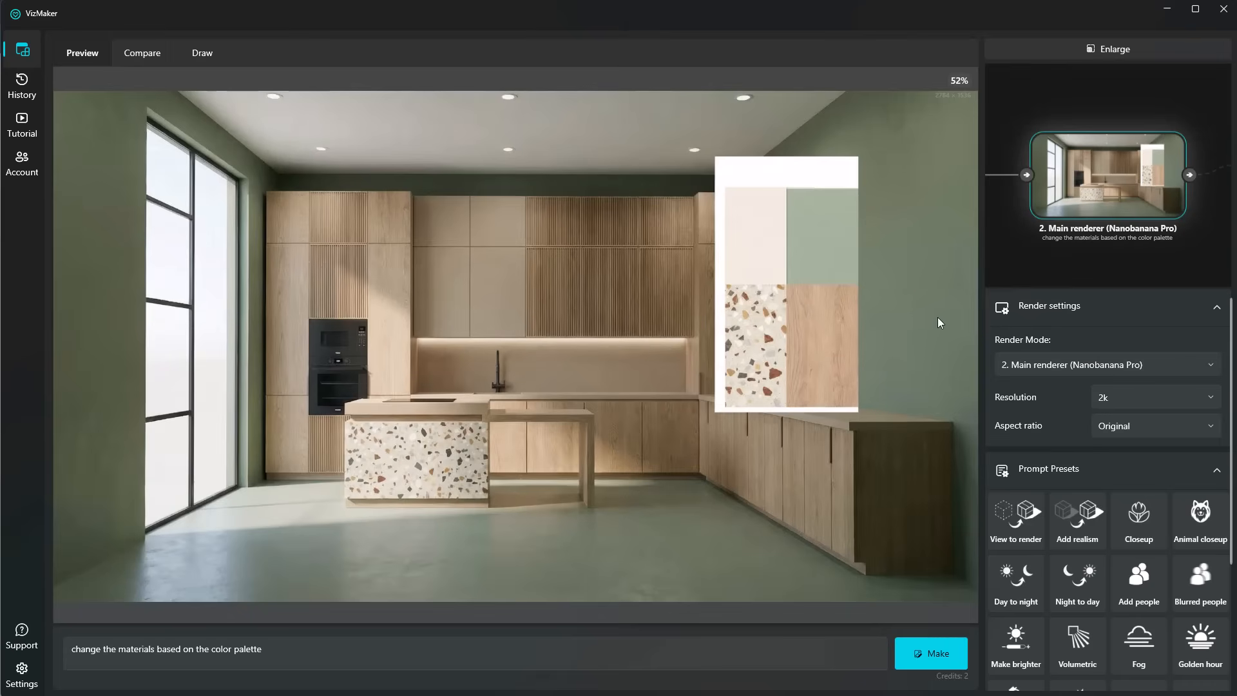
mouse_move(854, 291)
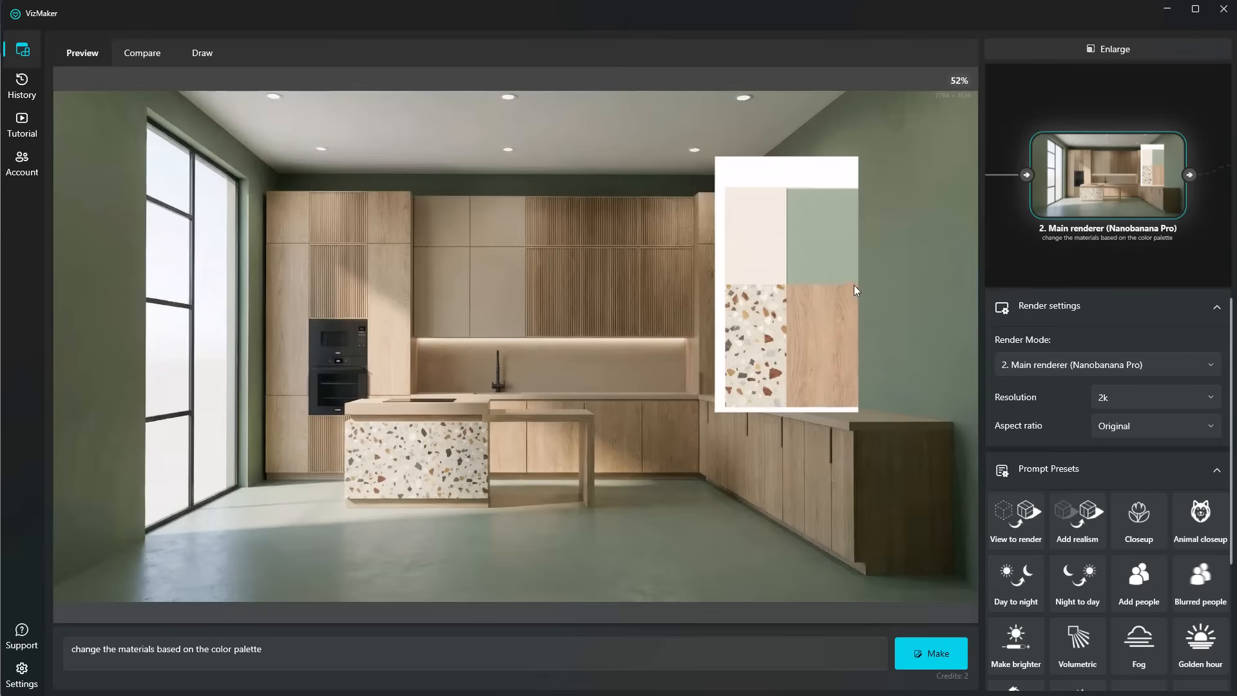
mouse_move(777, 243)
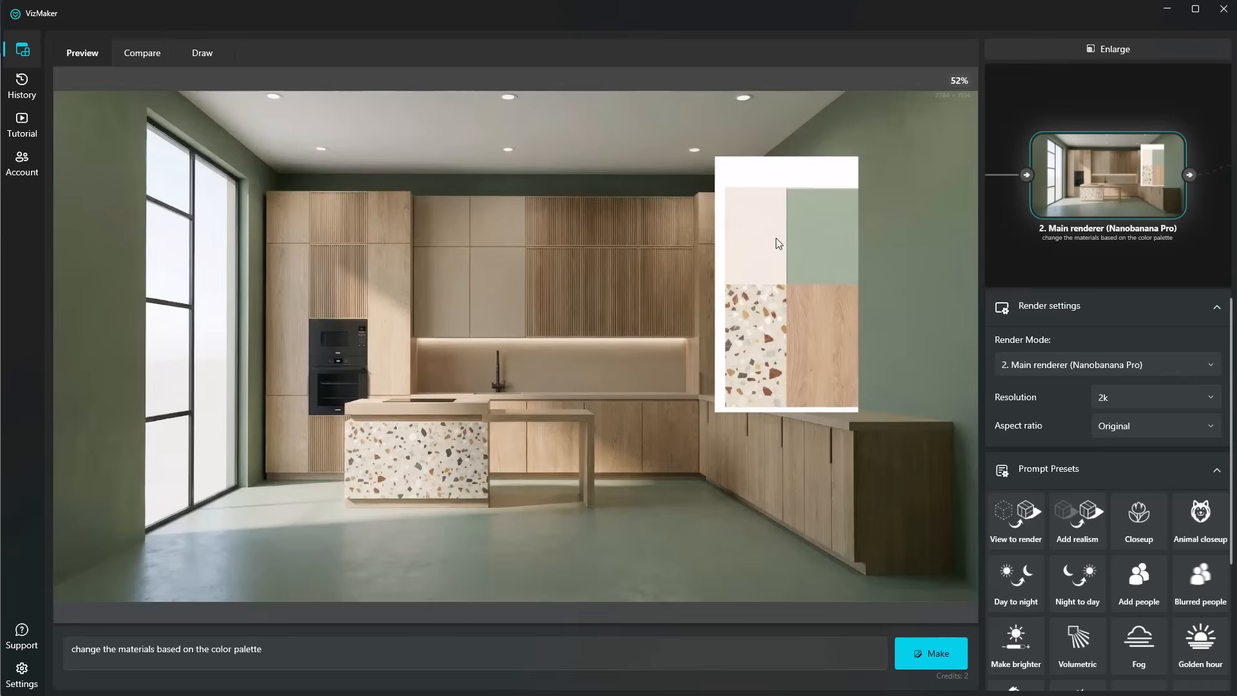
mouse_move(784, 197)
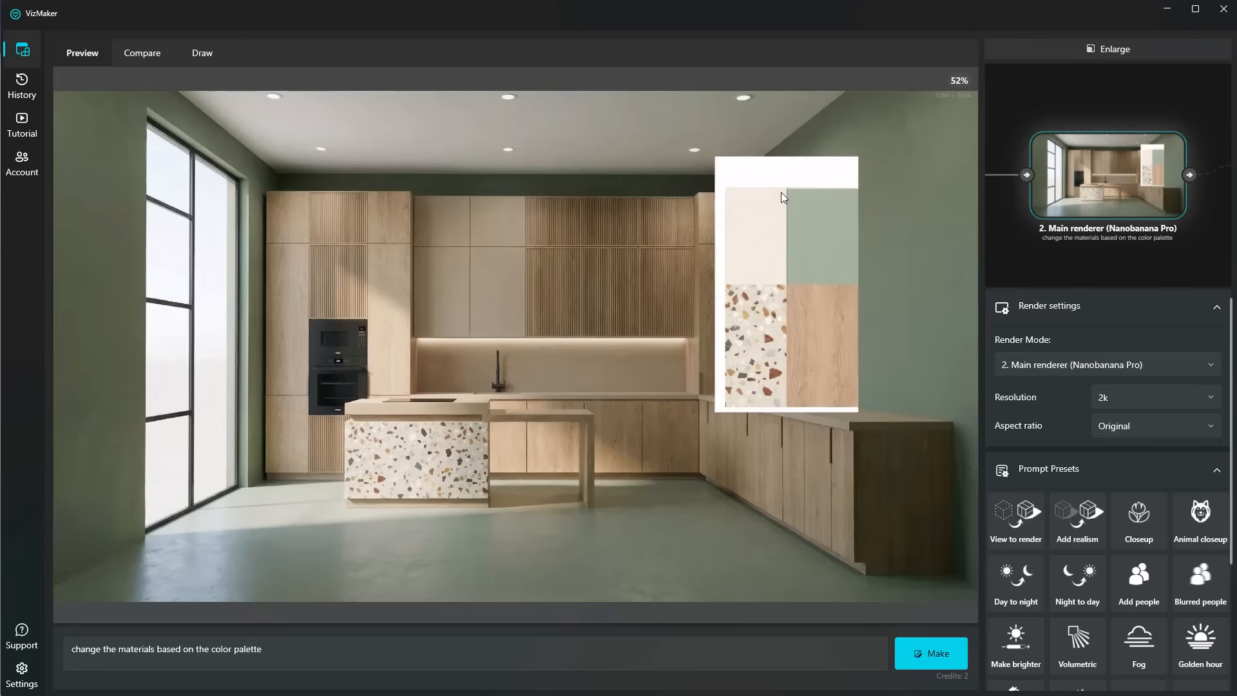
mouse_move(637, 468)
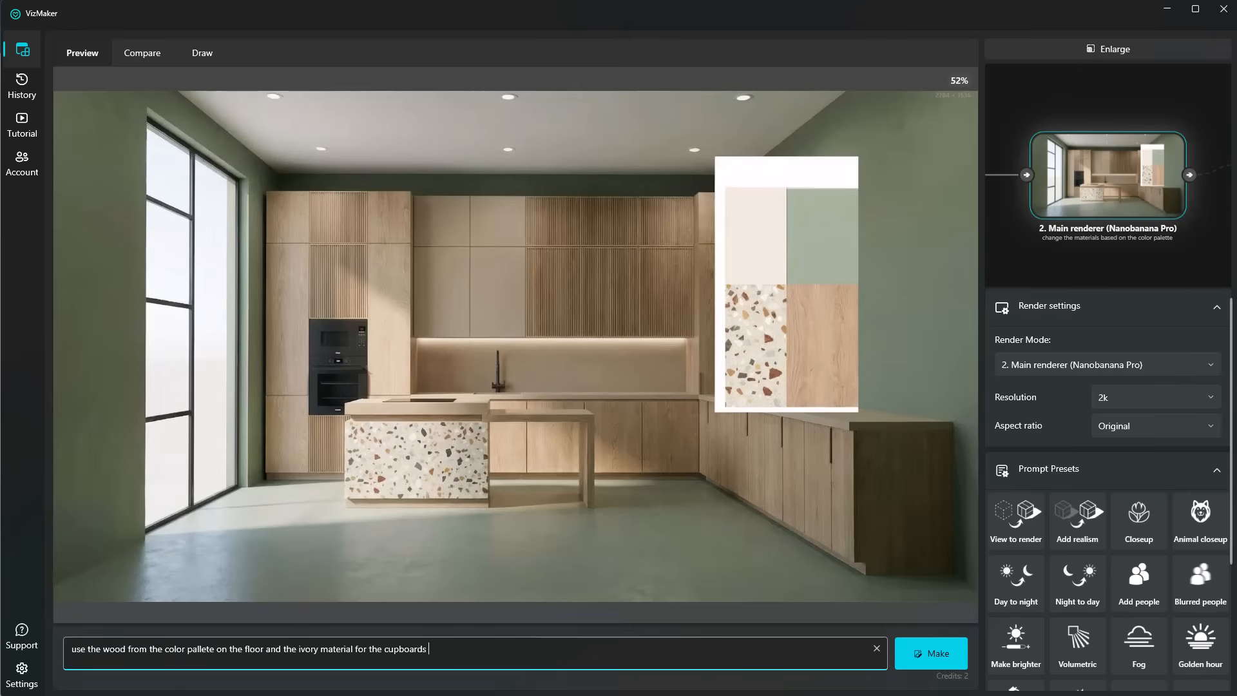
- Generate the wood-floor, ivory-cupboard version, browse earlier renders, and open the result
click(931, 654)
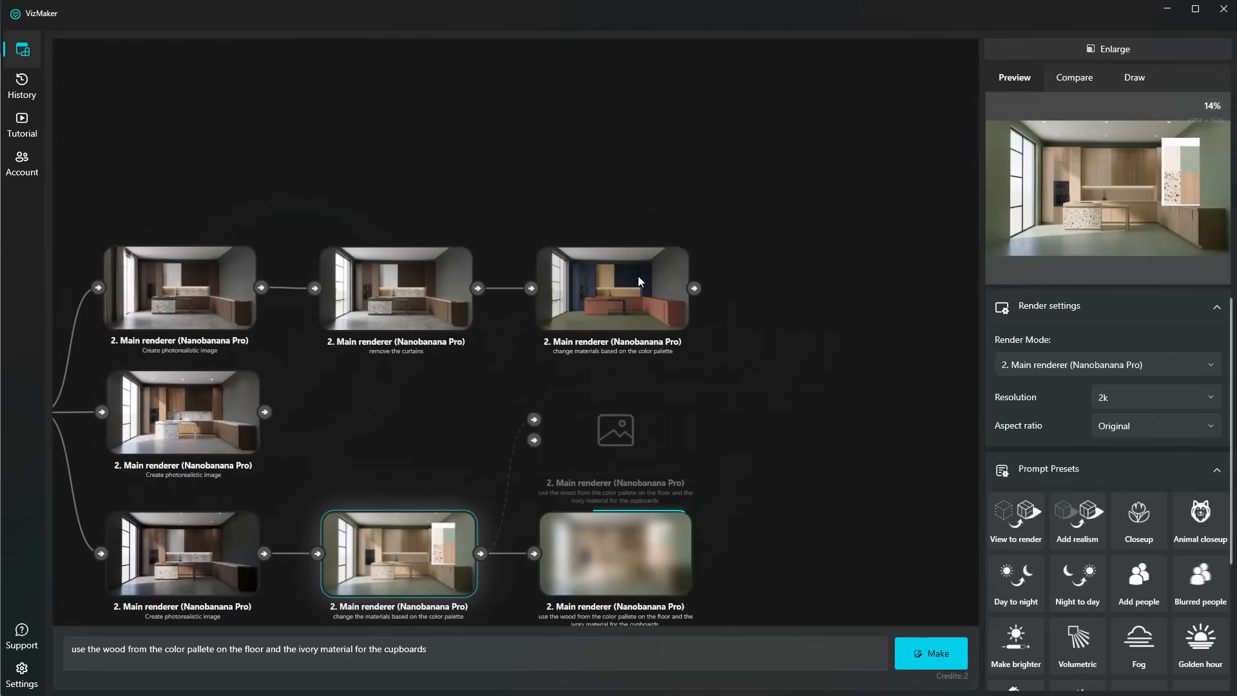
click(611, 289)
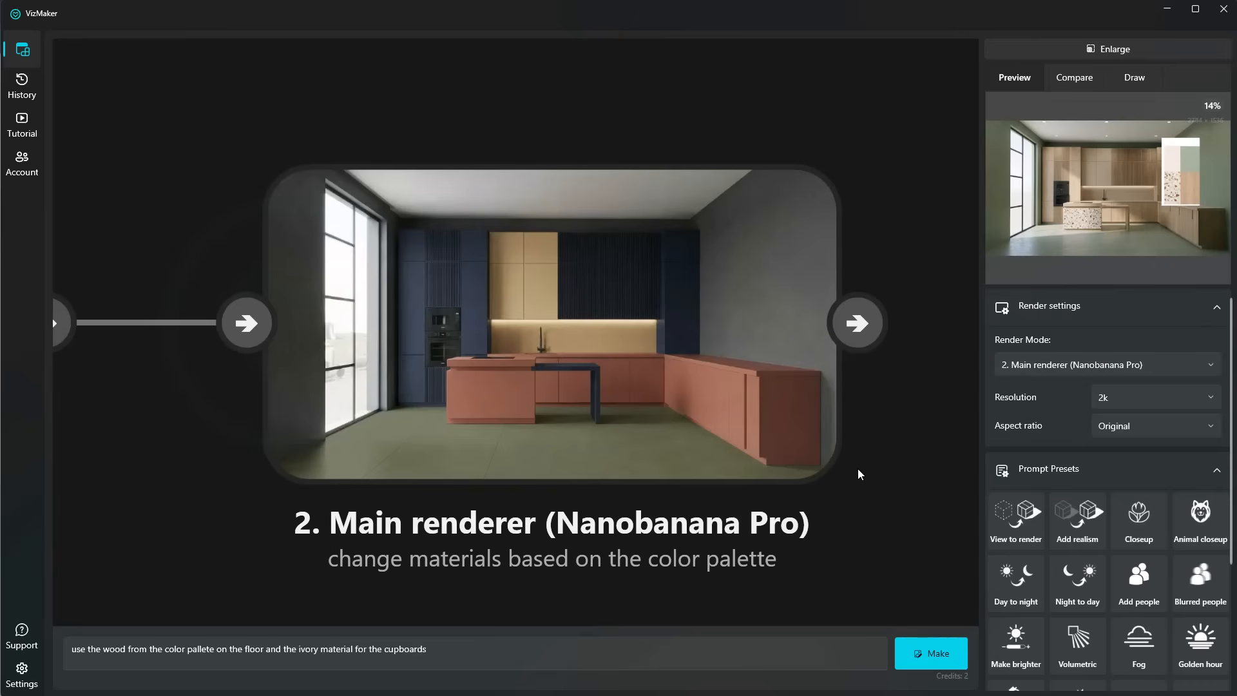
click(246, 323)
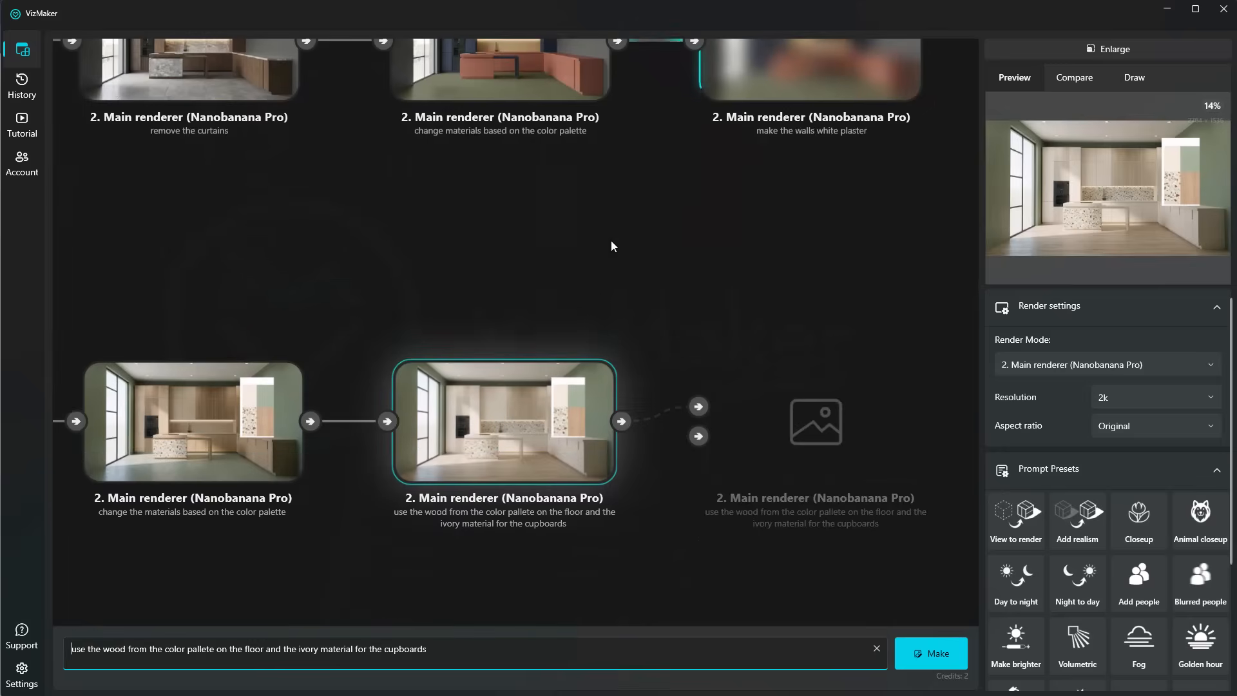
click(504, 421)
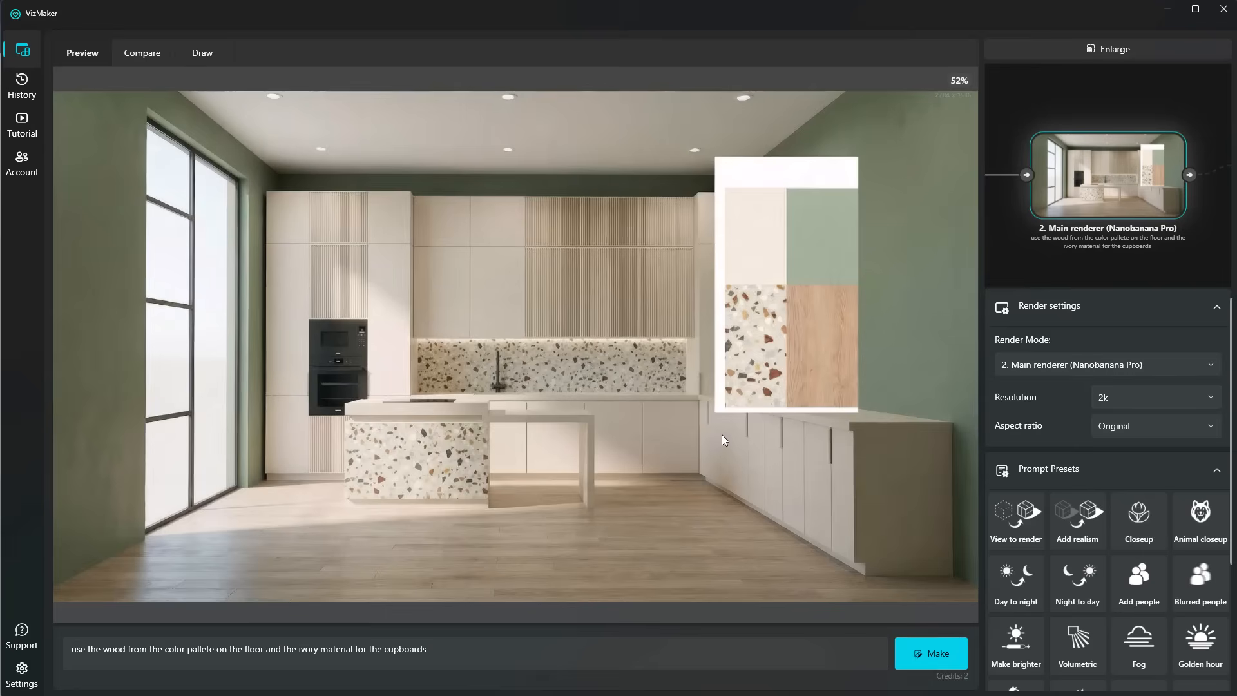
mouse_move(695, 491)
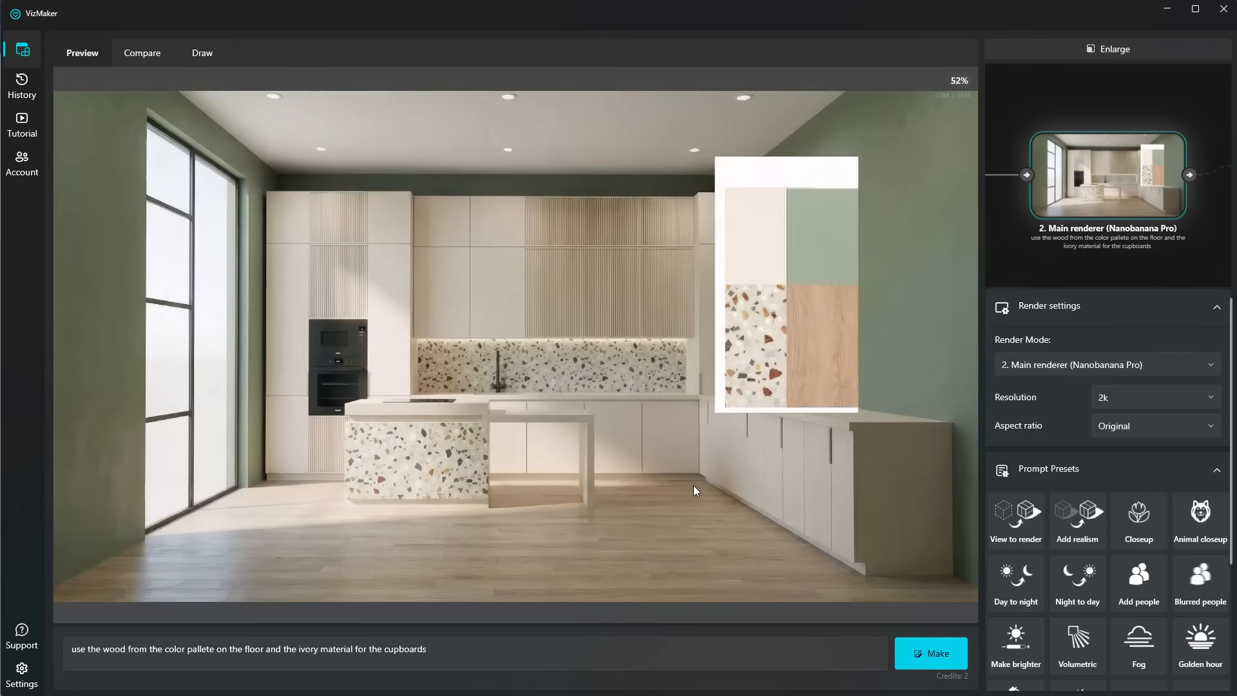
- Make a 'remove the color palette' render and copy a Pinterest kitchen-with-stools image
click(473, 652)
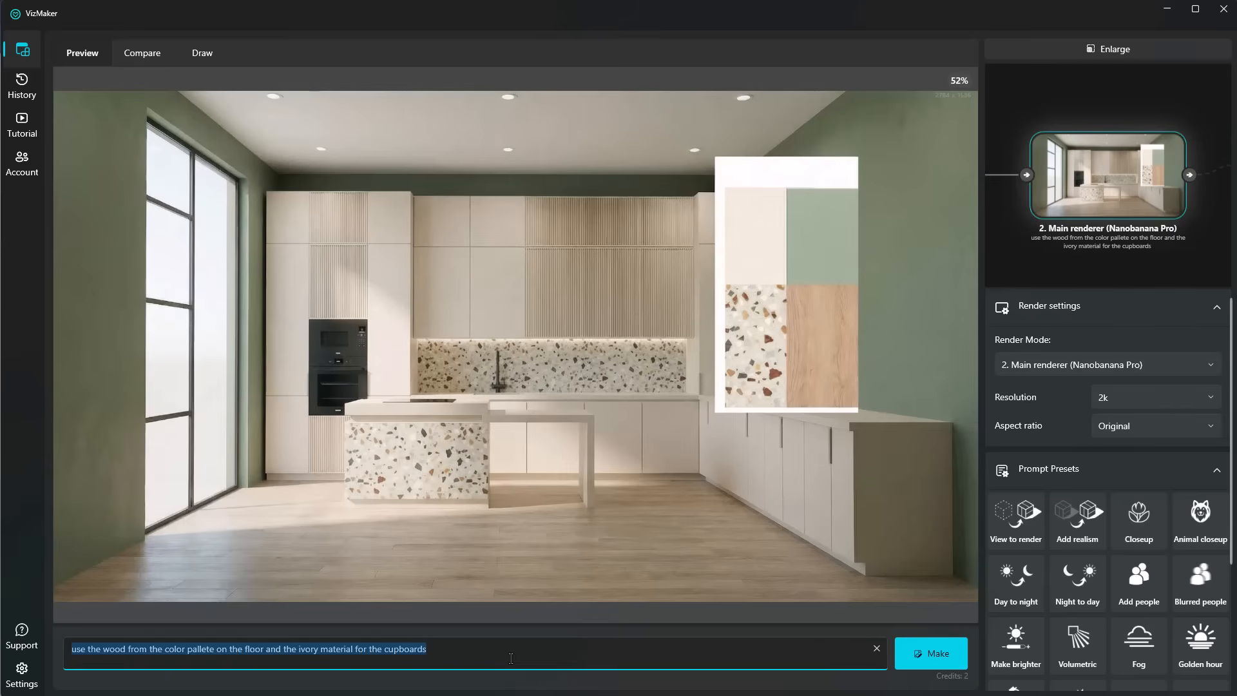
click(876, 649)
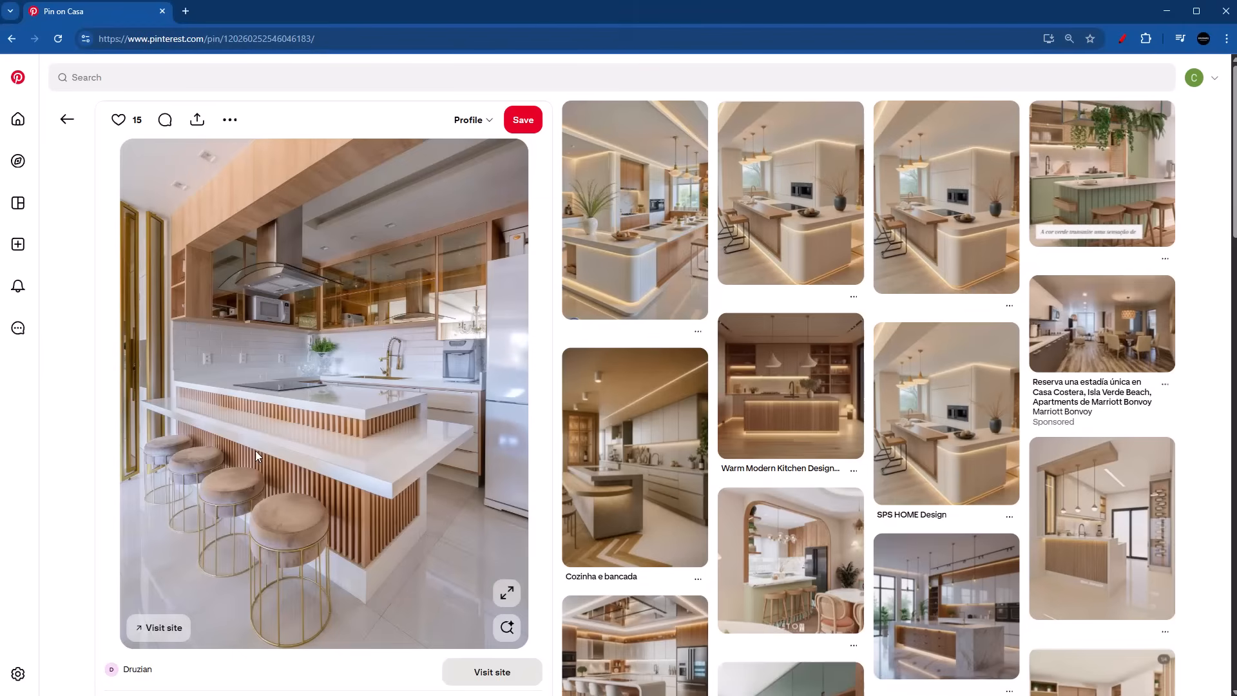
right_click(257, 456)
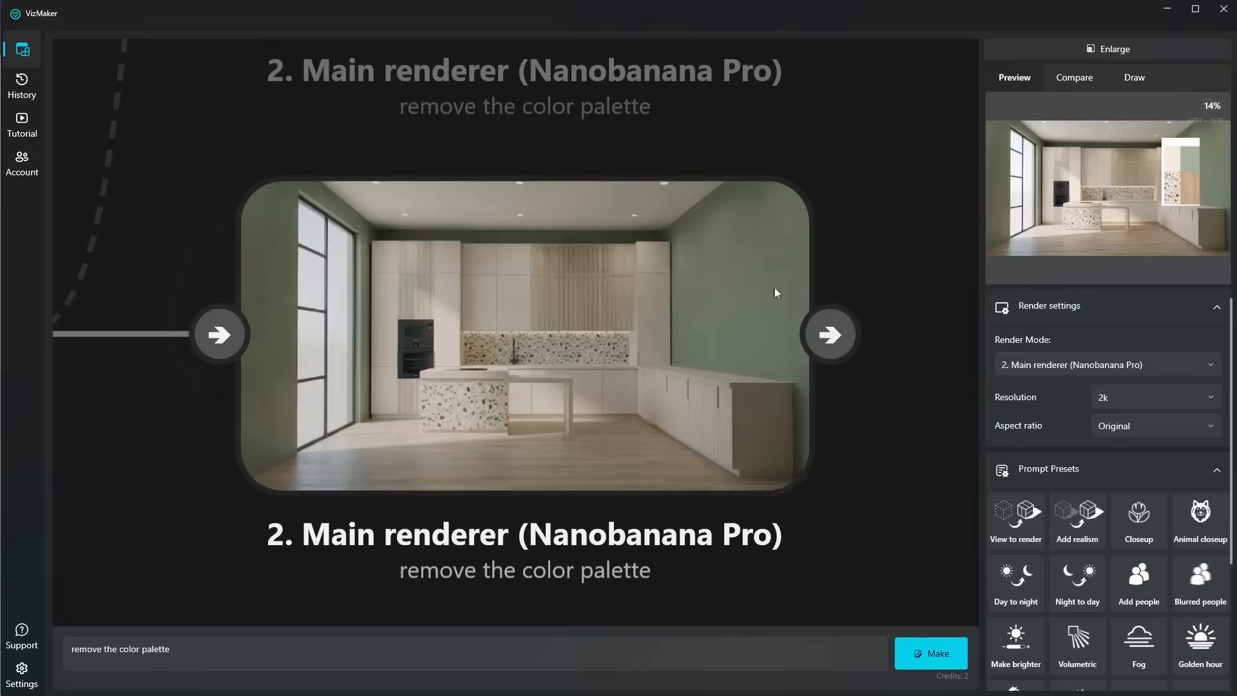
- Generate a kitchen render with the two marked stools, also adding a plant on the right
click(201, 52)
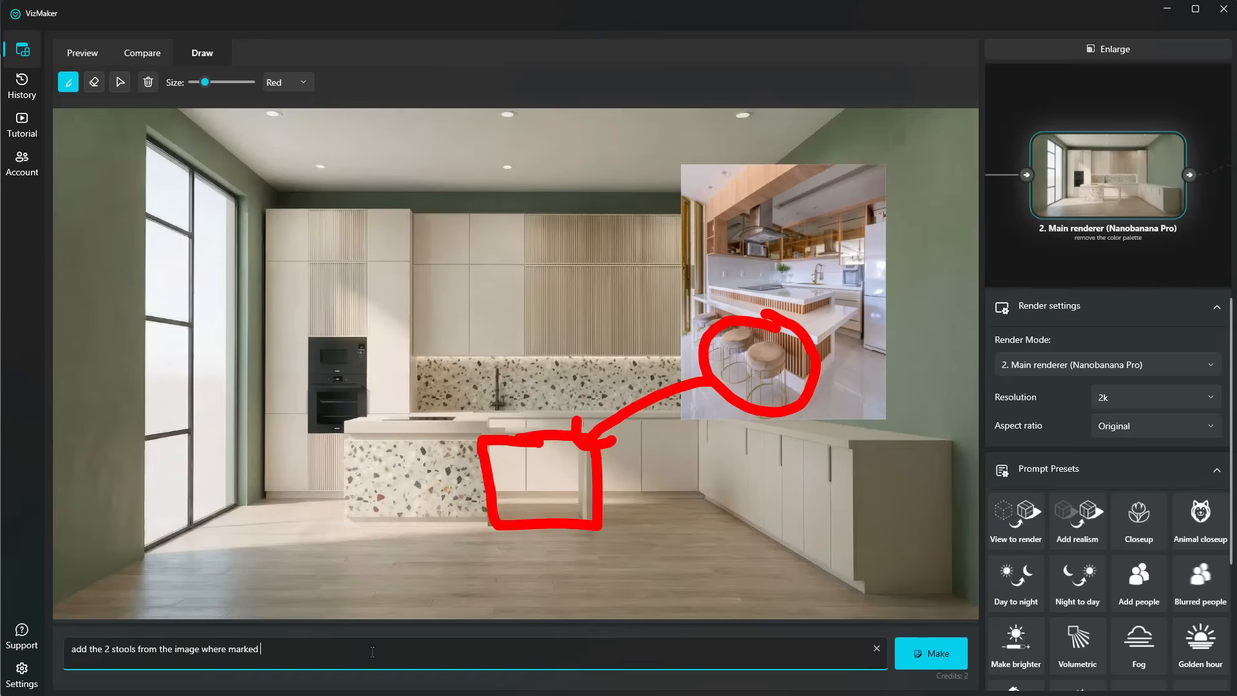
mouse_move(916, 595)
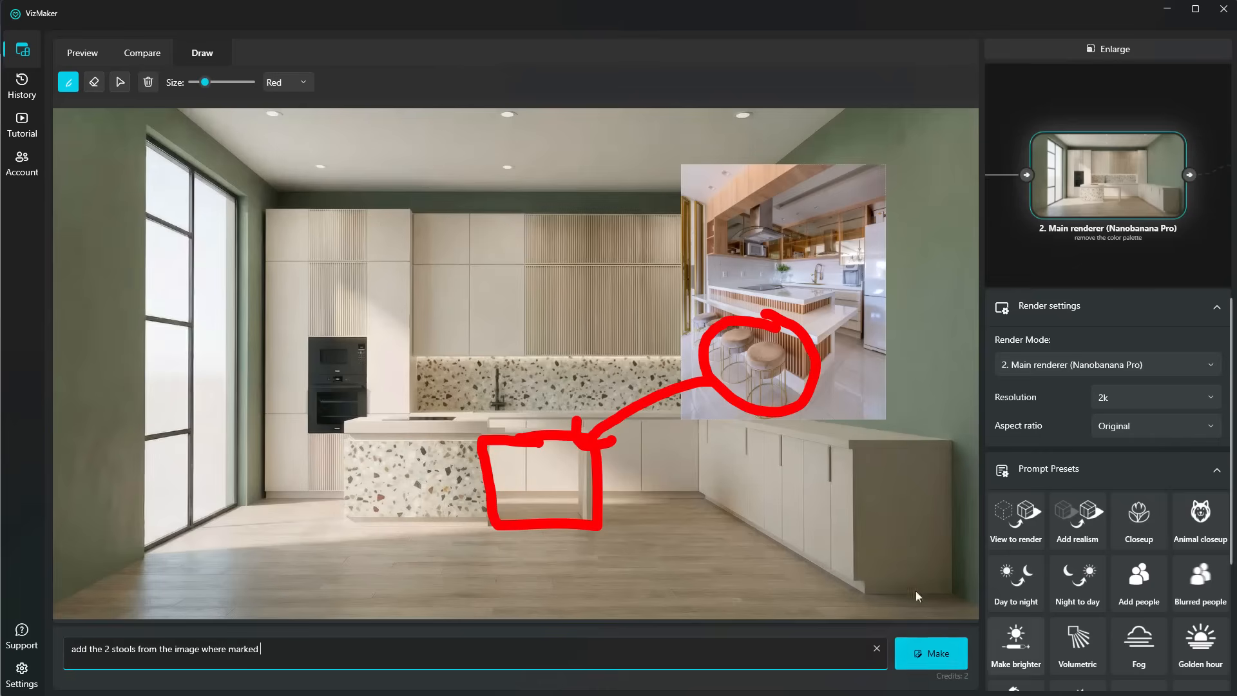
click(931, 653)
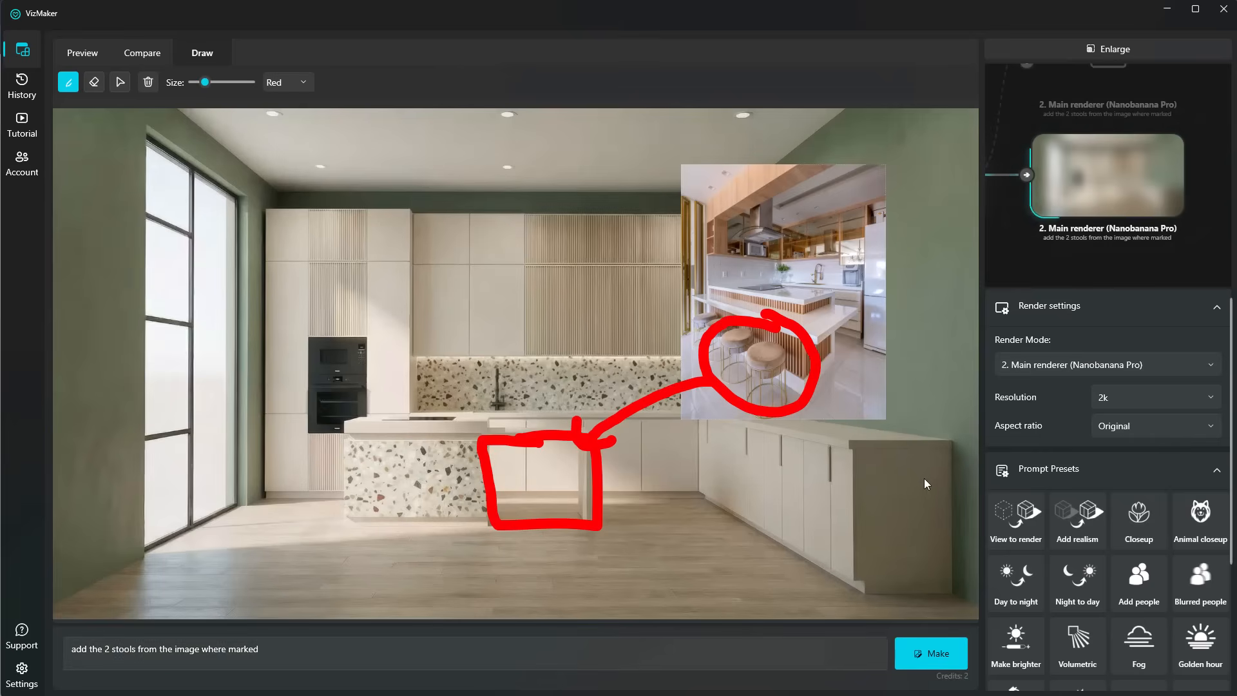
mouse_move(961, 492)
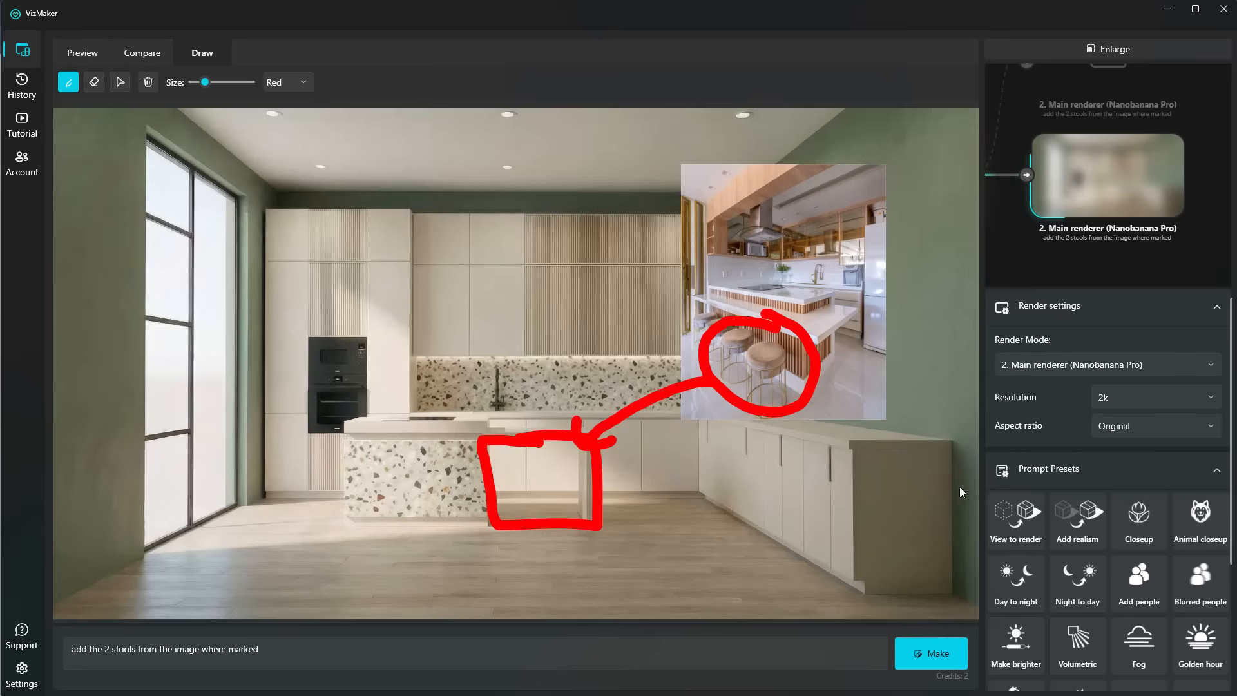
mouse_move(886, 516)
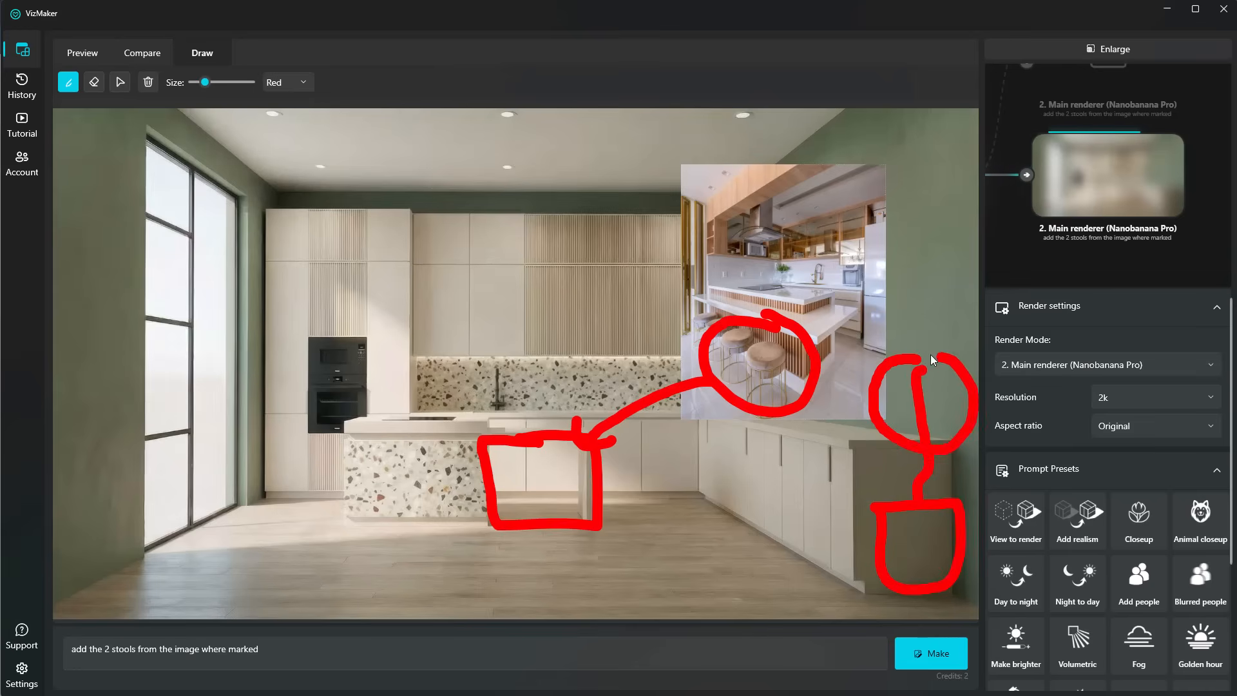
text(, also add a plant on the right side)
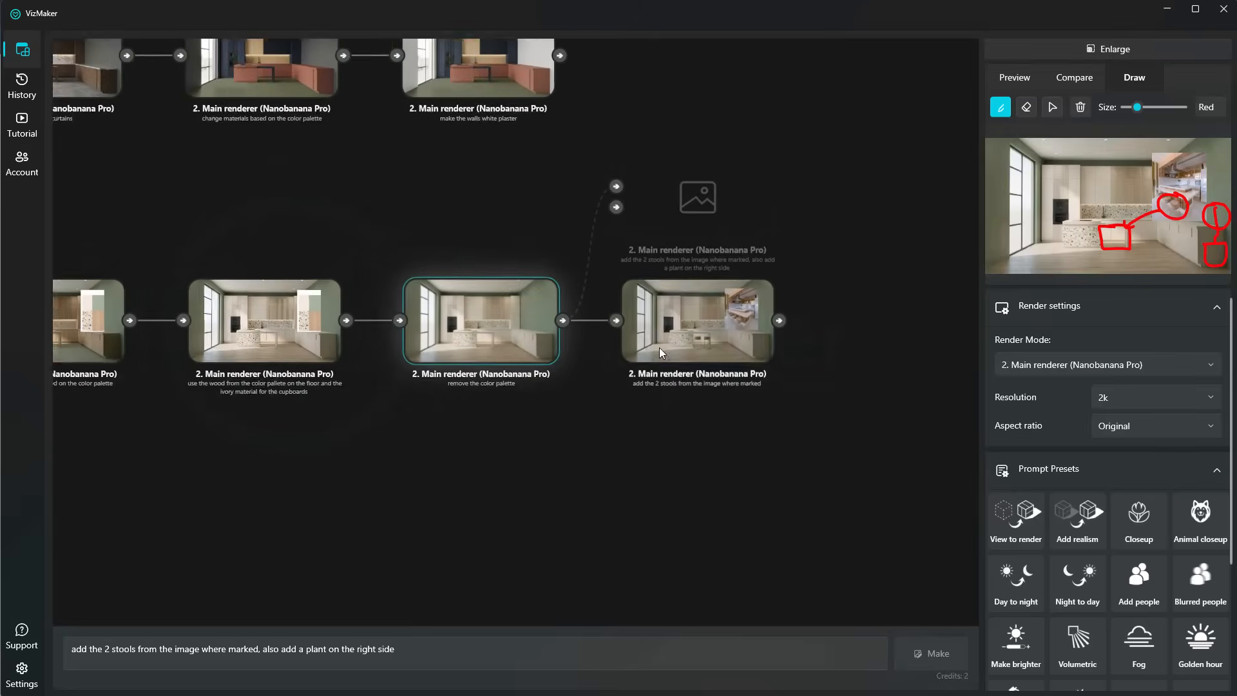
- Enlarge the new render to check the two island stools and the tall plant
click(698, 321)
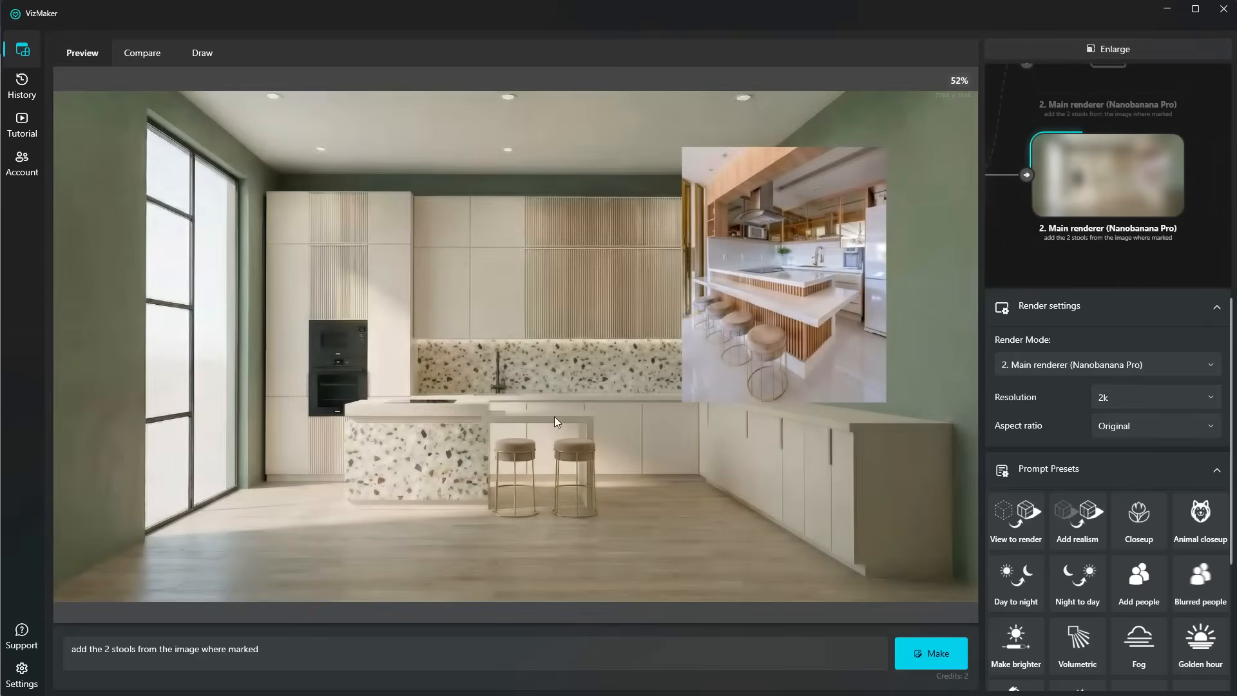
mouse_move(982, 192)
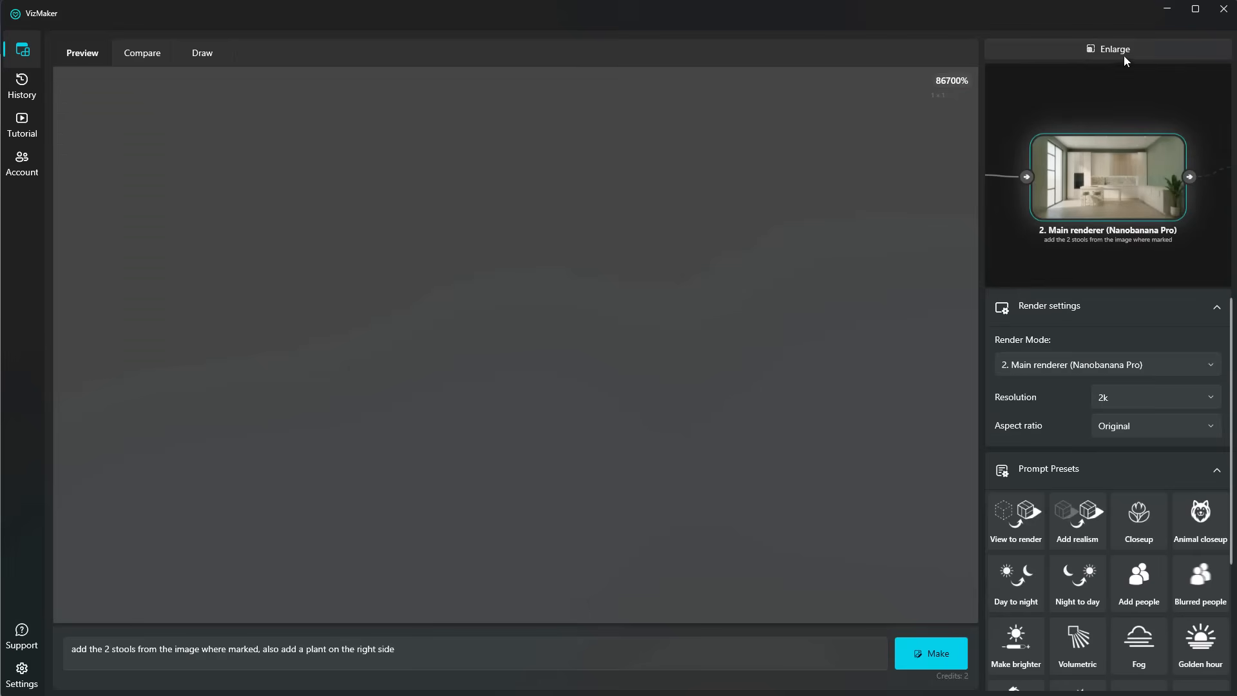
click(931, 653)
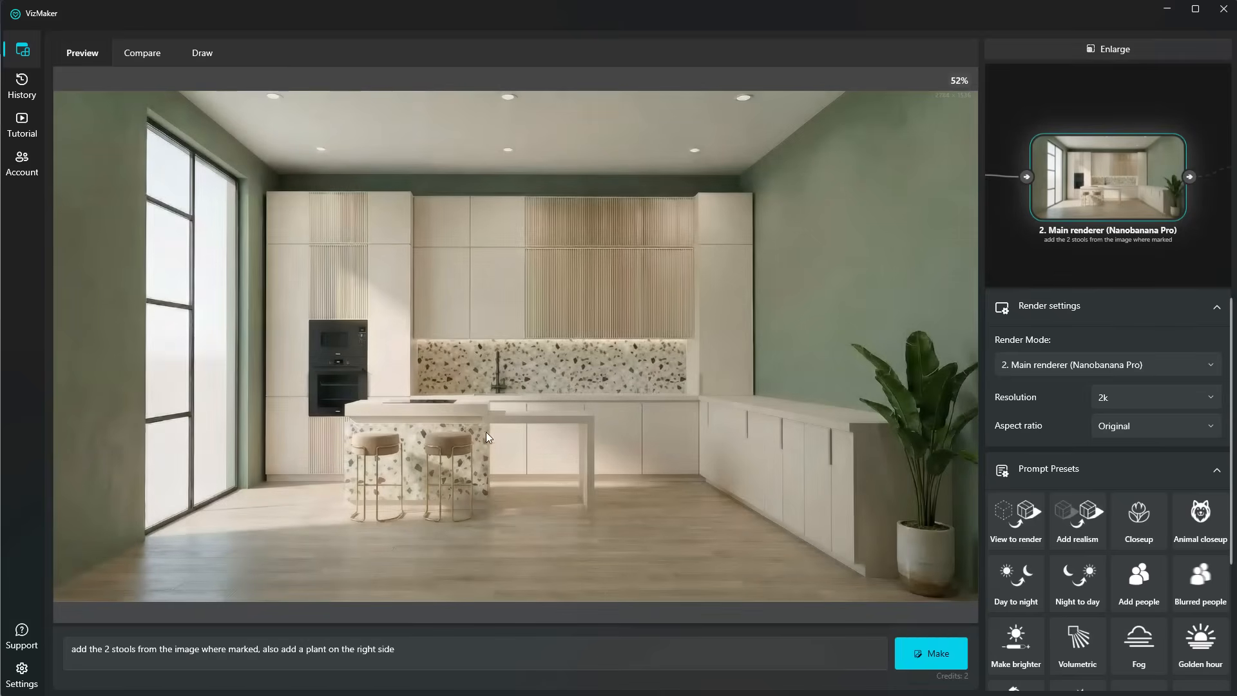
mouse_move(365, 516)
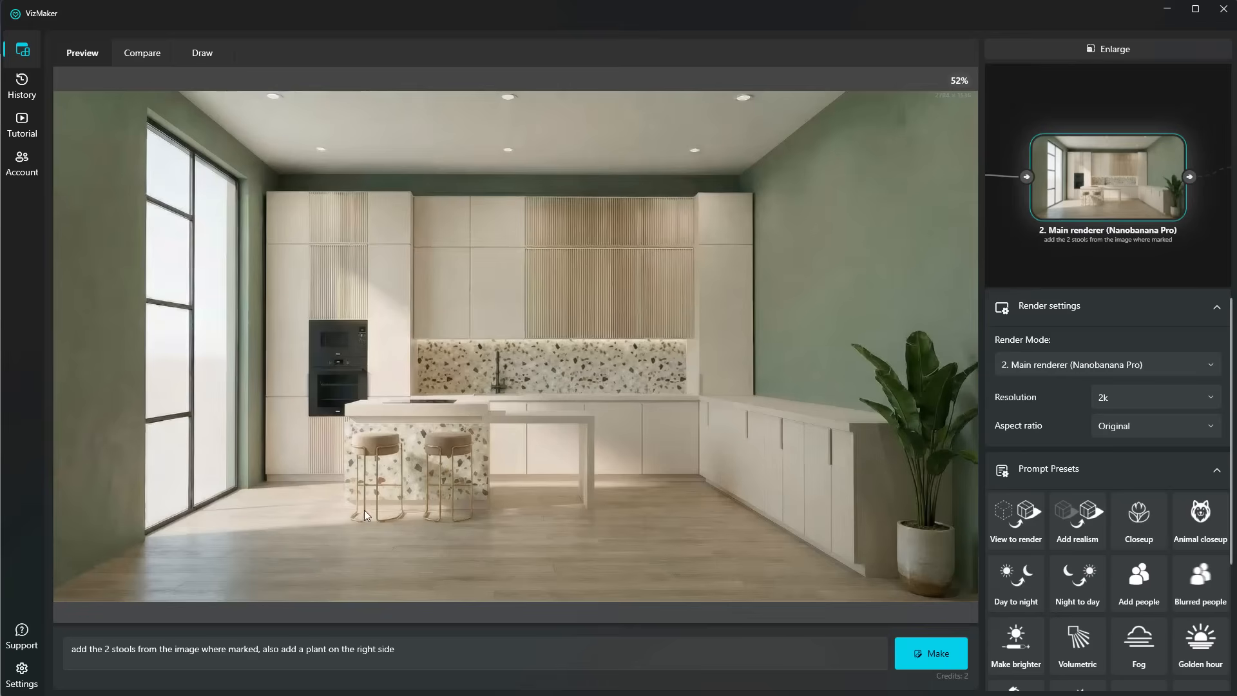
mouse_move(511, 477)
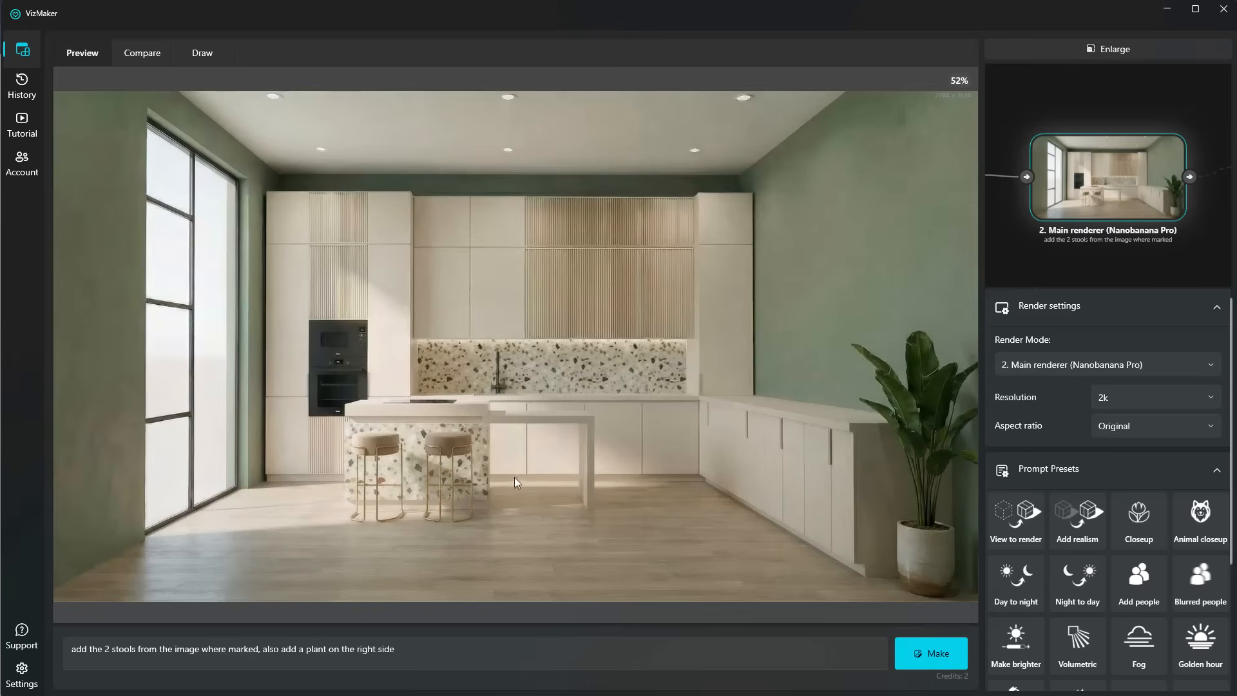
mouse_move(1012, 142)
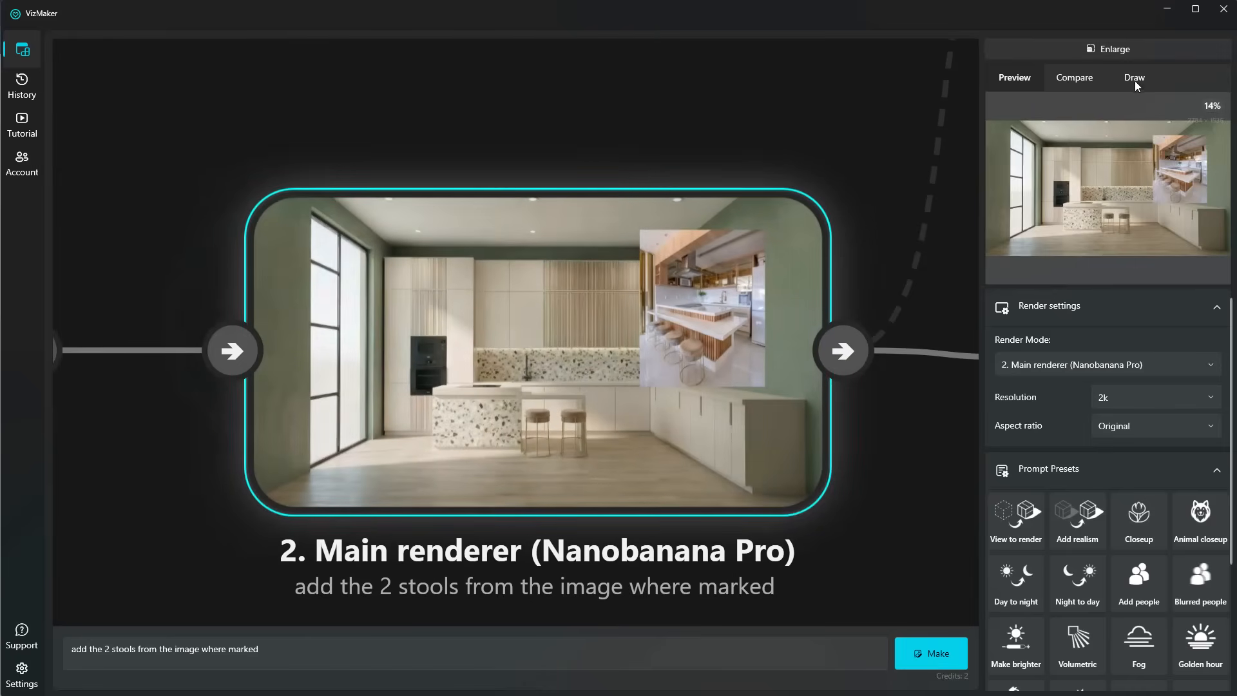
- Mark the three glass pendant lamp positions on the sketch and generate the render
click(1134, 77)
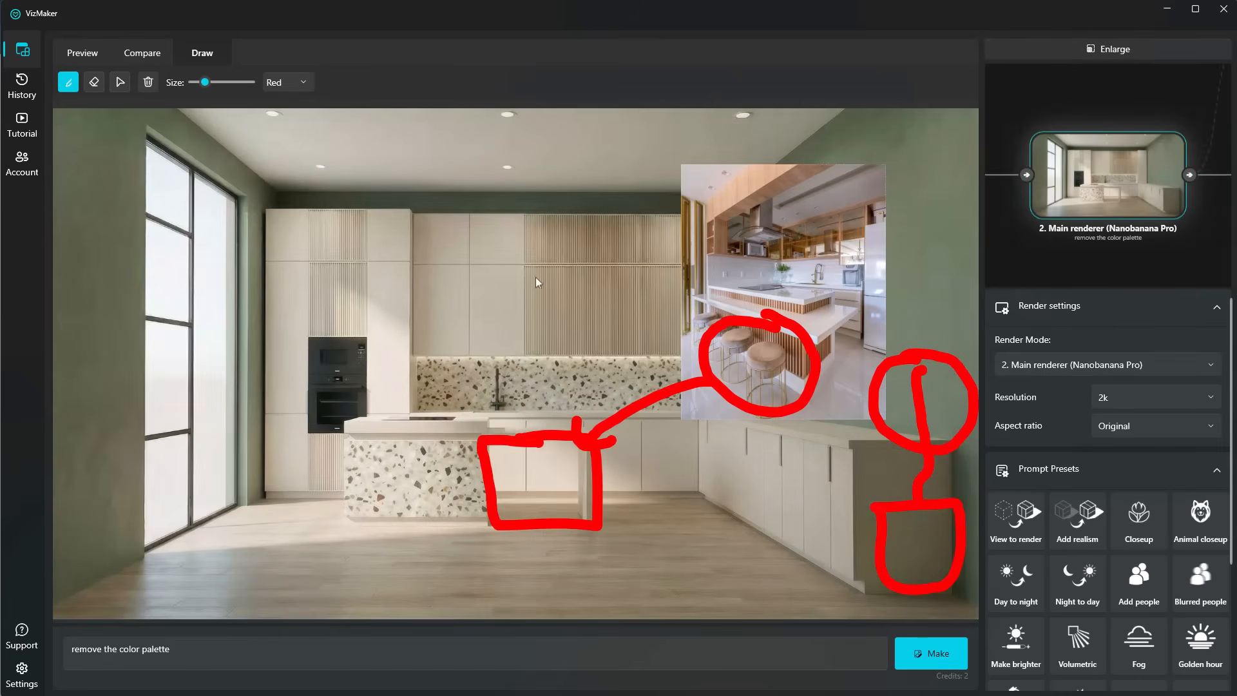
click(119, 81)
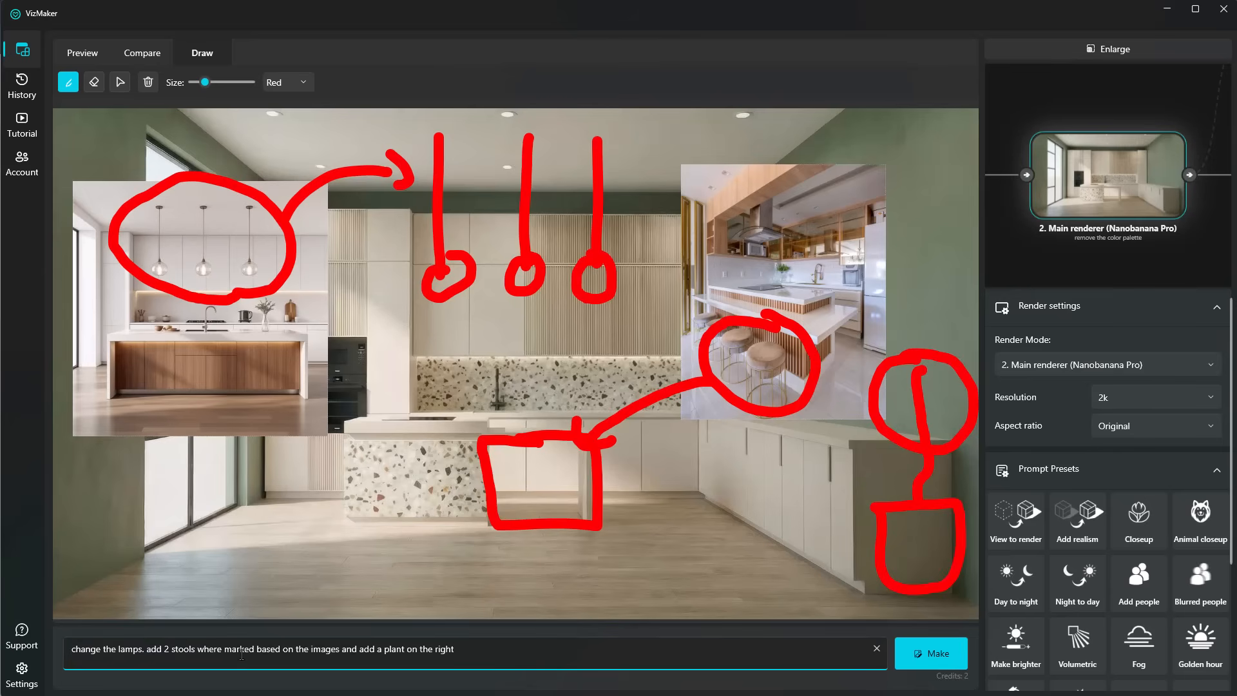
click(474, 649)
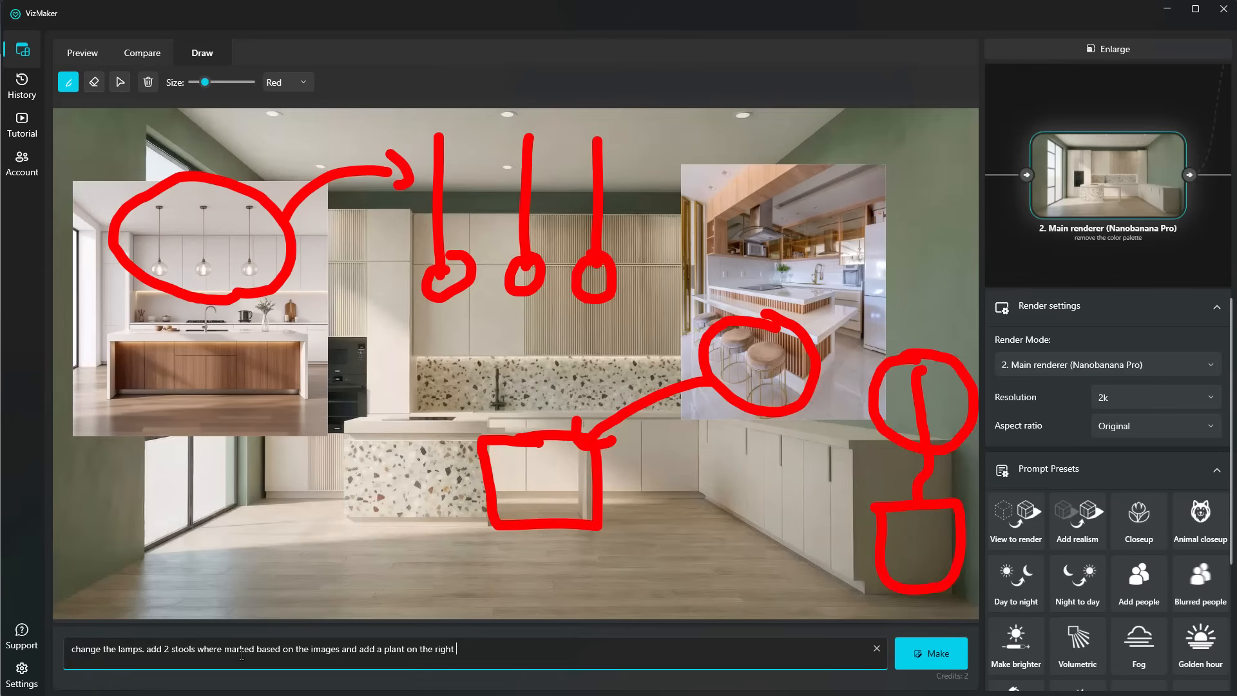
click(930, 652)
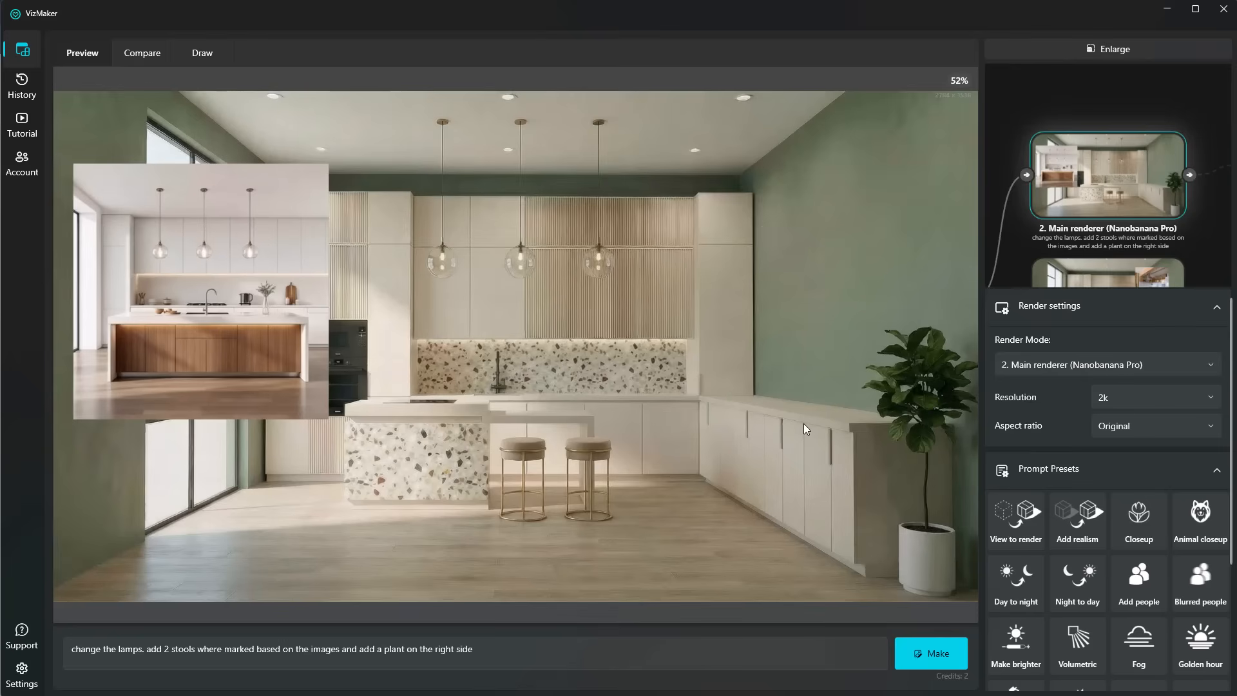
mouse_move(425, 179)
text(remove the spotlights and )
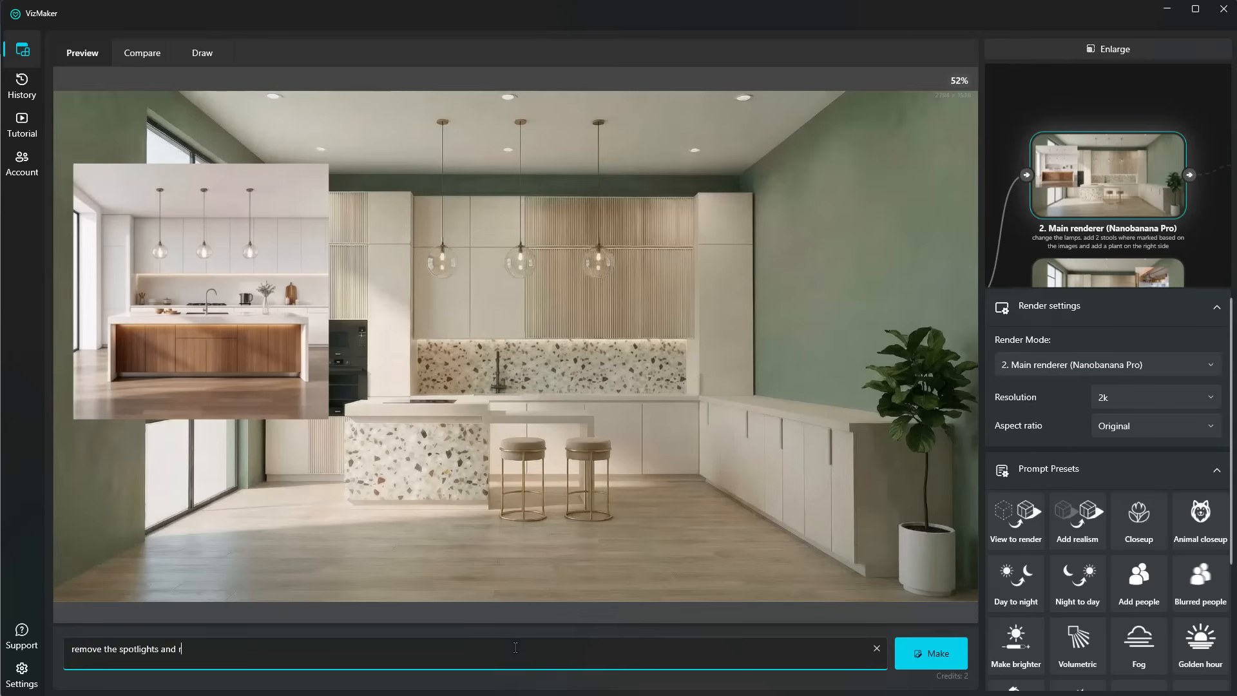
- Re-render removing the spotlights and reference image while keeping the pendant lamps
text(reference image)
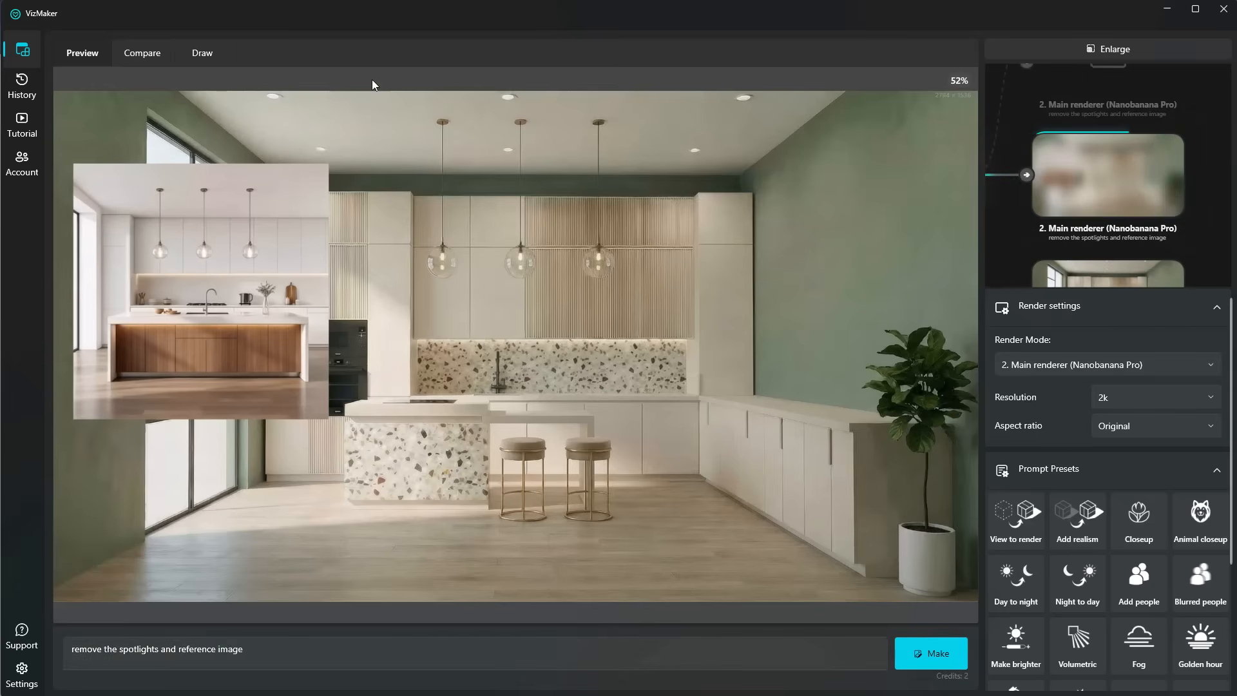
click(202, 52)
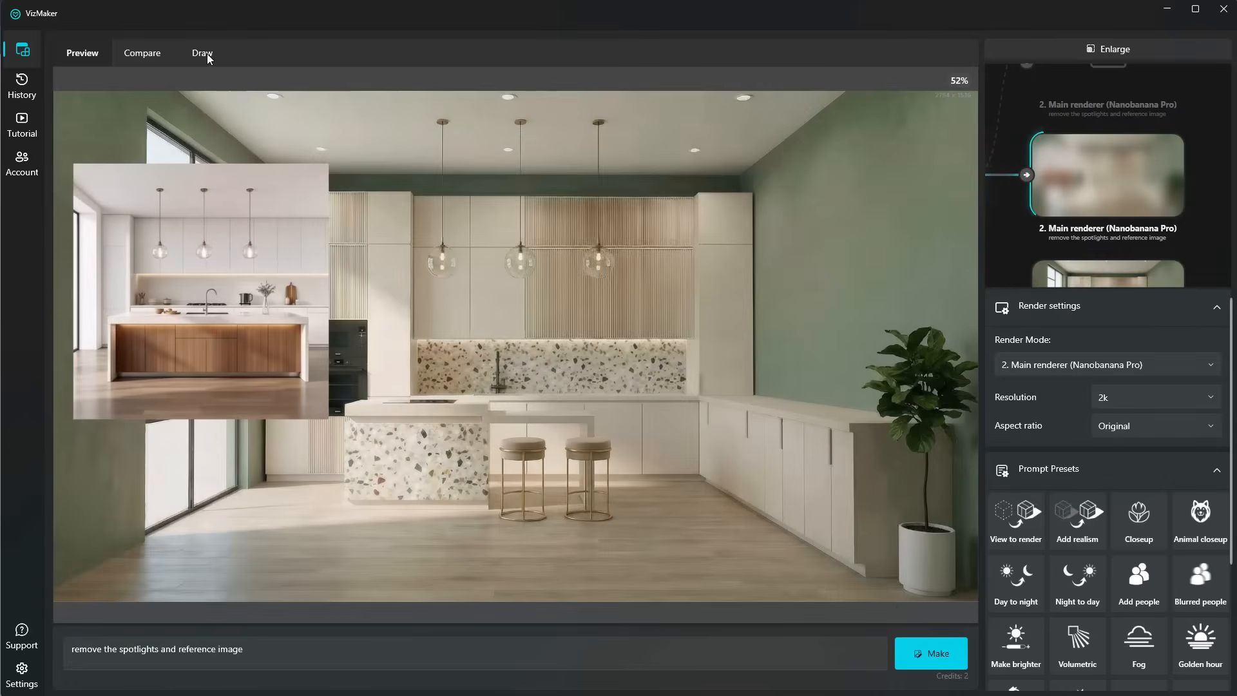
click(201, 52)
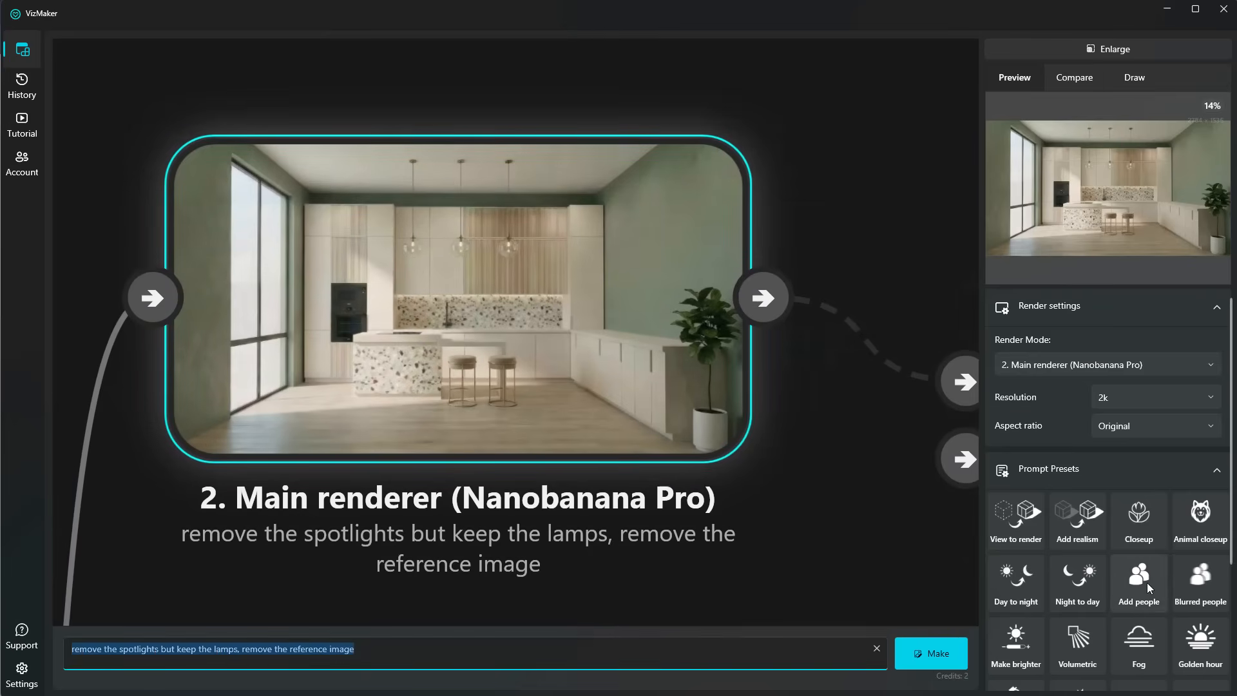
- Add people and a garden outside, then request a photorealistic image
click(1137, 580)
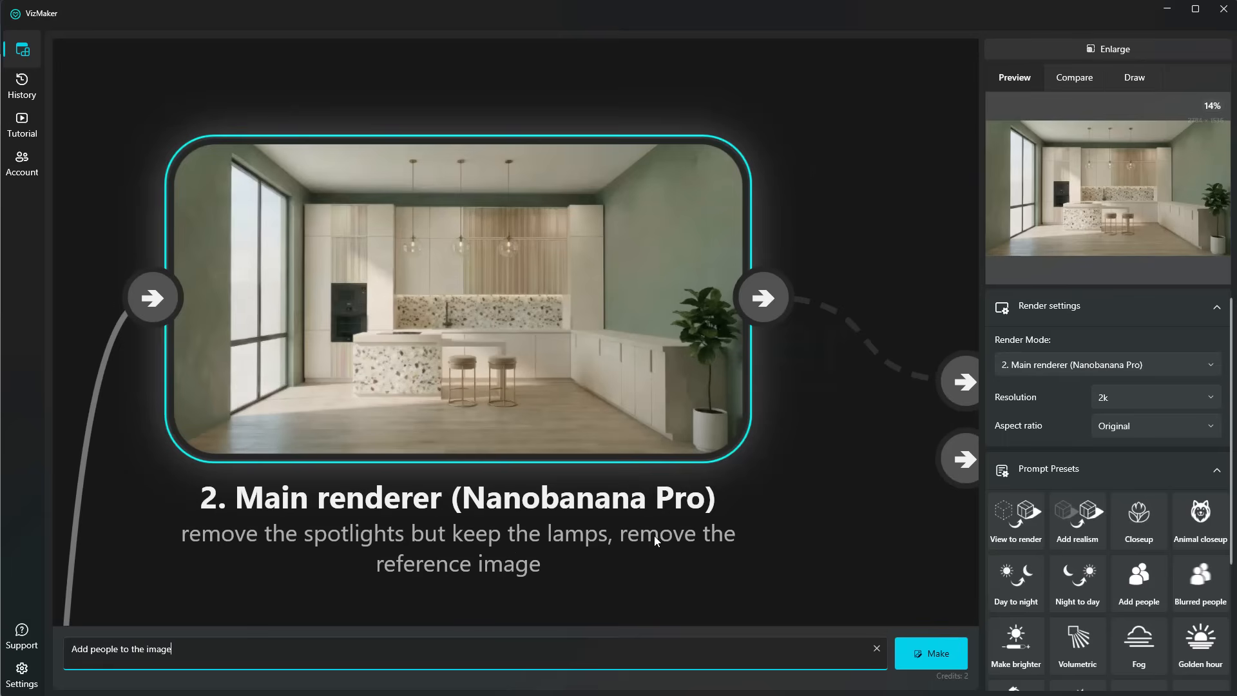
text(and a garden outside)
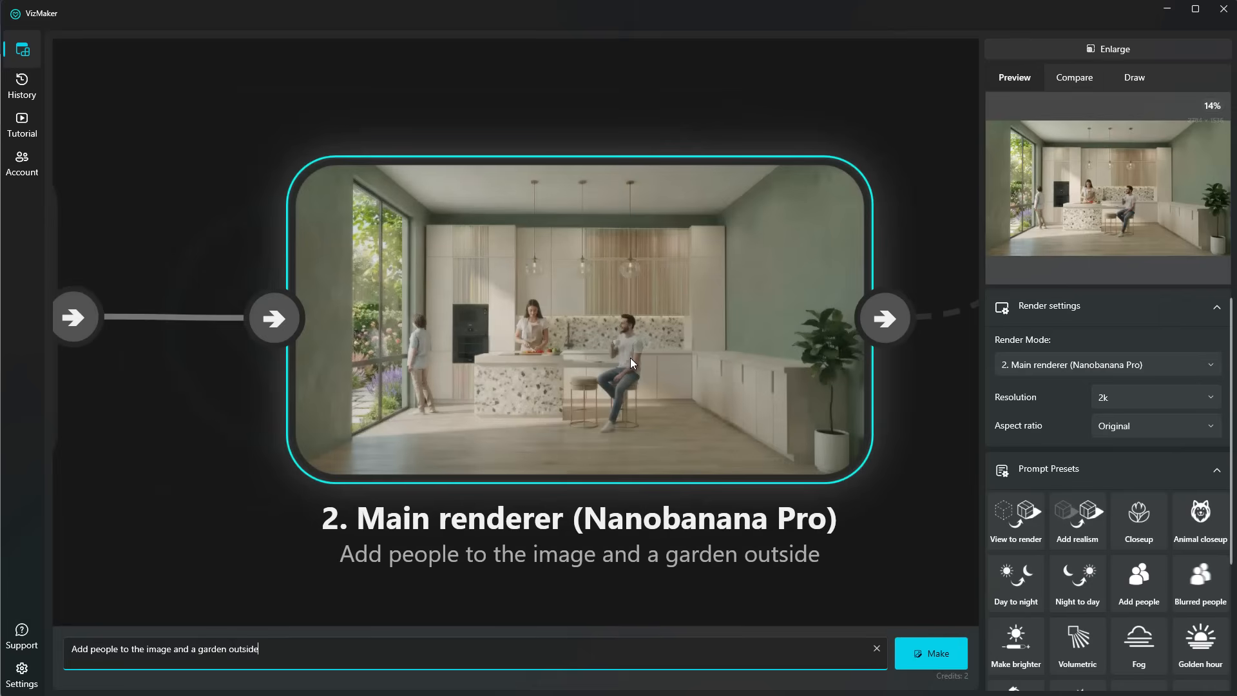
mouse_move(431, 369)
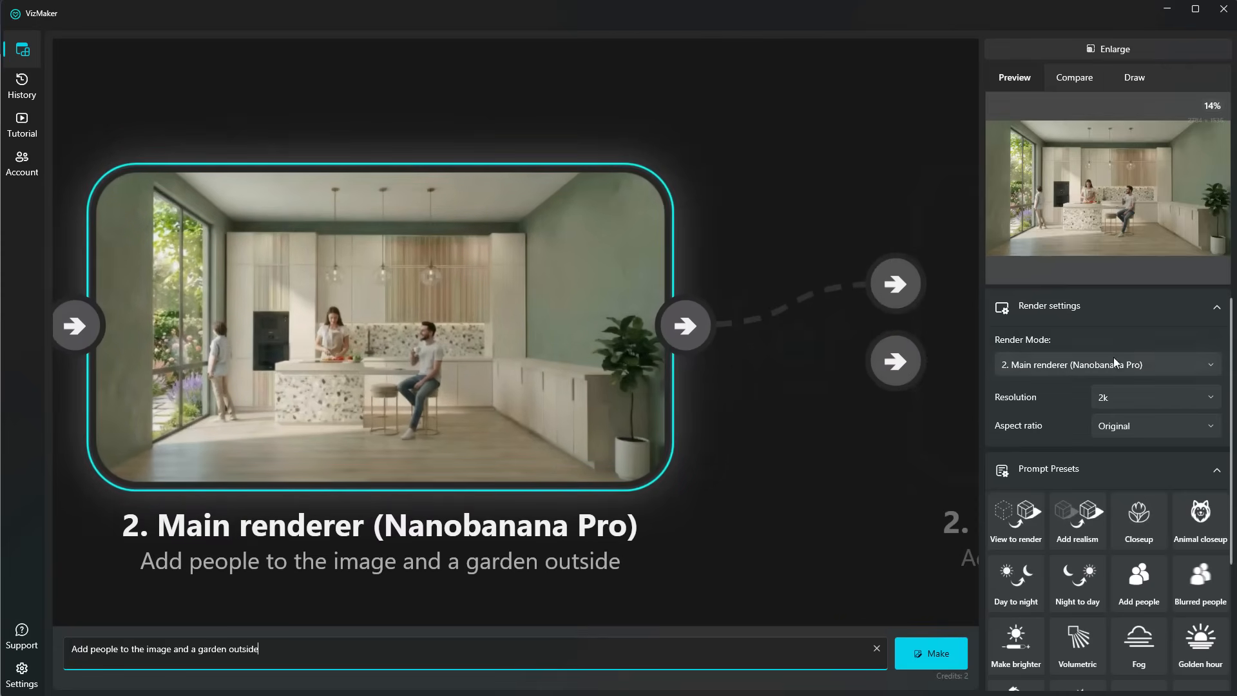
click(1015, 521)
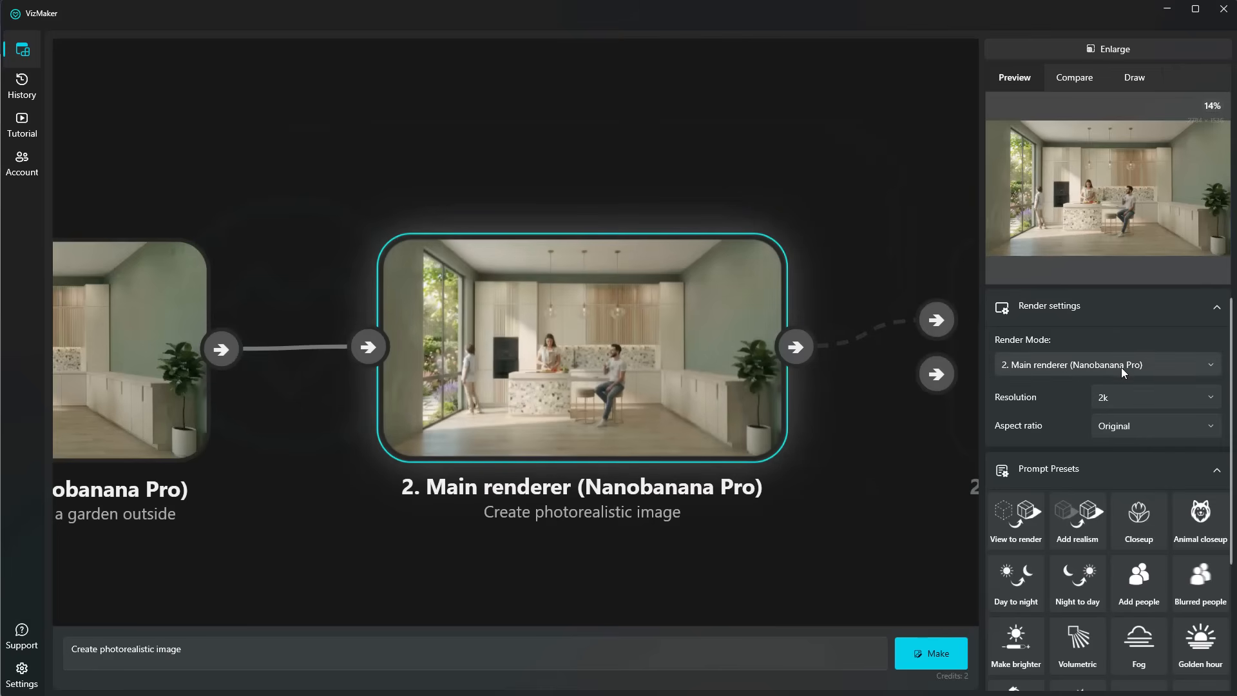
- Set render mode to Image to video with the Kling v2.1 engine
click(1106, 365)
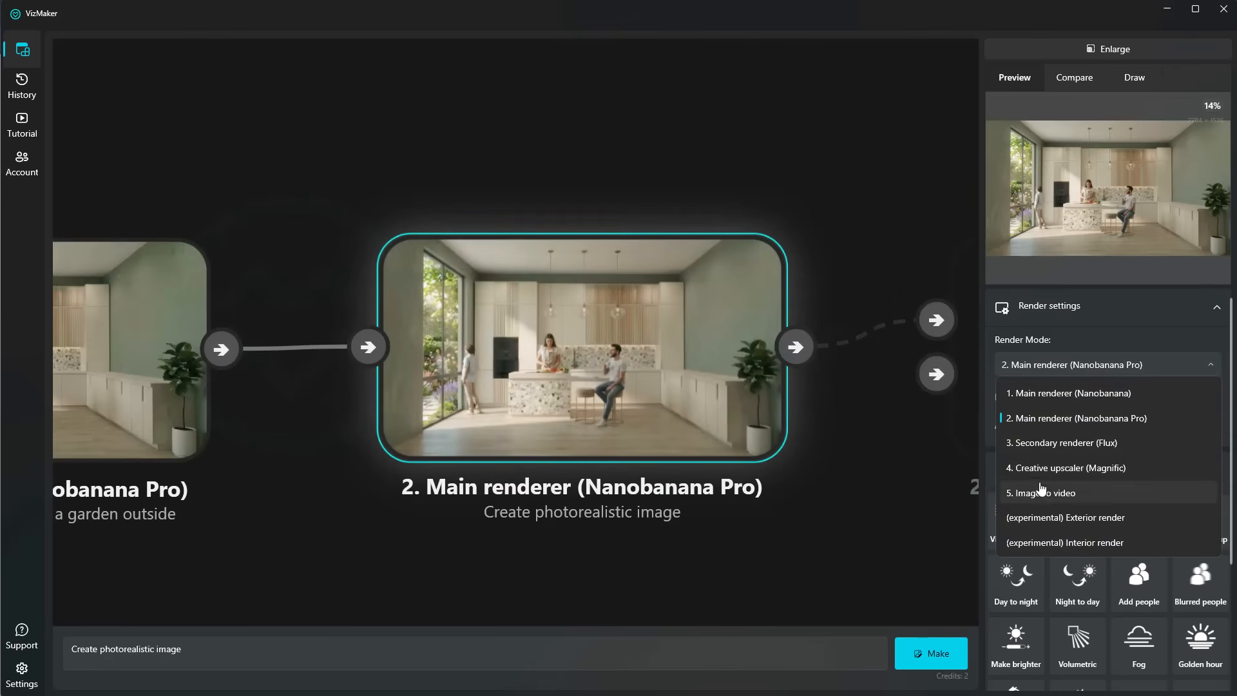
click(1043, 492)
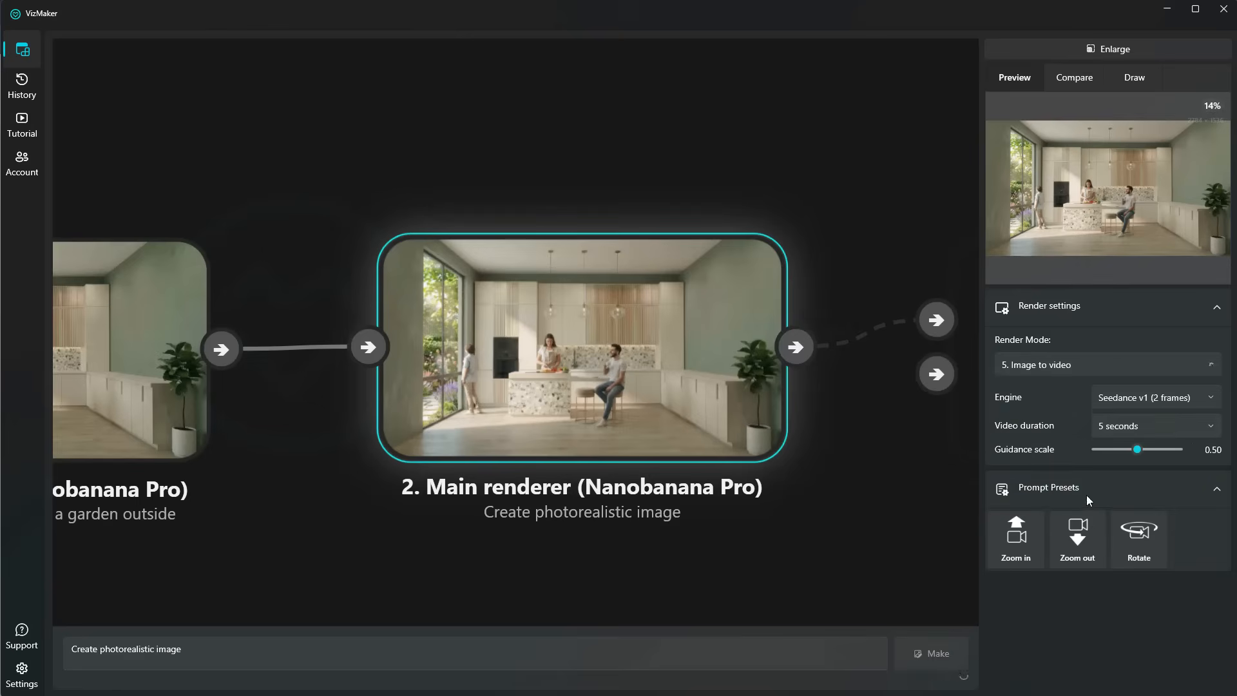
click(1153, 397)
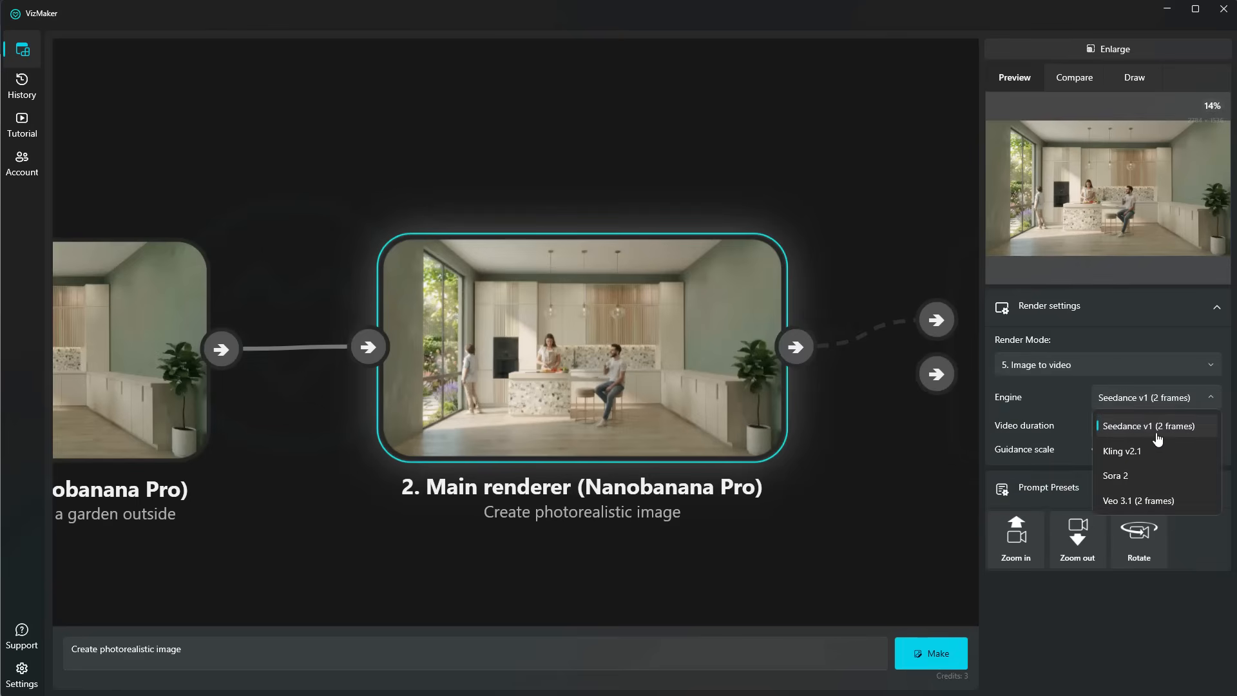
mouse_move(1139, 506)
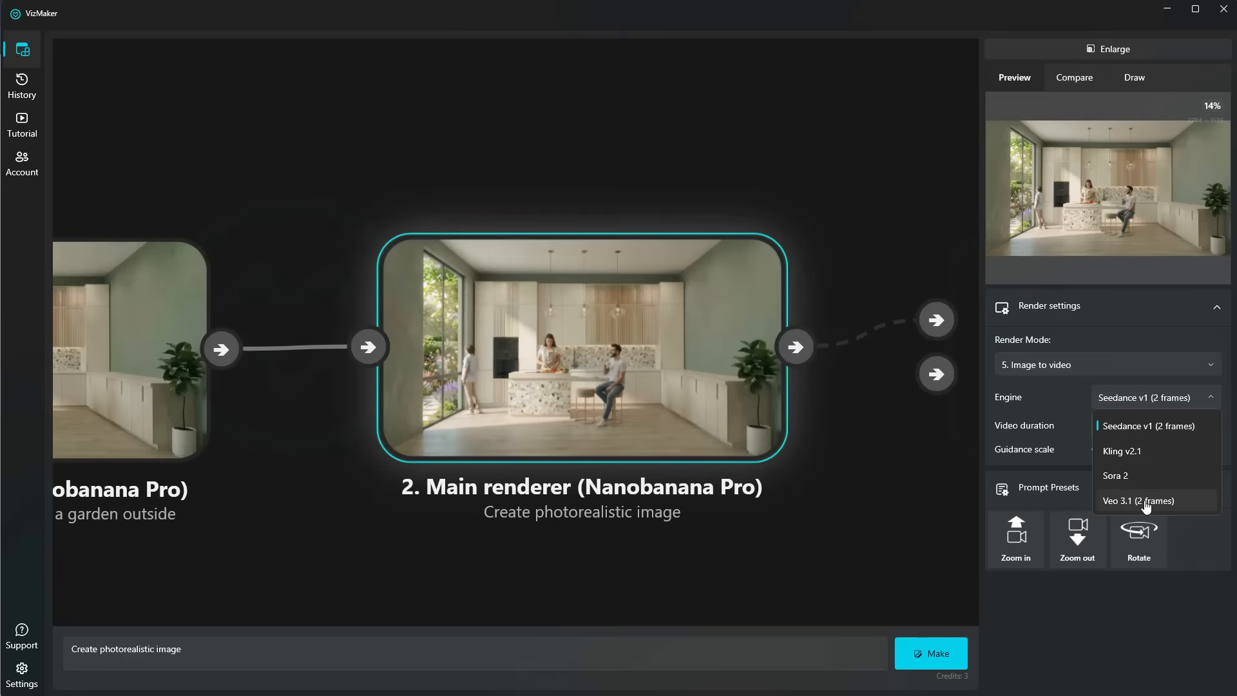
mouse_move(1141, 452)
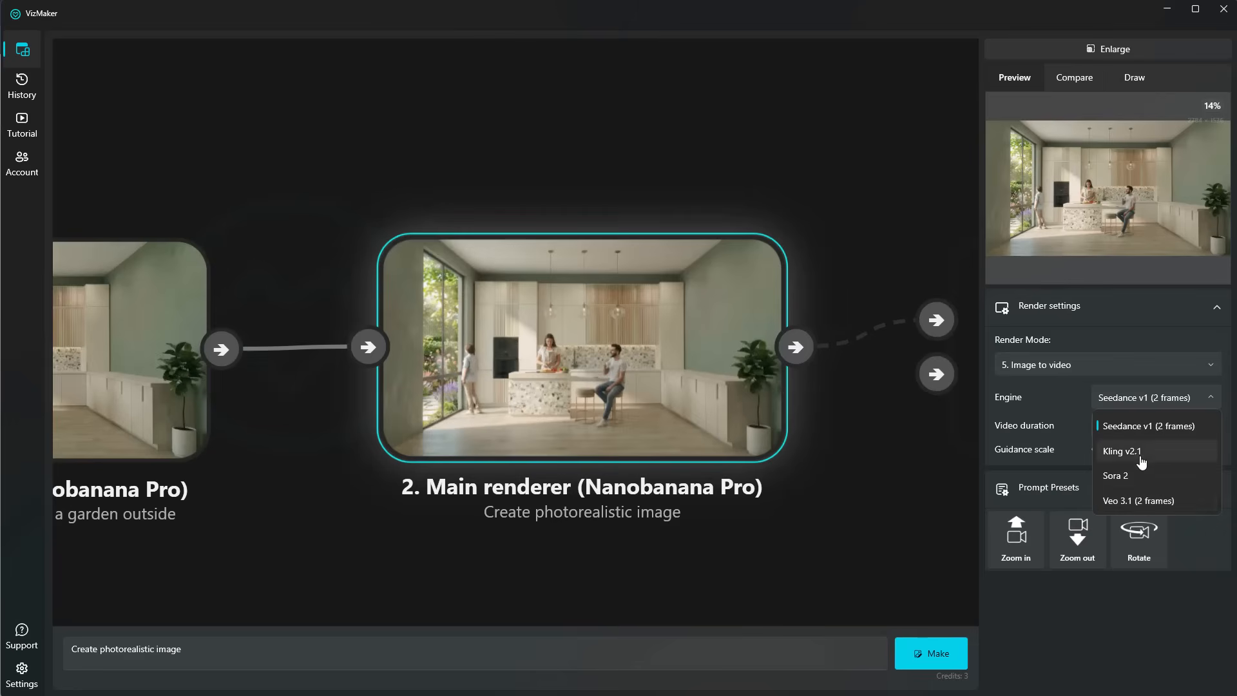
click(1121, 451)
text(Move forward)
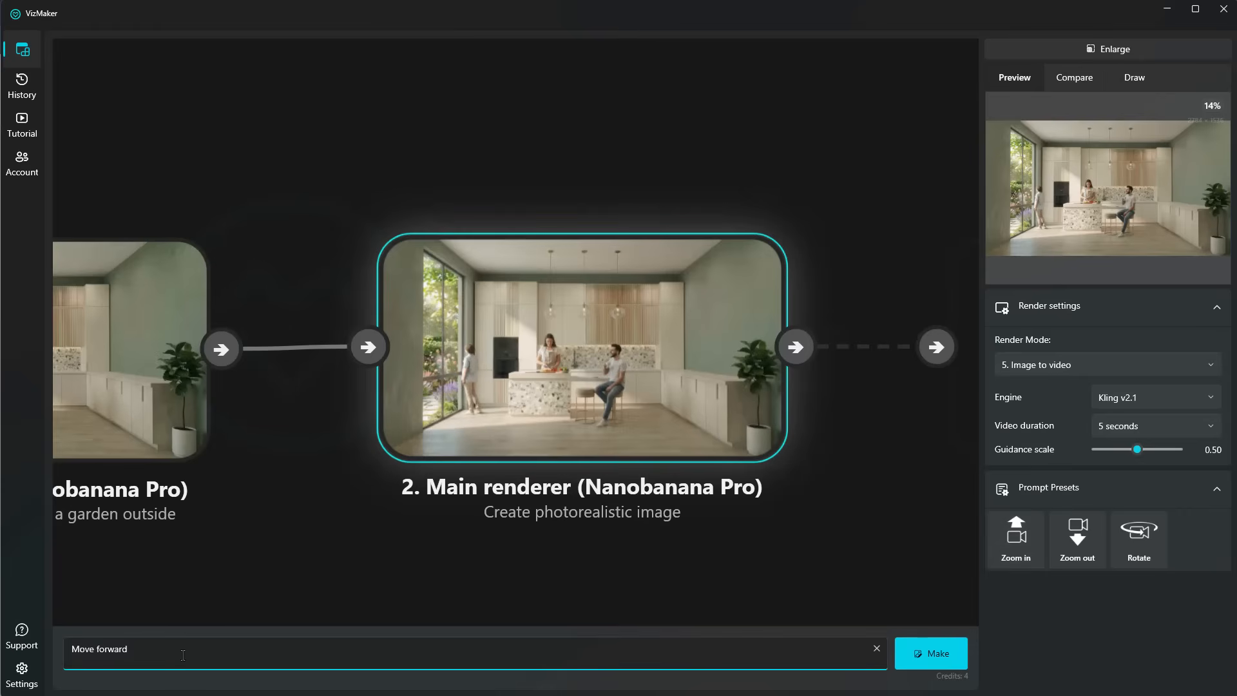
- Generate a 5-second 'Move forward slowly' video of the kitchen
text(slowly)
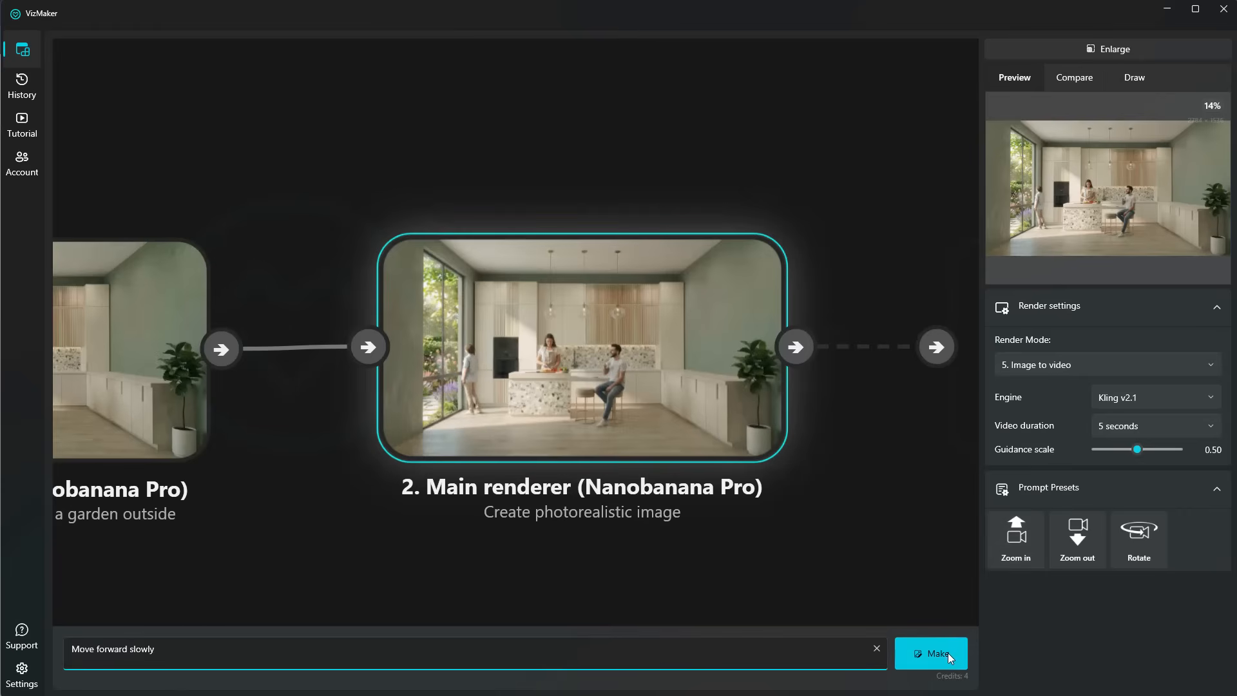
click(931, 654)
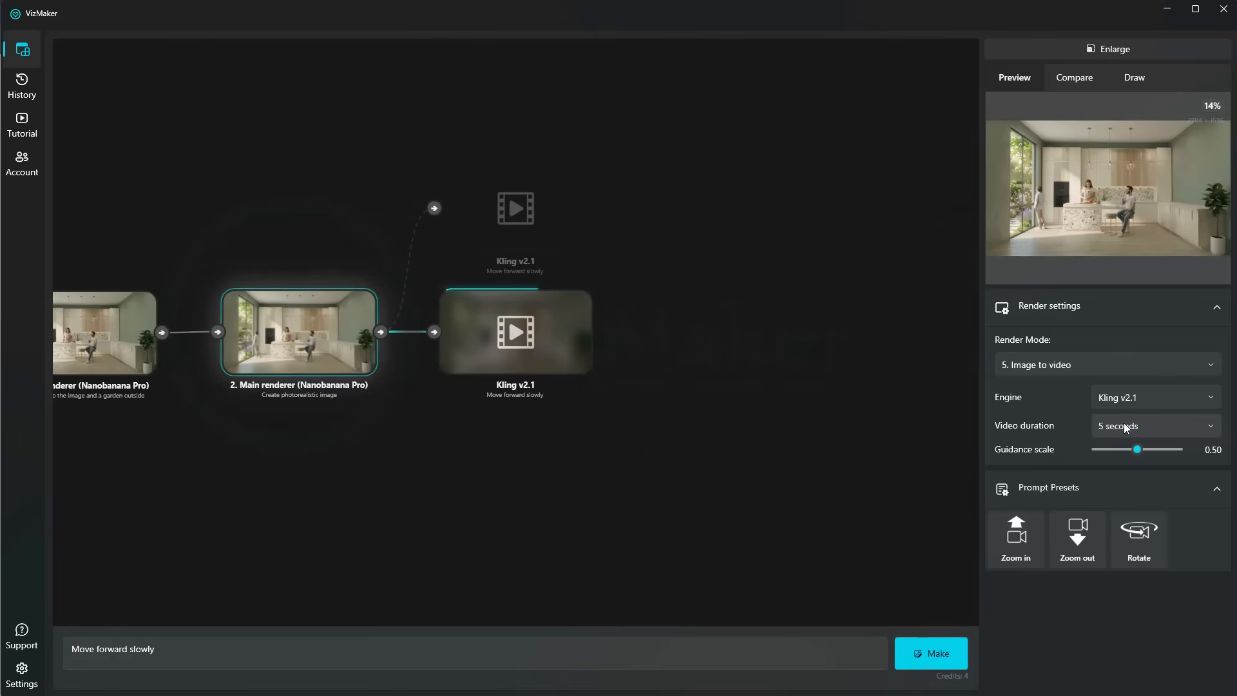
click(1154, 425)
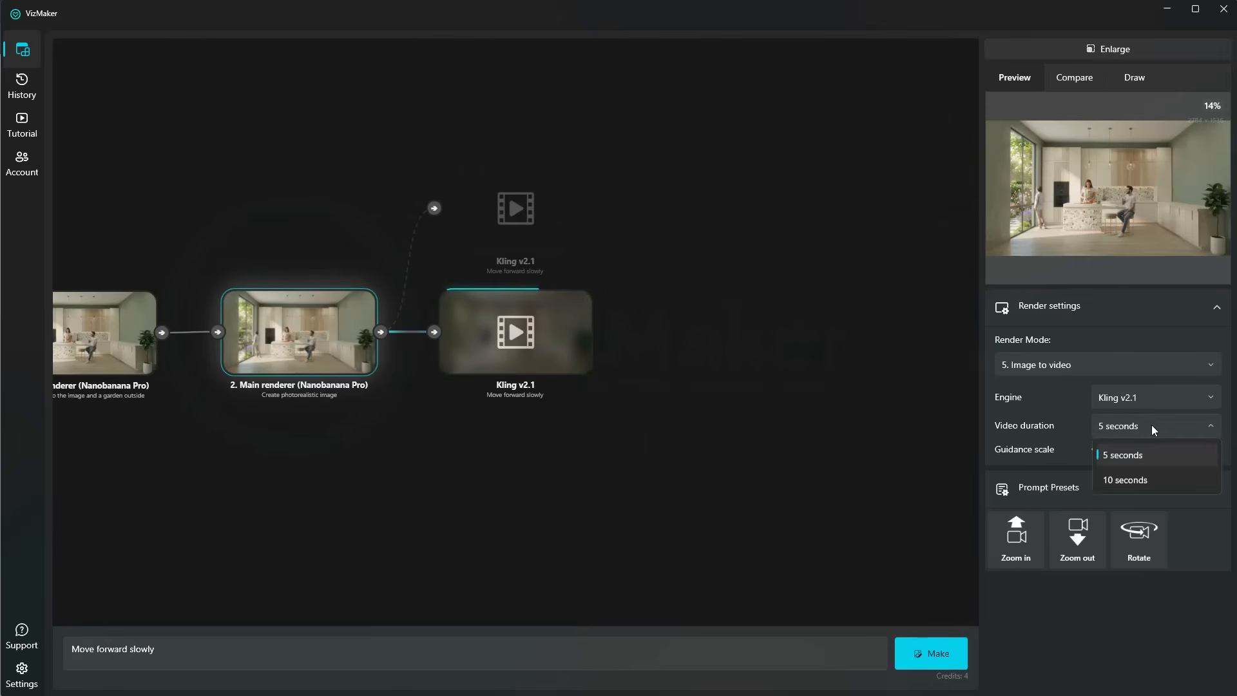
click(1122, 455)
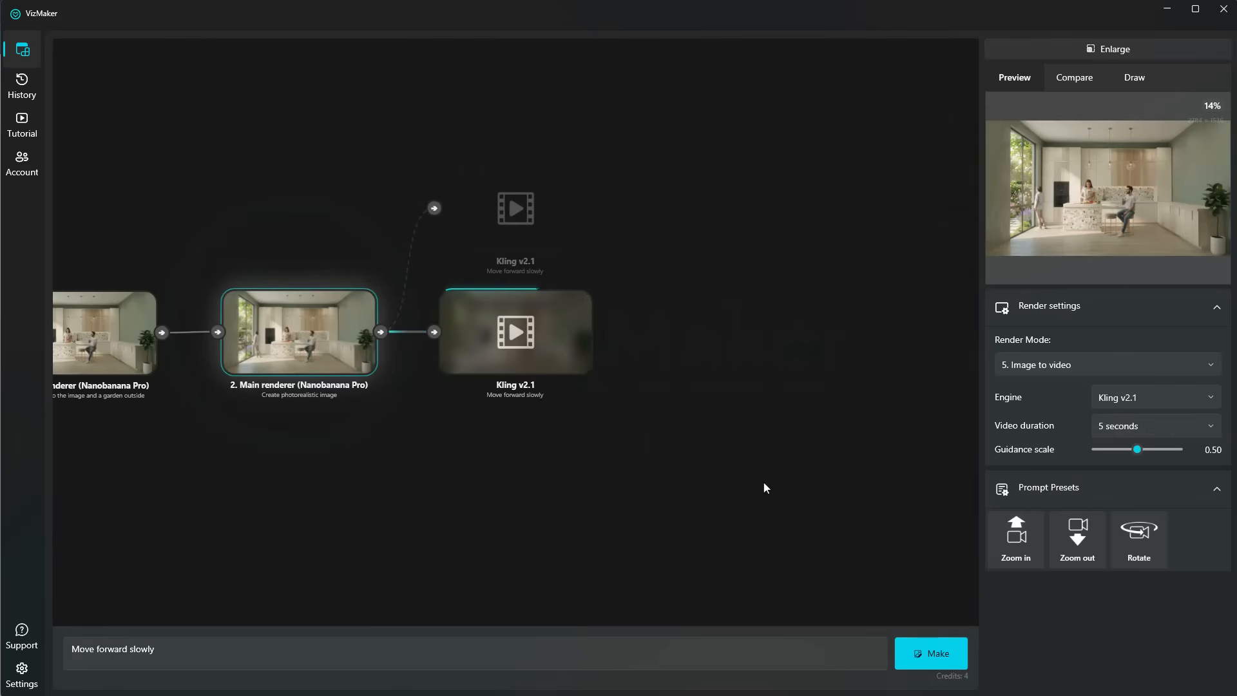
- Open the Kling v2.1 video in Preview and replay it from the start
click(514, 333)
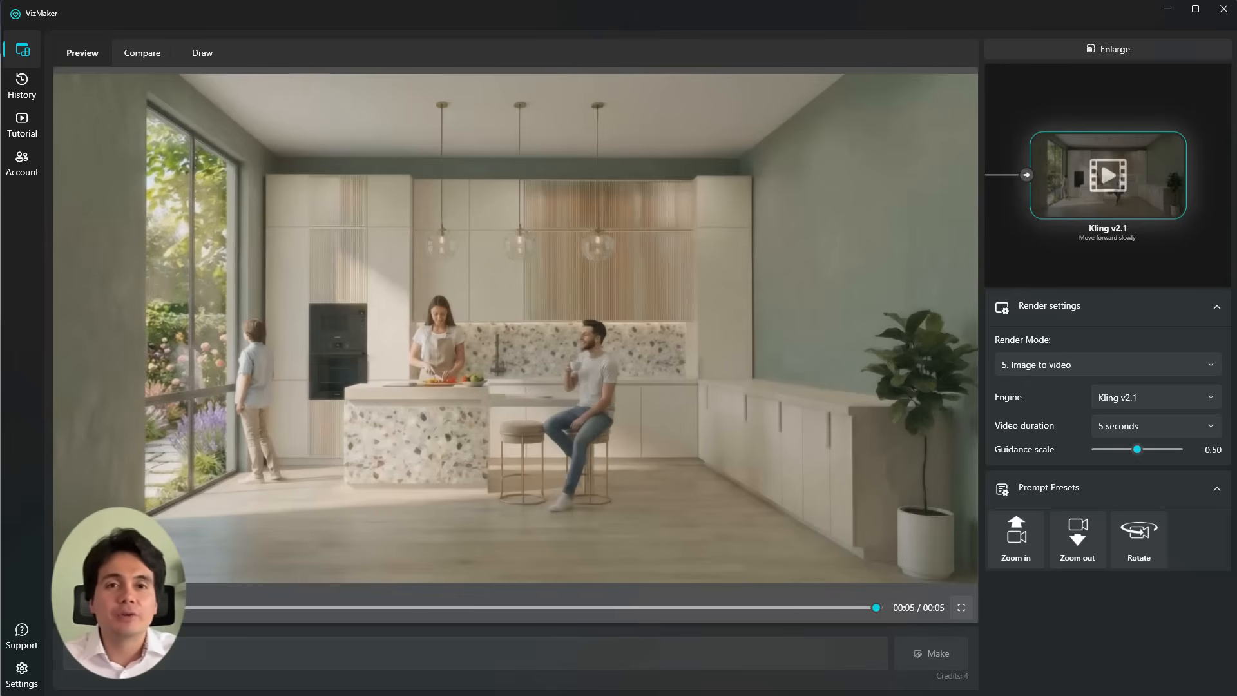
click(274, 607)
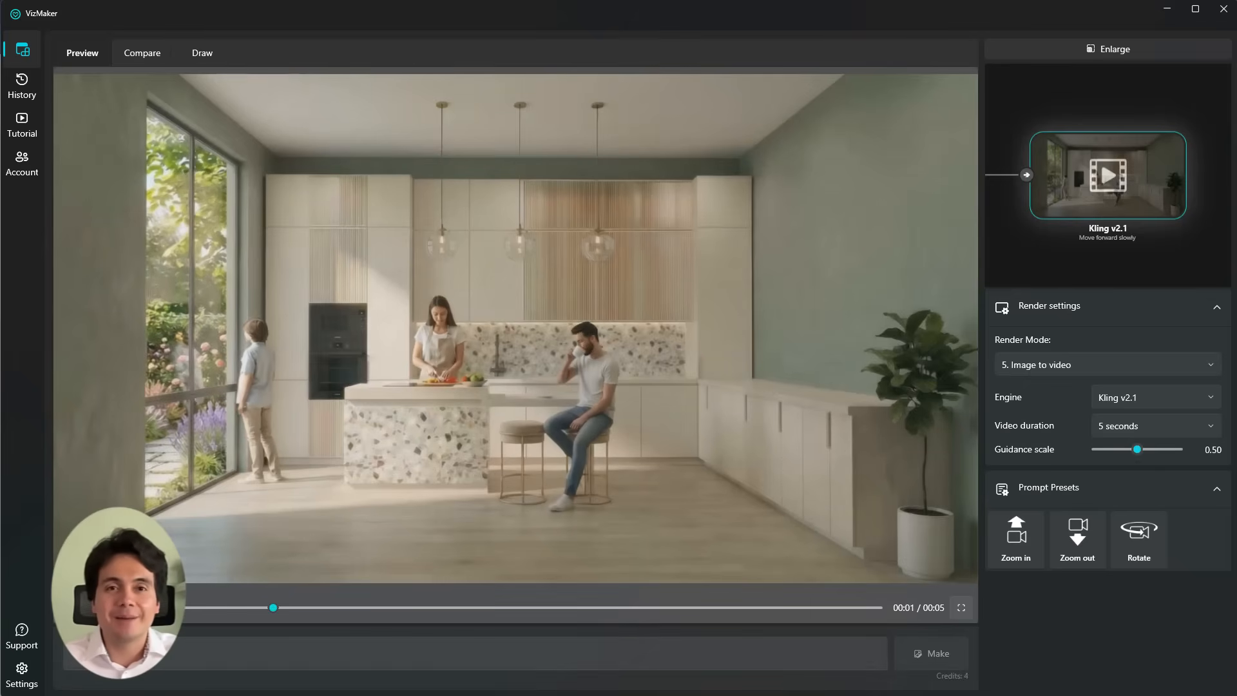